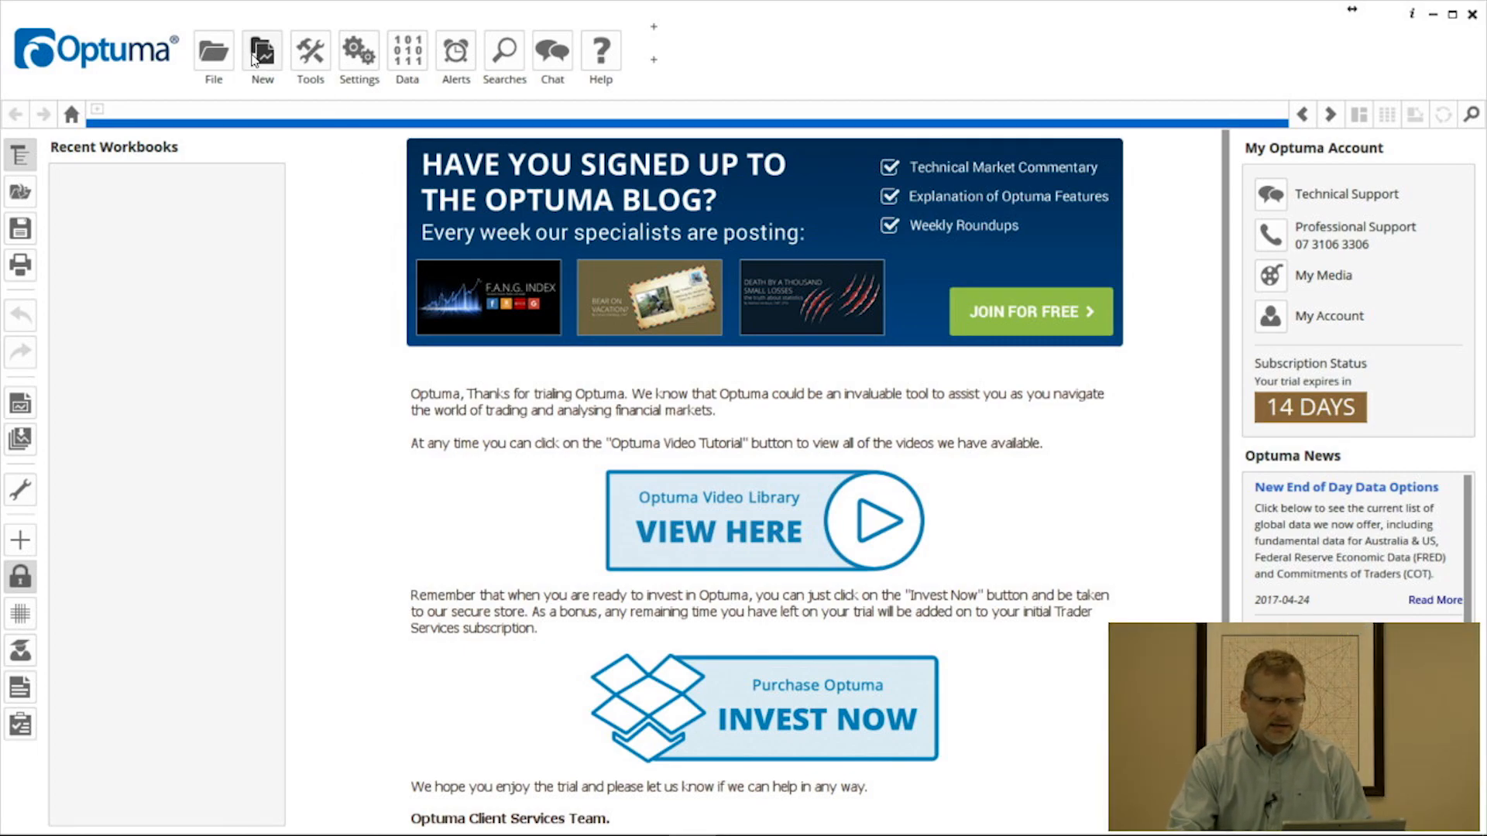
Start a new chart and search the security list for 'aapl' to open Apple.
left_click(262, 53)
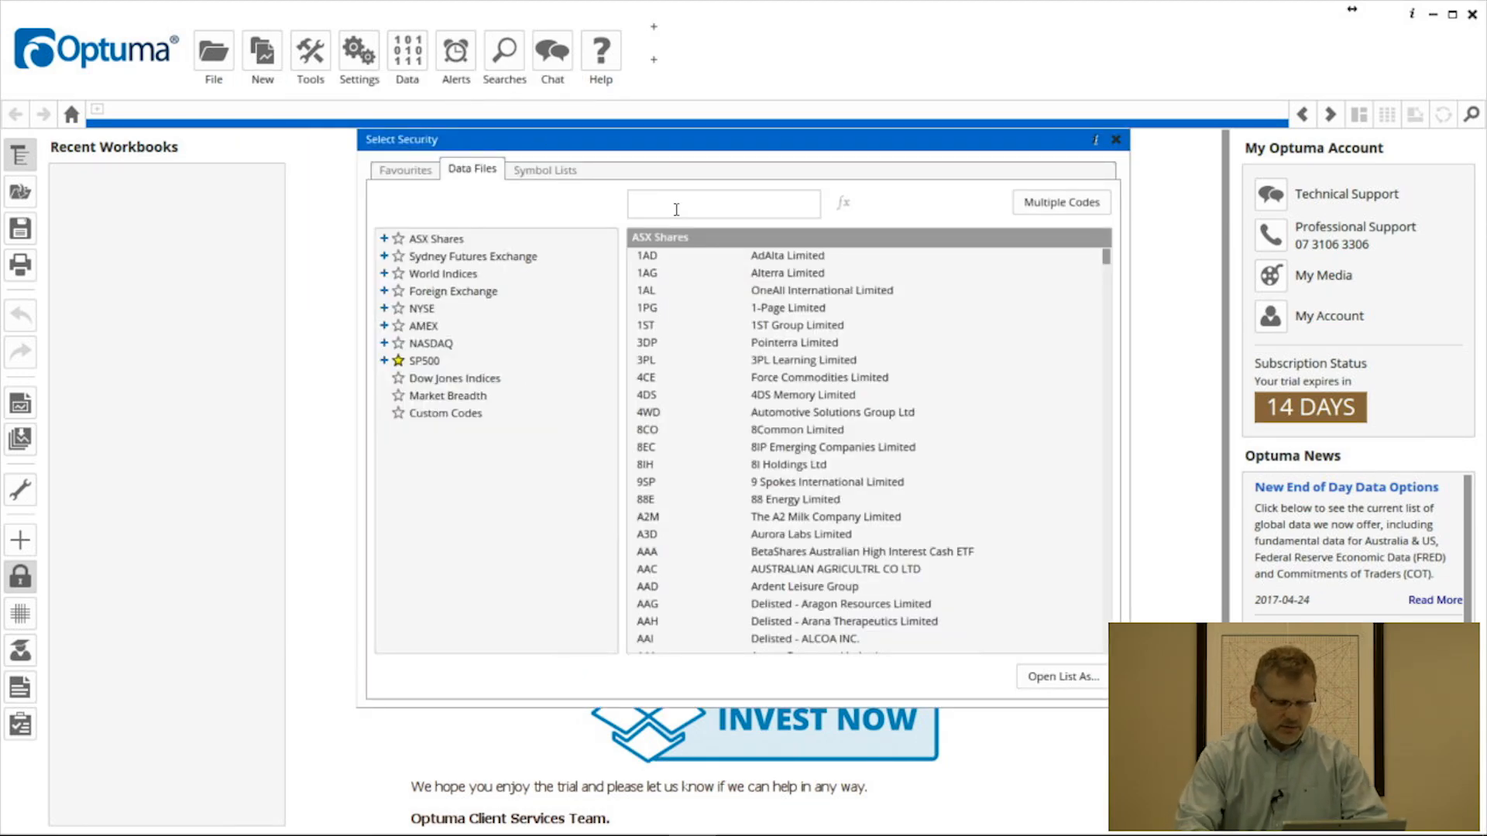
type("aapl")
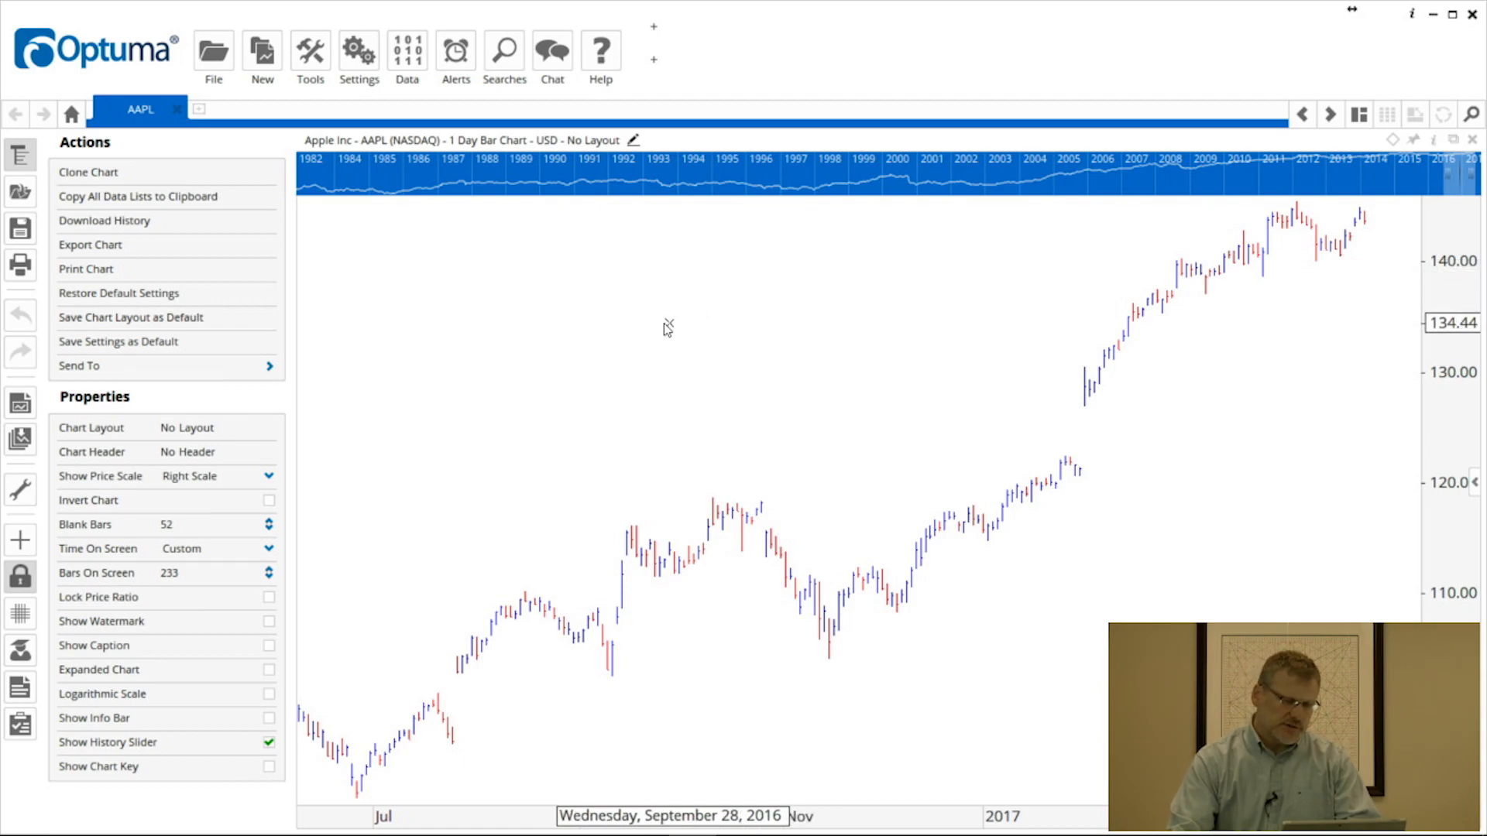
Browse the tool catalogue, viewing one category and returning to the full All list.
left_click(309, 55)
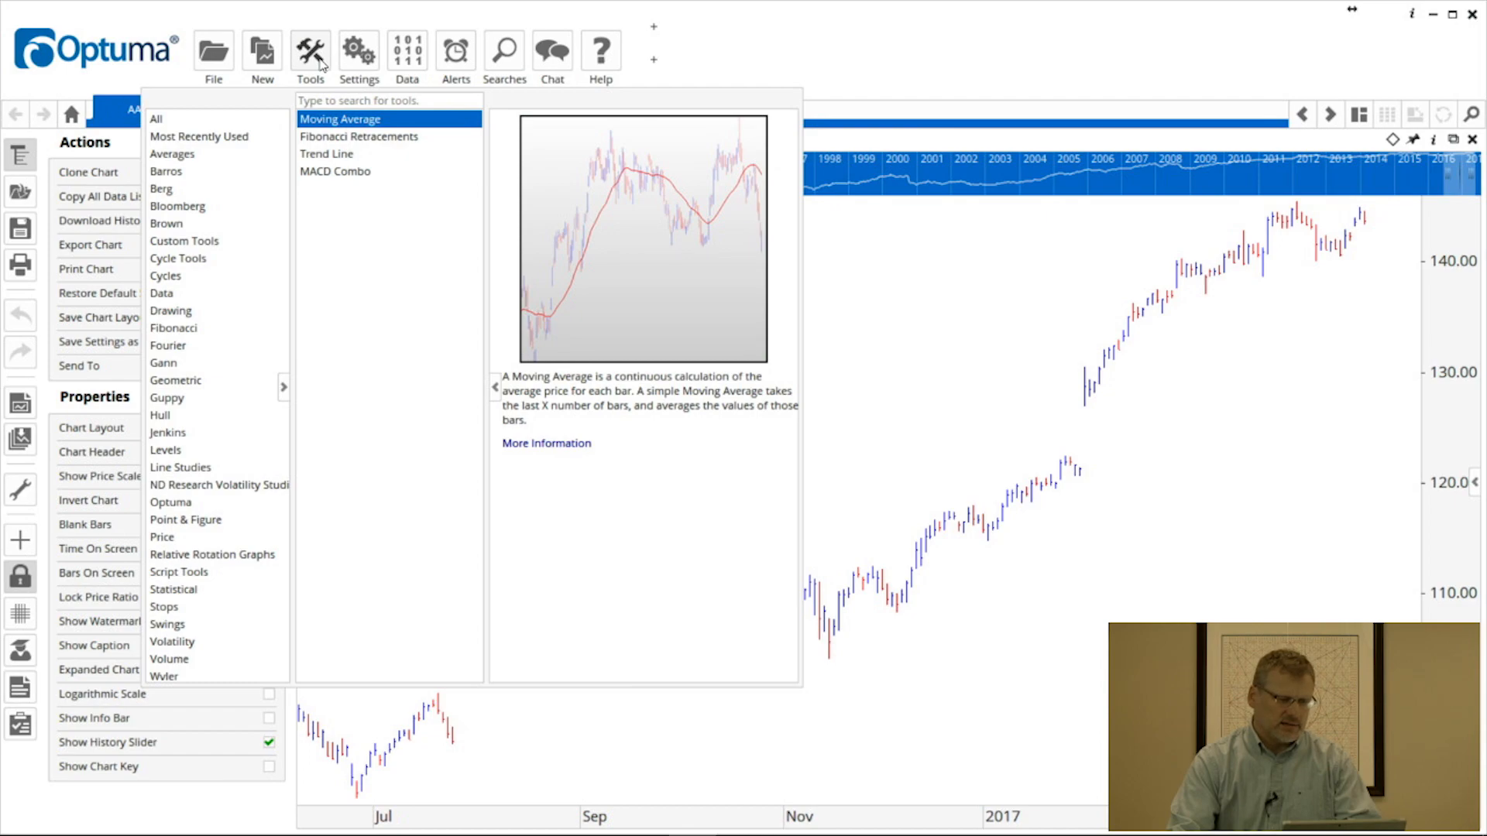
left_click(156, 119)
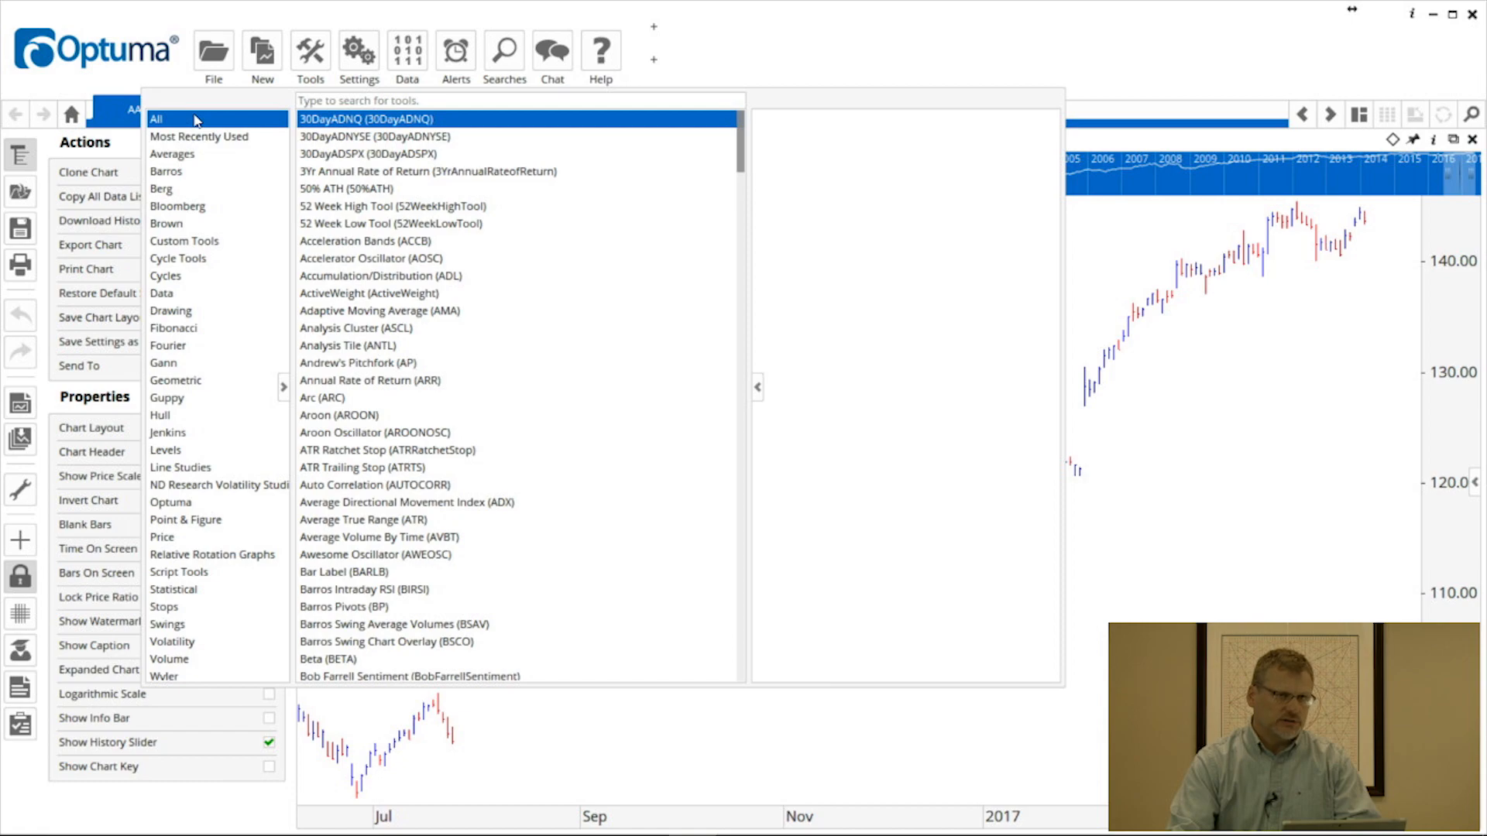
mouse_move(741, 130)
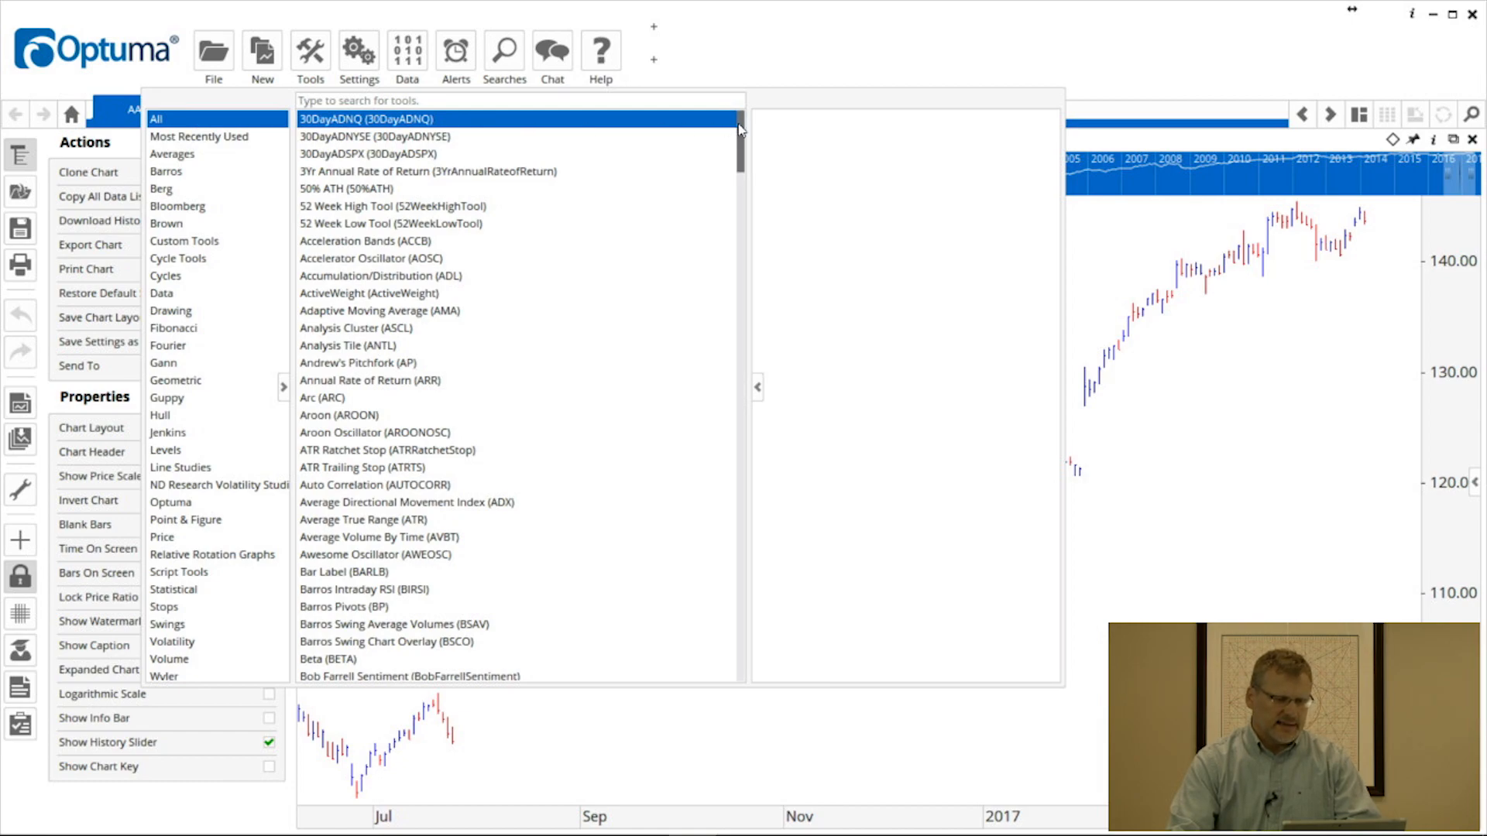
scroll("down", 3)
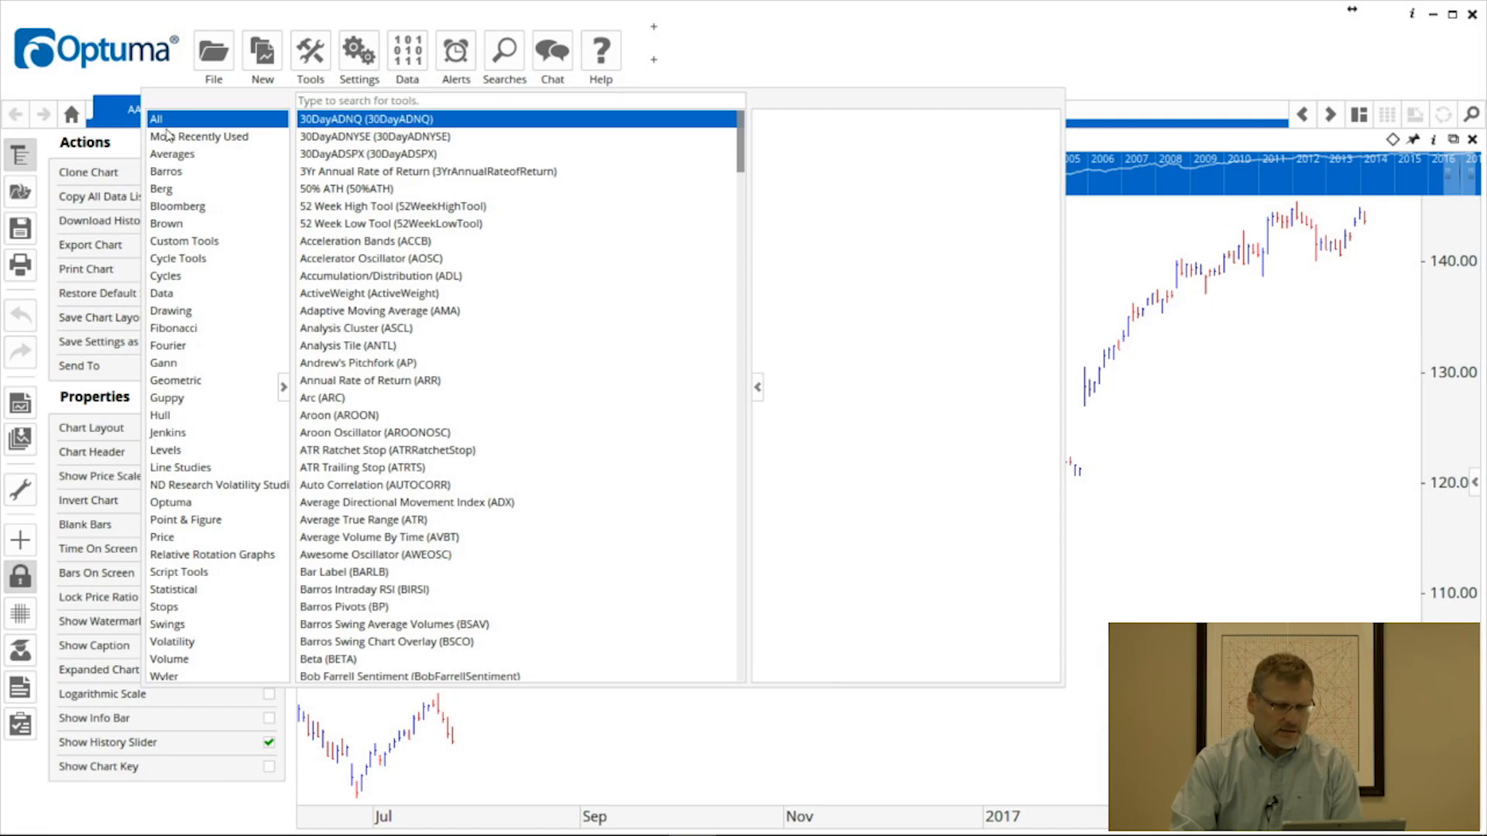
mouse_move(192, 154)
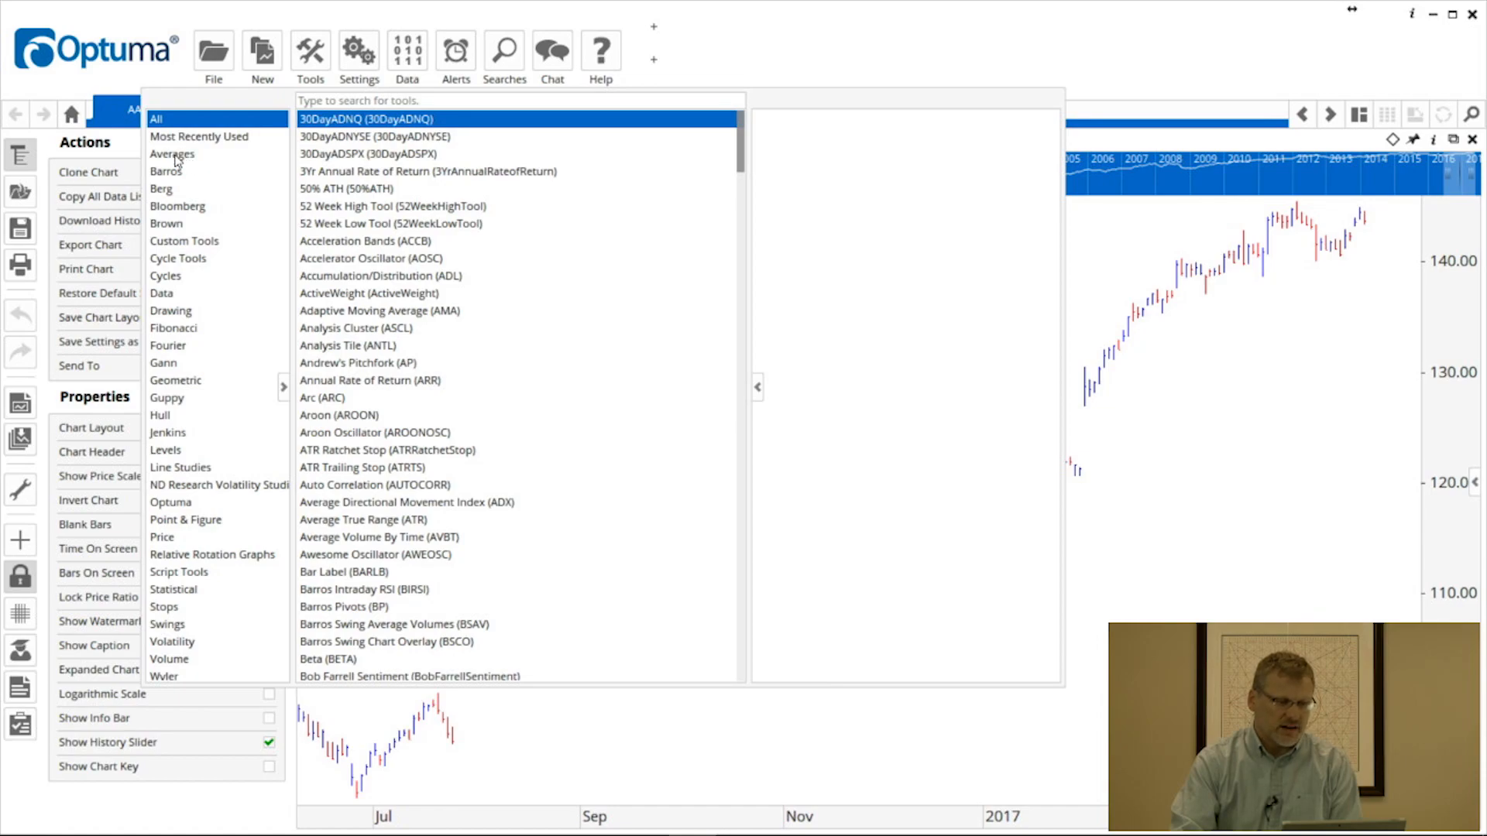
left_click(172, 153)
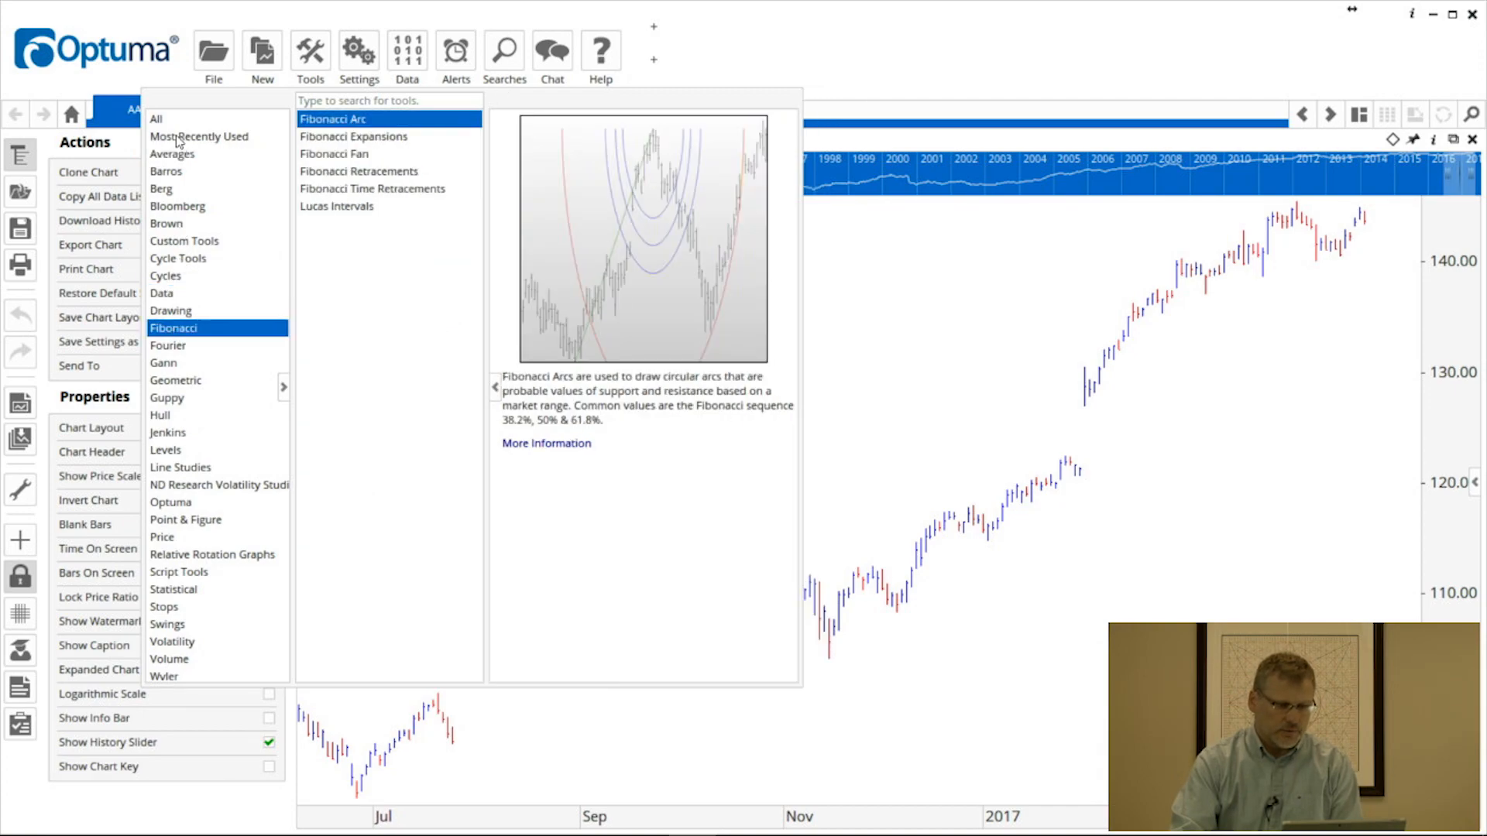
left_click(157, 119)
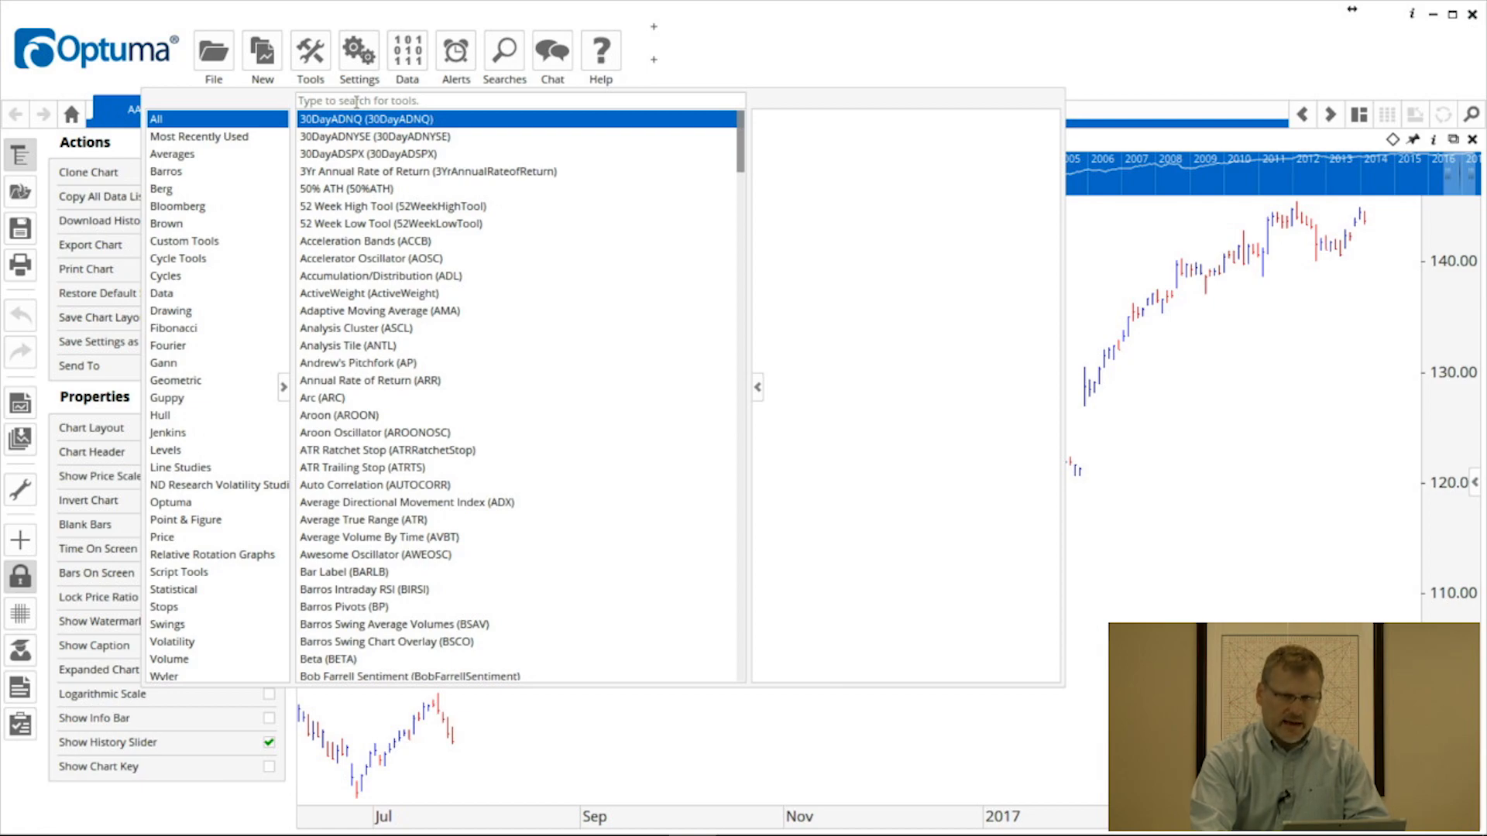
Filter the tool list with 'mo' and preview moving-average tools such as Guppy MMA.
type("mov")
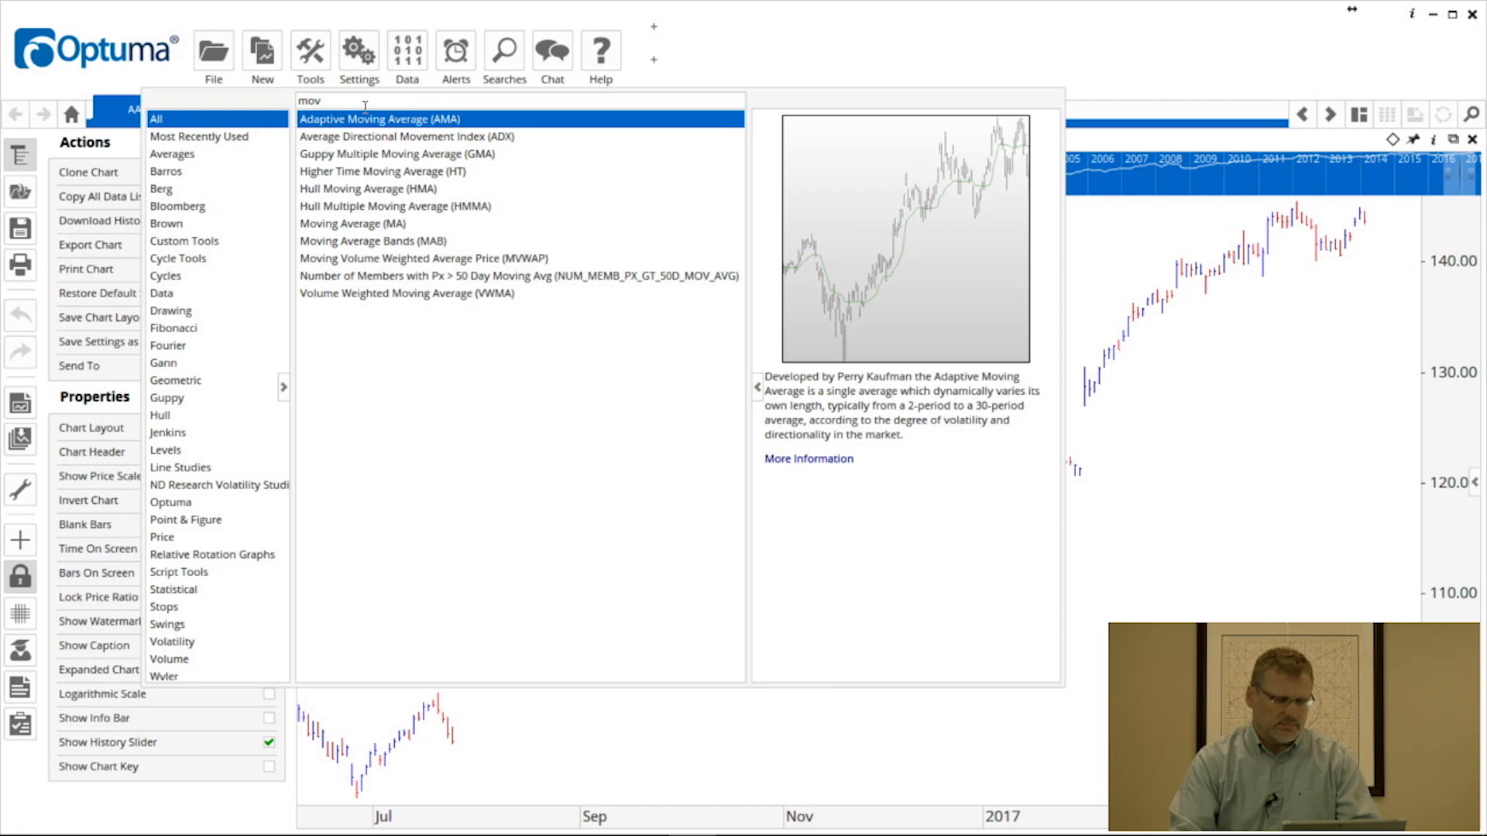
left_click(406, 153)
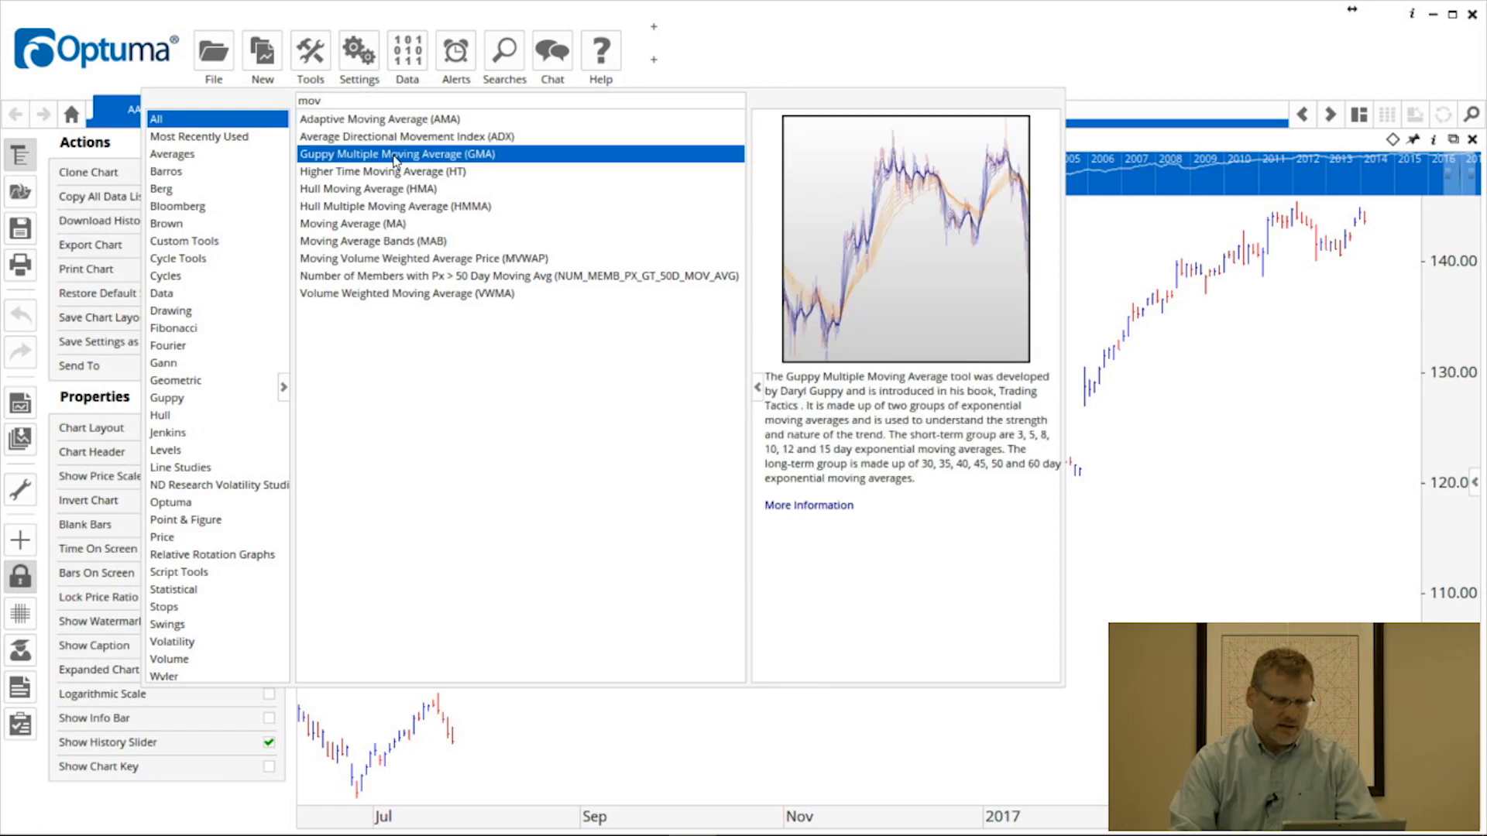
left_click(398, 172)
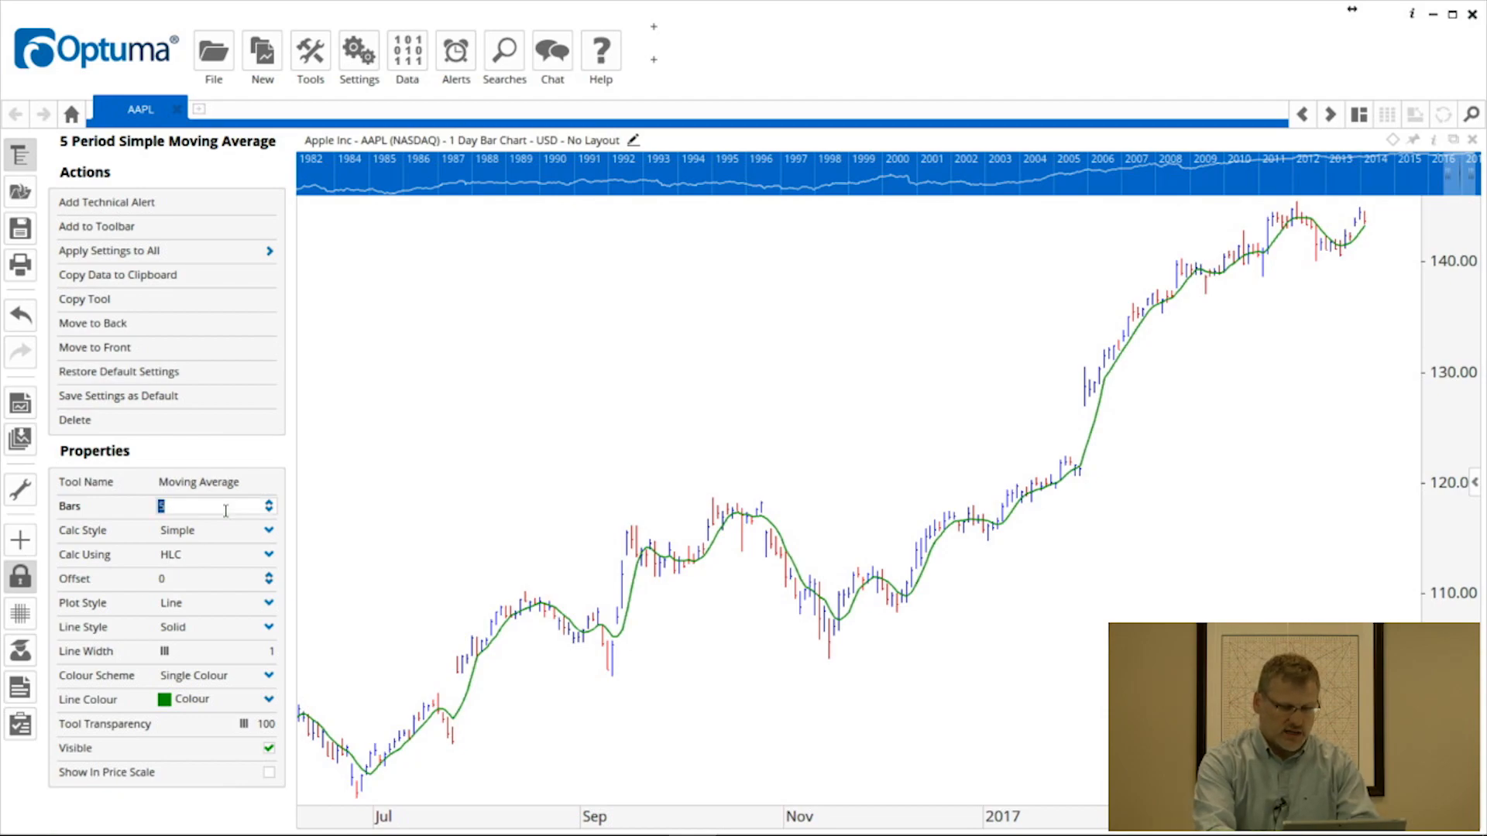
Adjust the moving average Bars value through 20, 25 and 22, settling on a 20-bar period.
type("20")
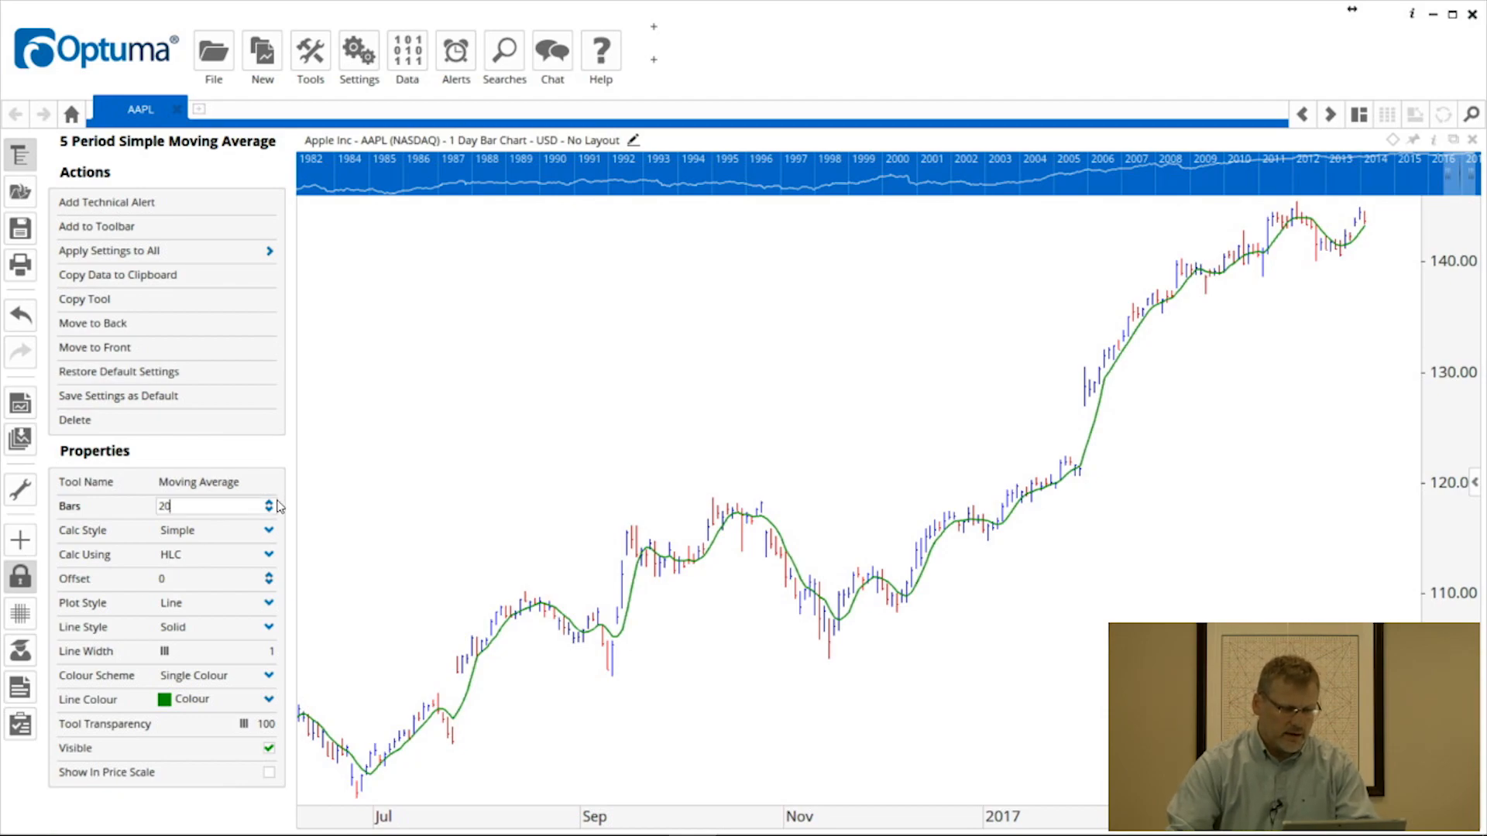
type("25")
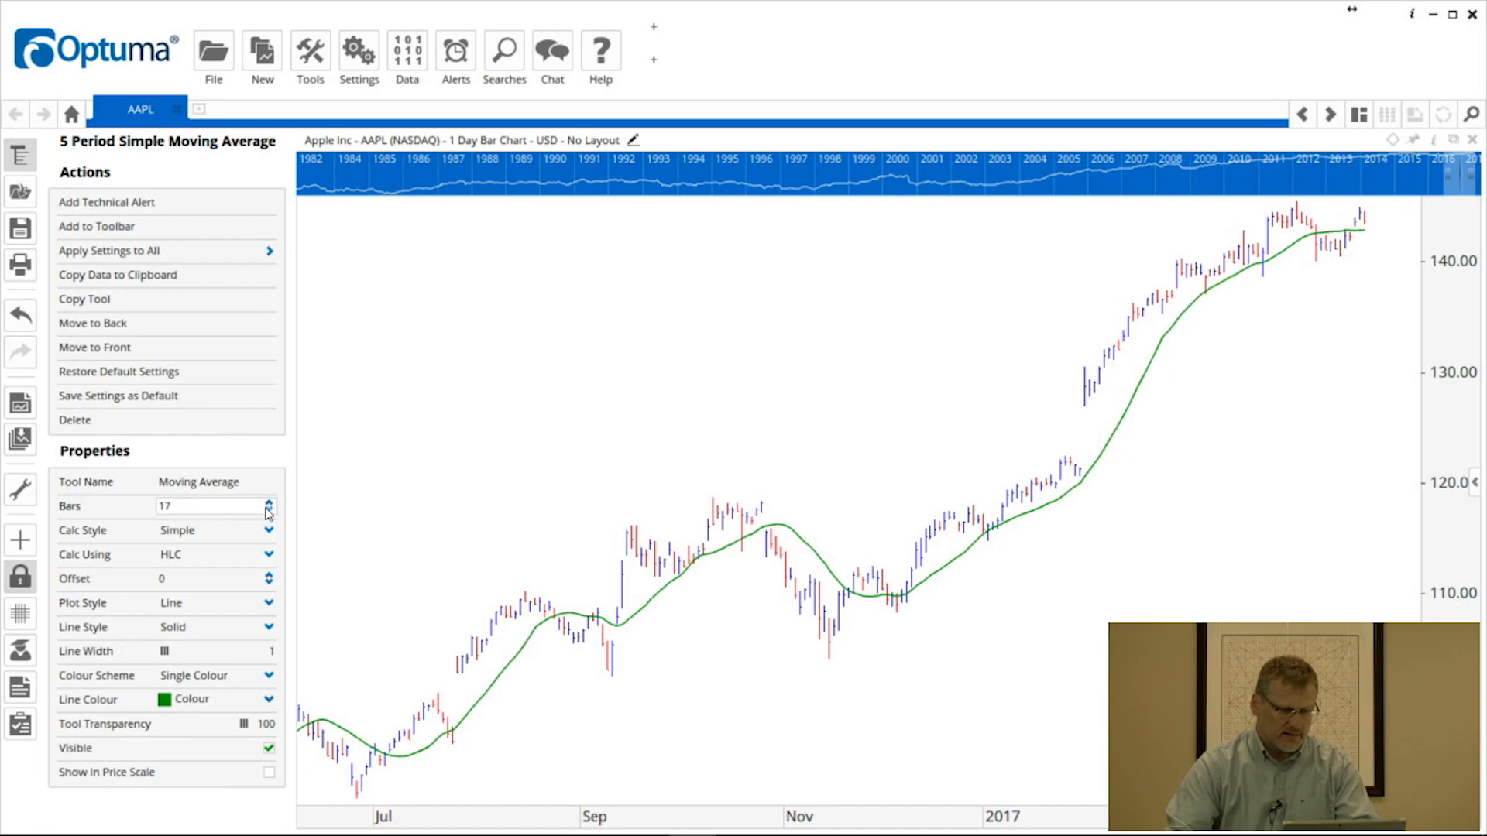
left_click(269, 502)
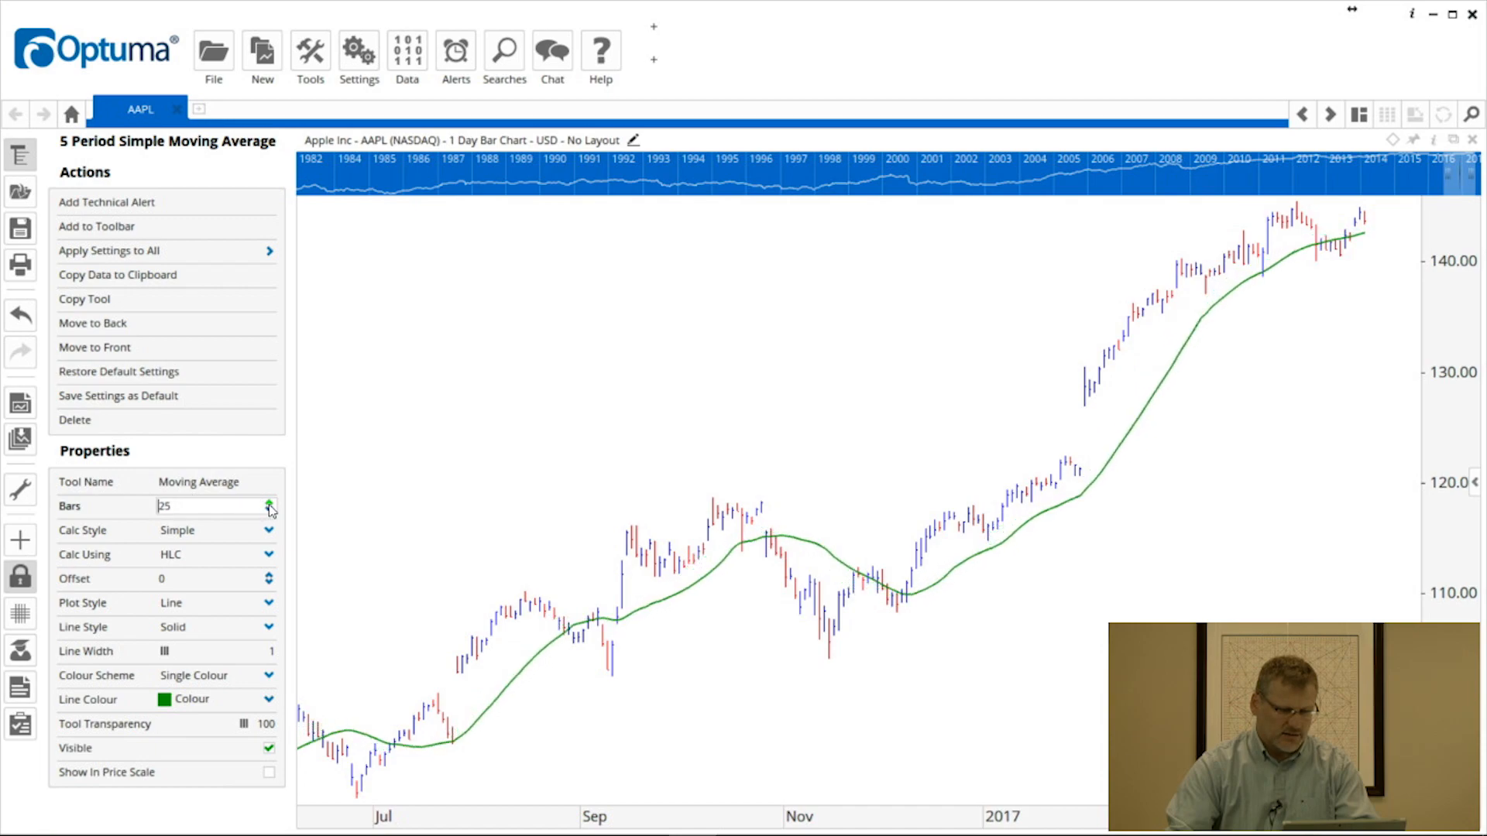
left_click(270, 509)
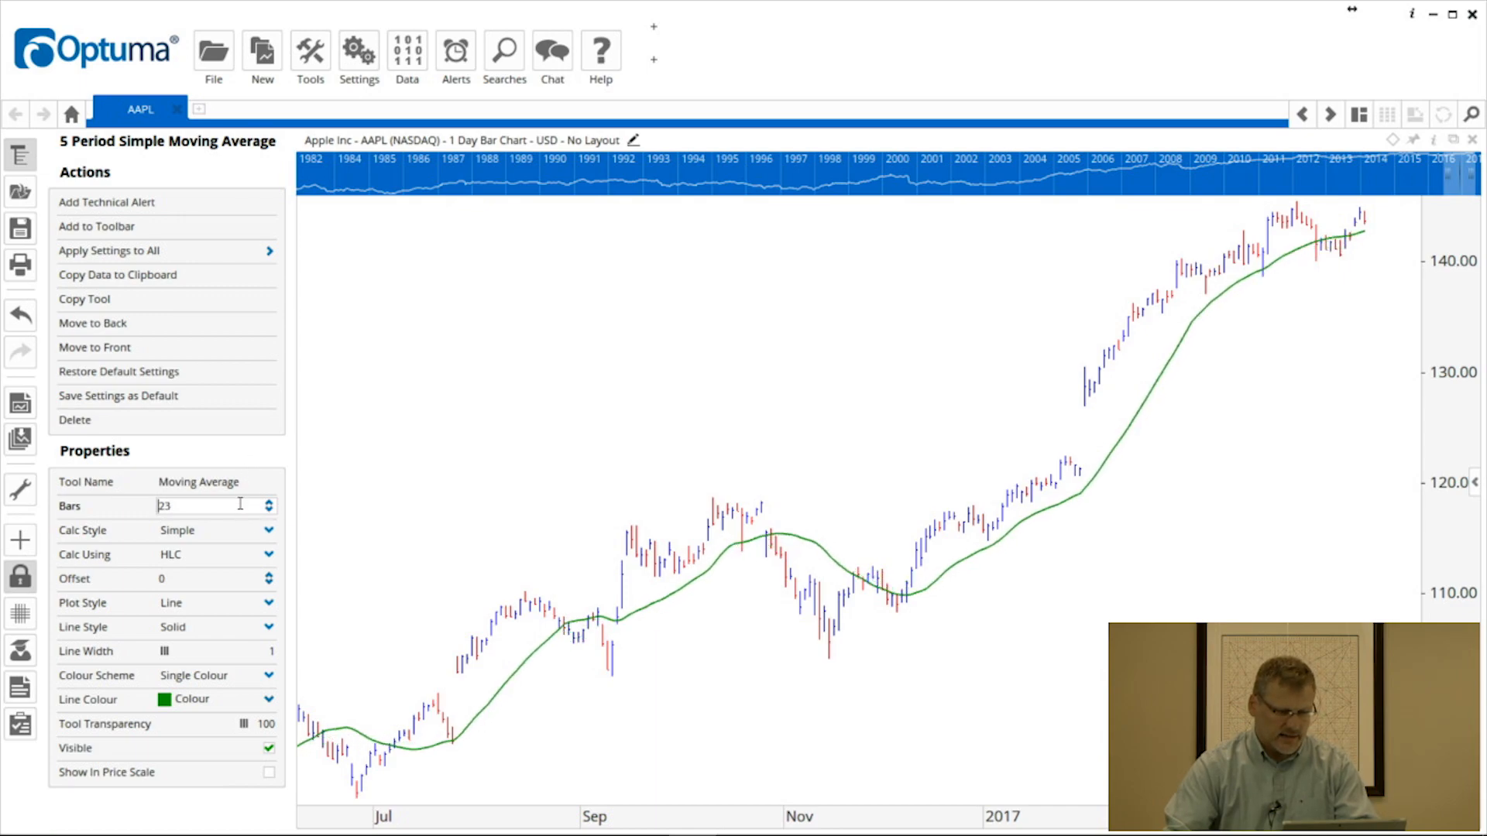
type("4")
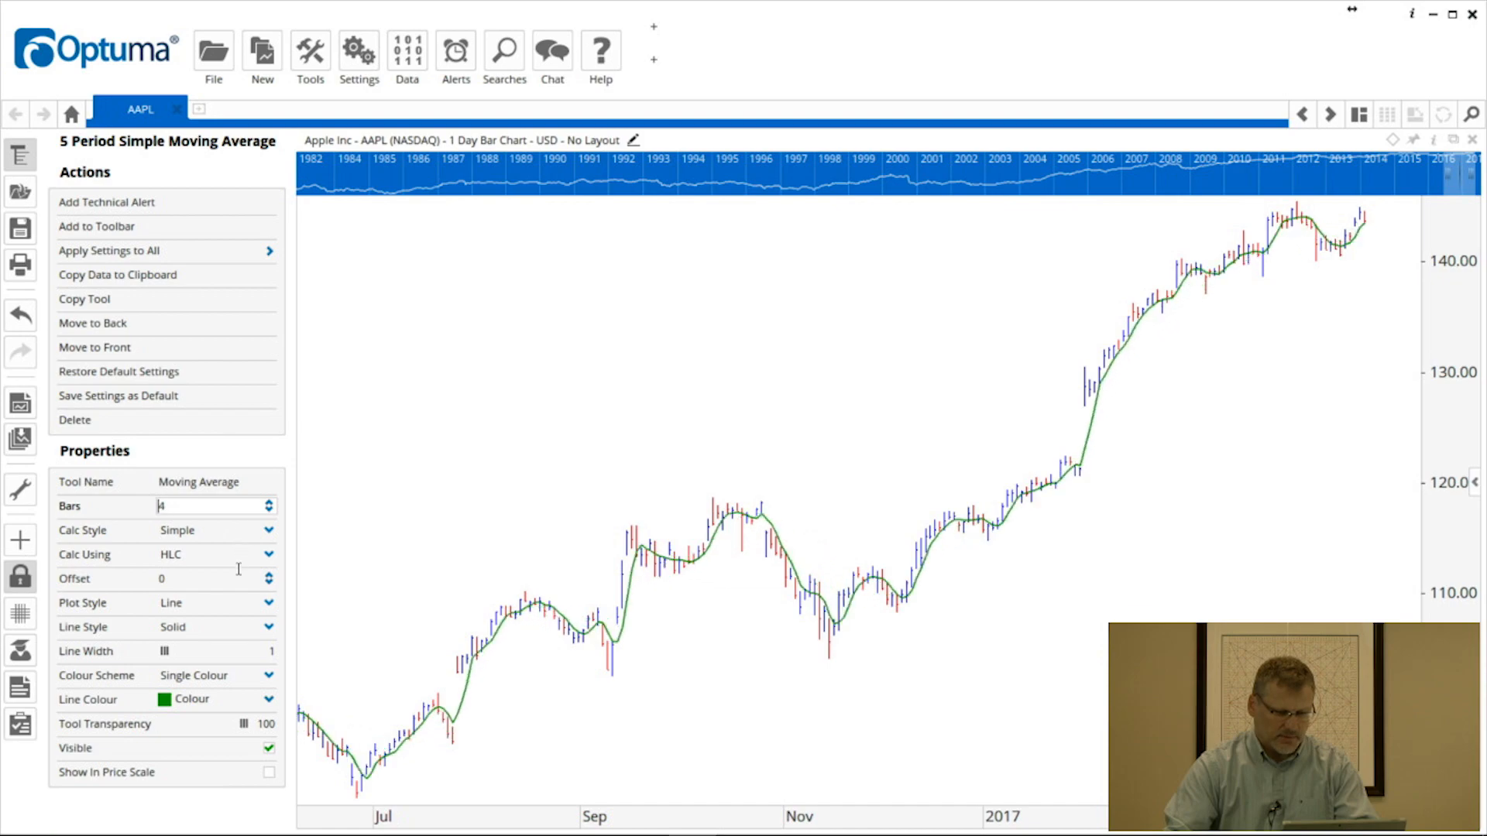
type("22")
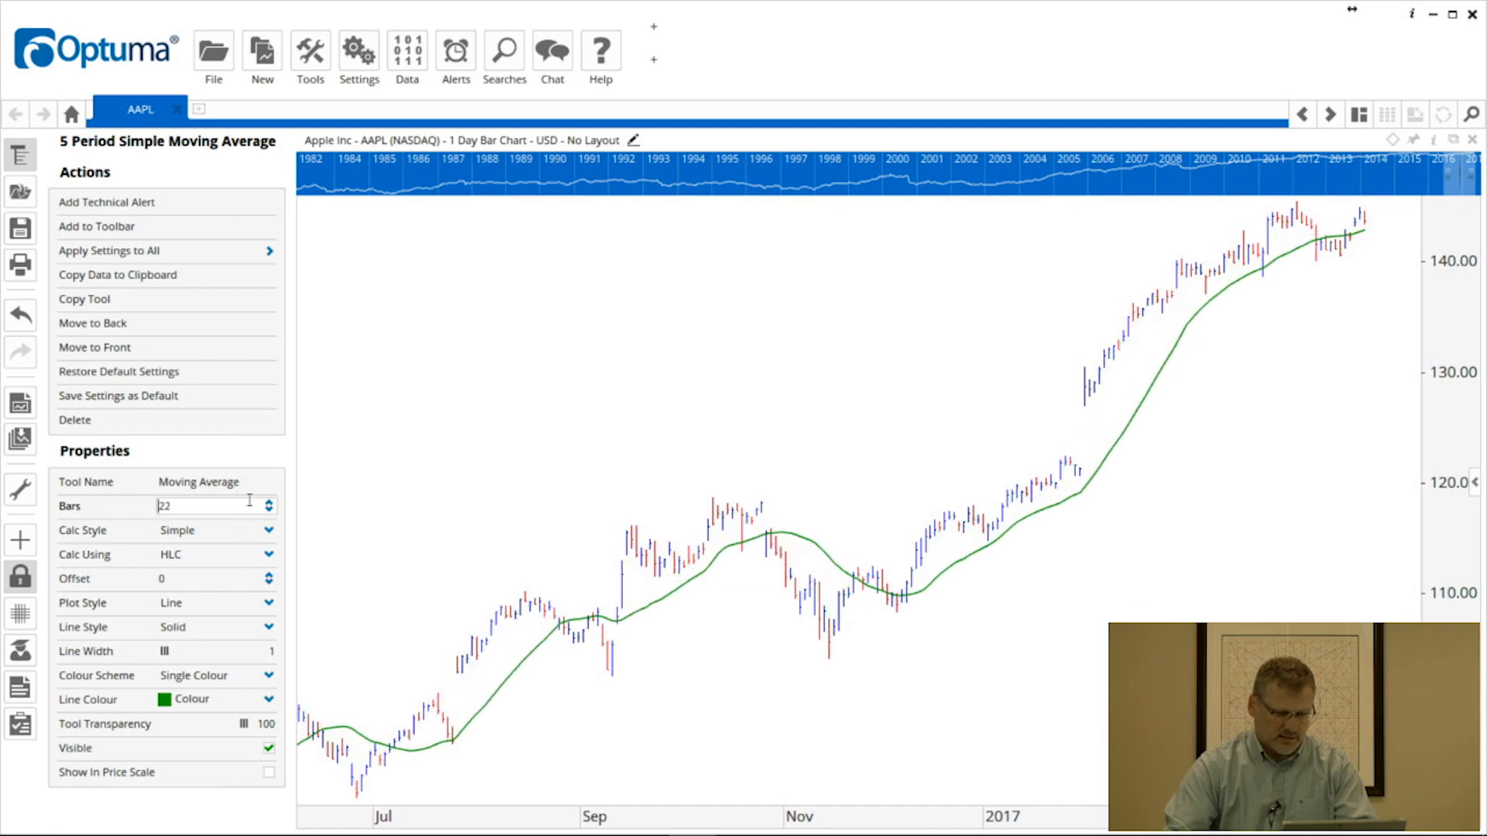
left_click(268, 500)
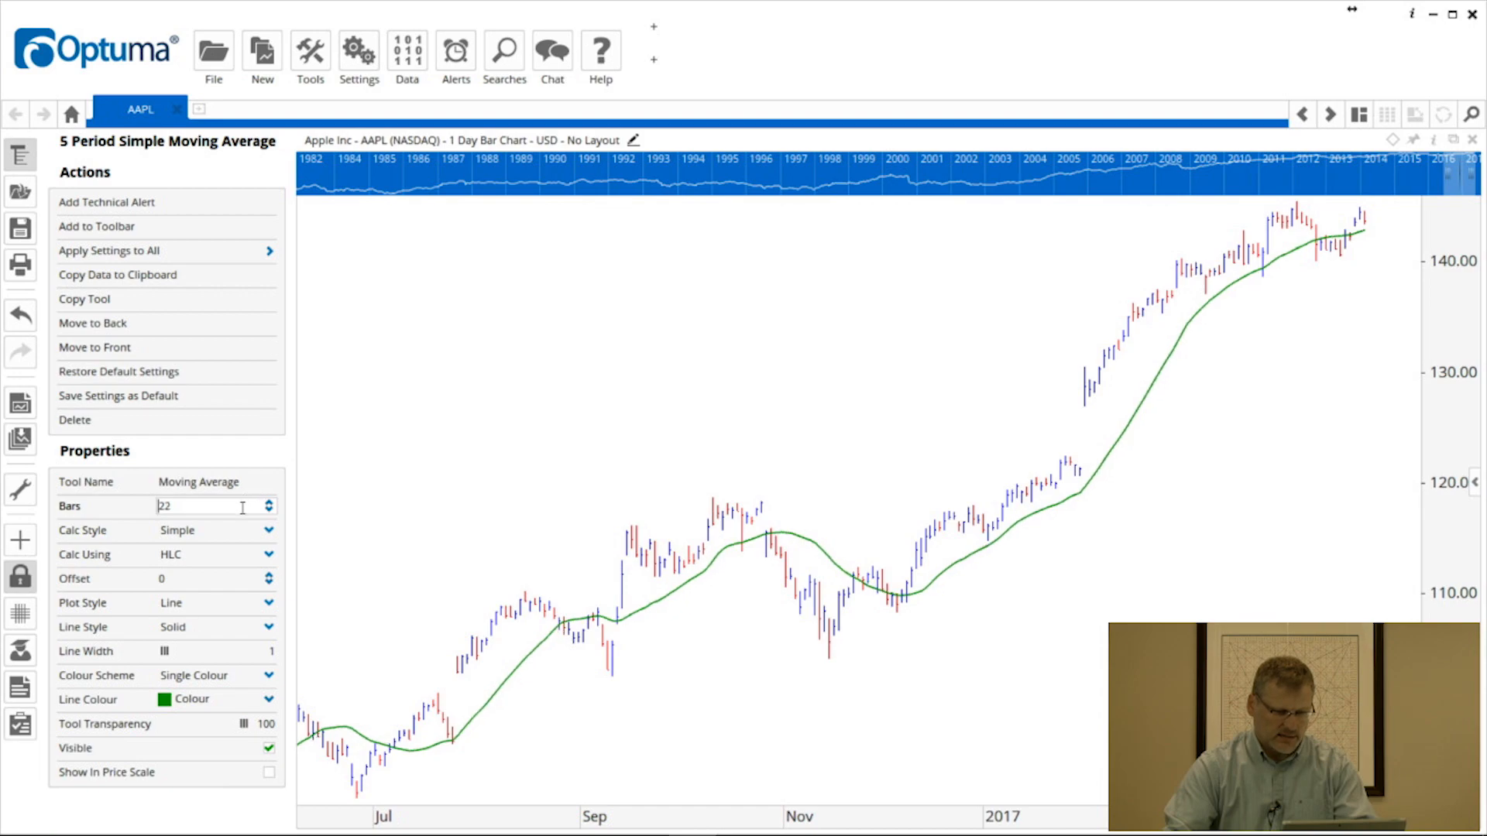
left_click(268, 509)
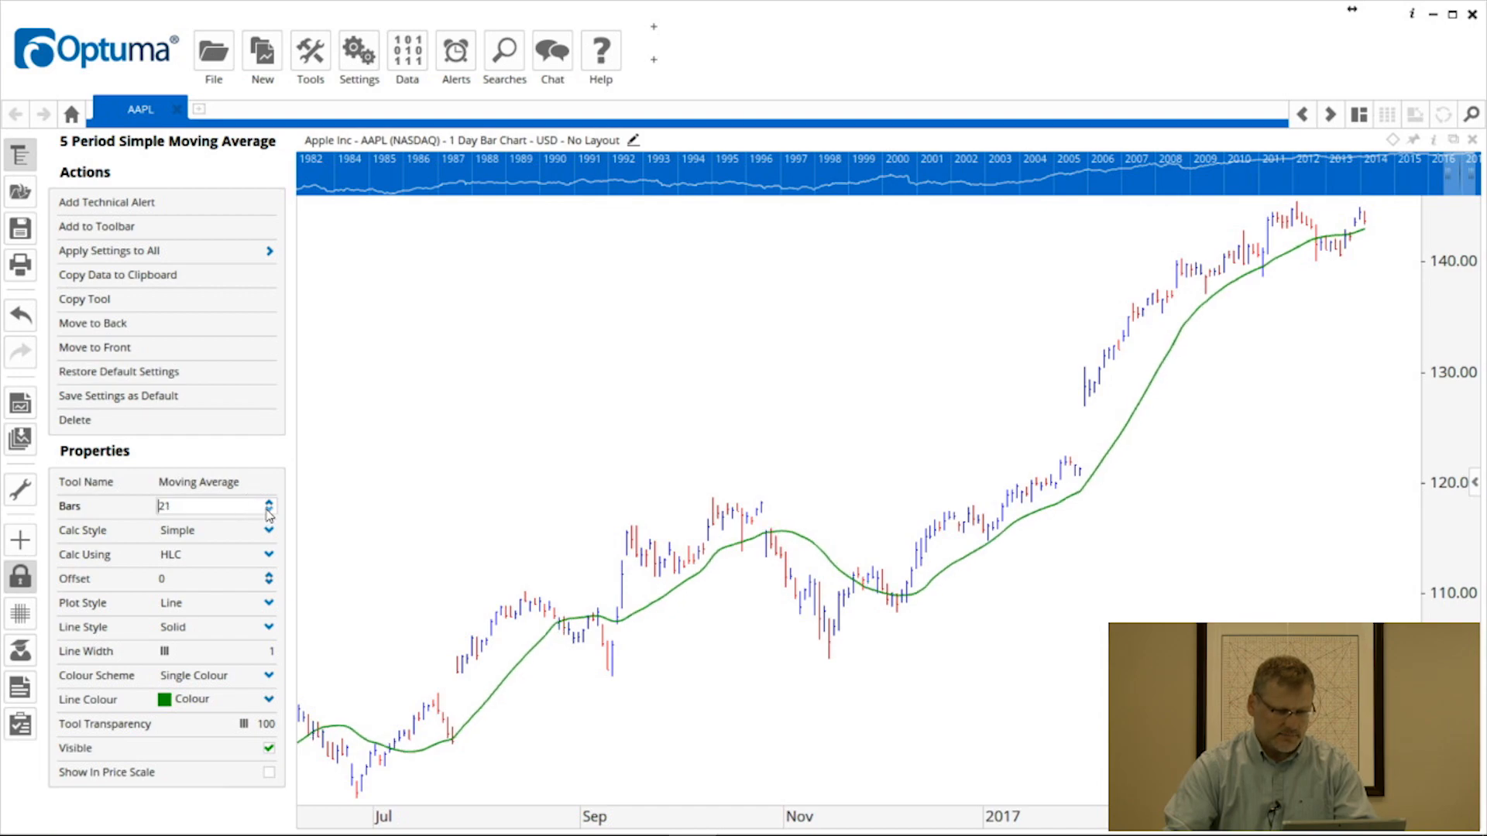
left_click(268, 510)
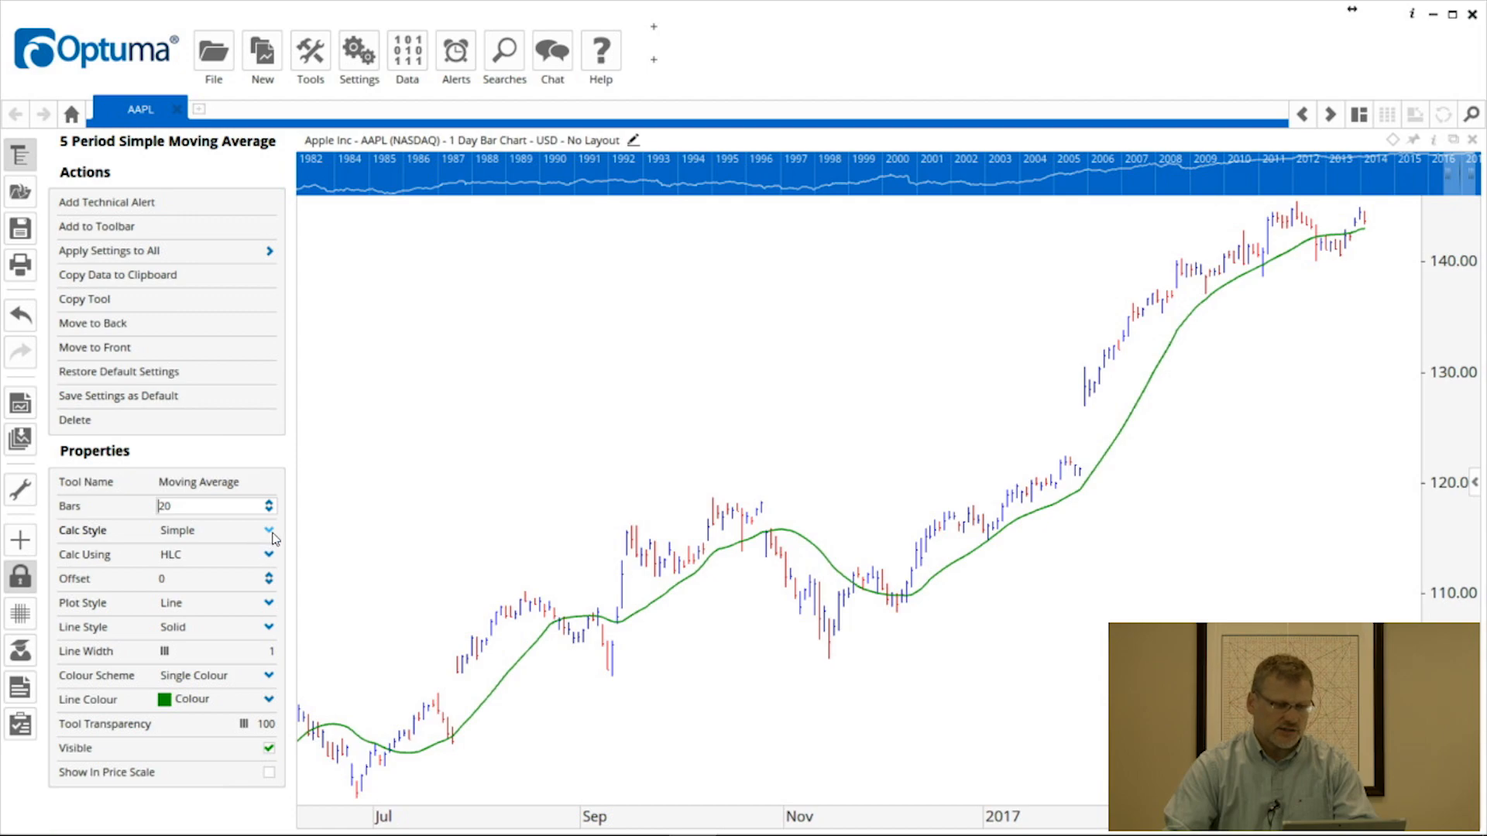
Make the average exponential and return its offset to zero after nudging it.
left_click(269, 530)
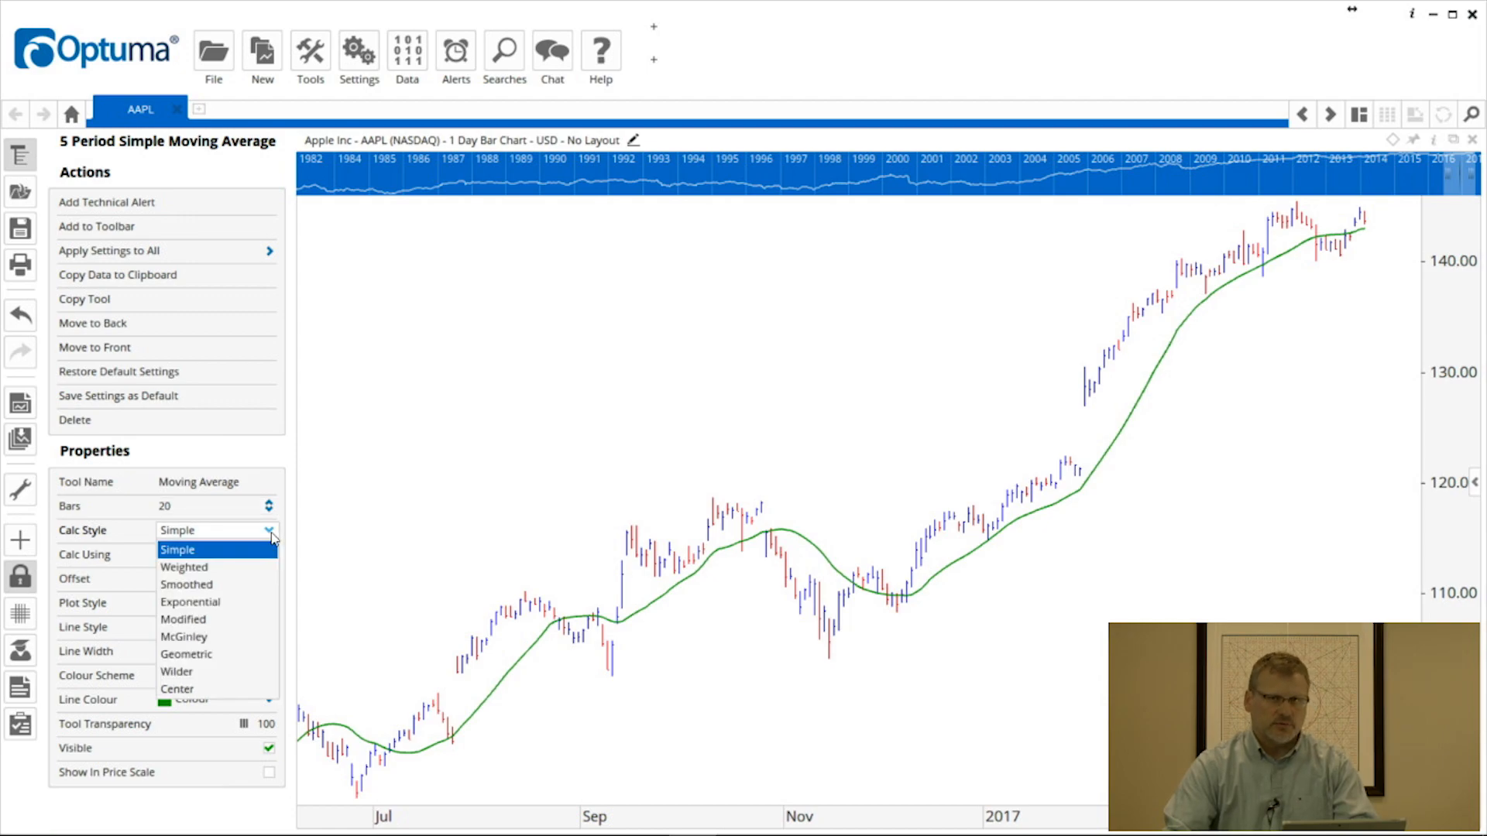
mouse_move(237, 599)
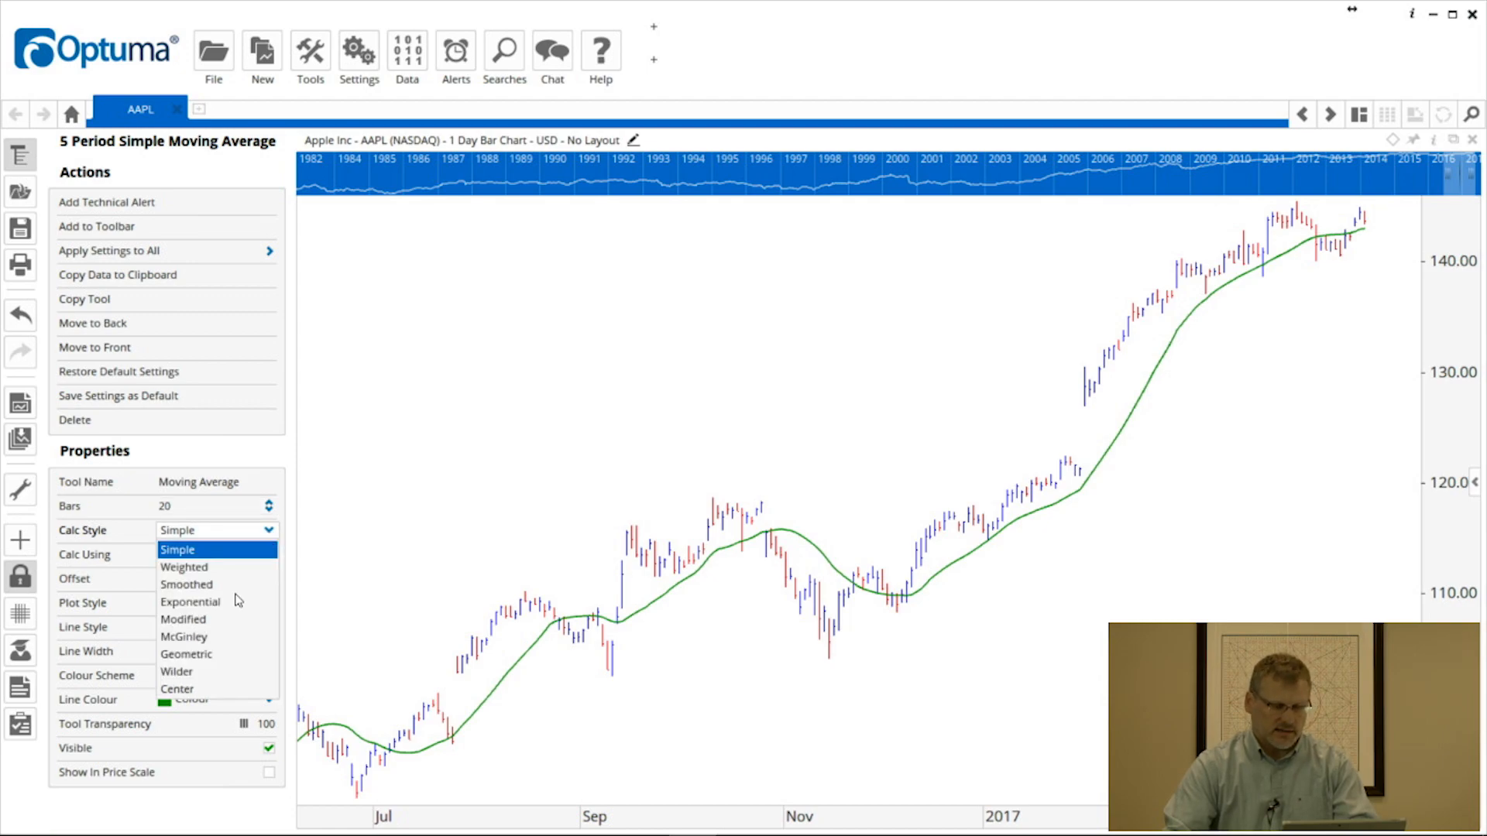
left_click(189, 603)
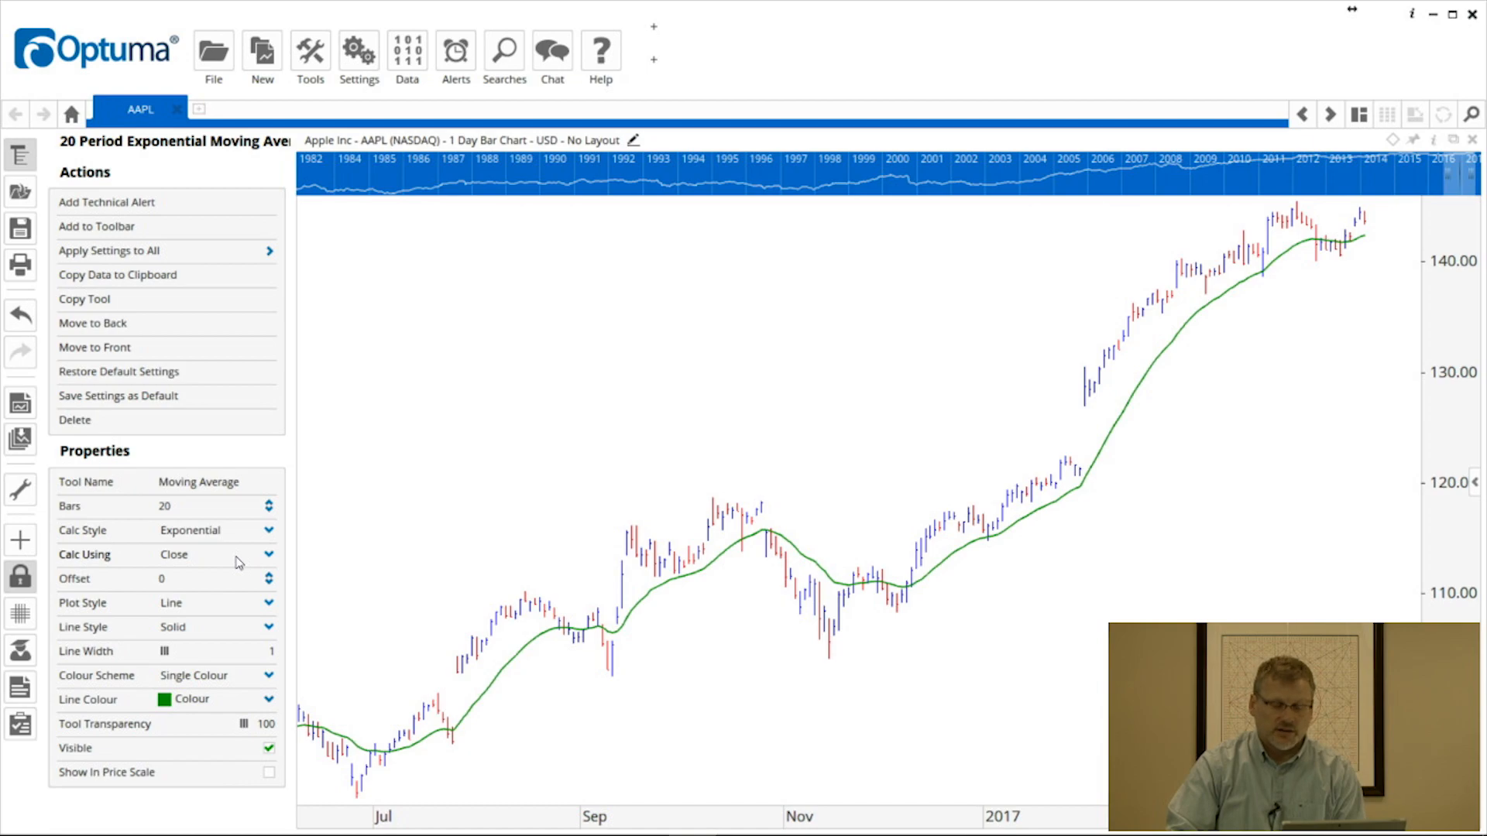
left_click(269, 574)
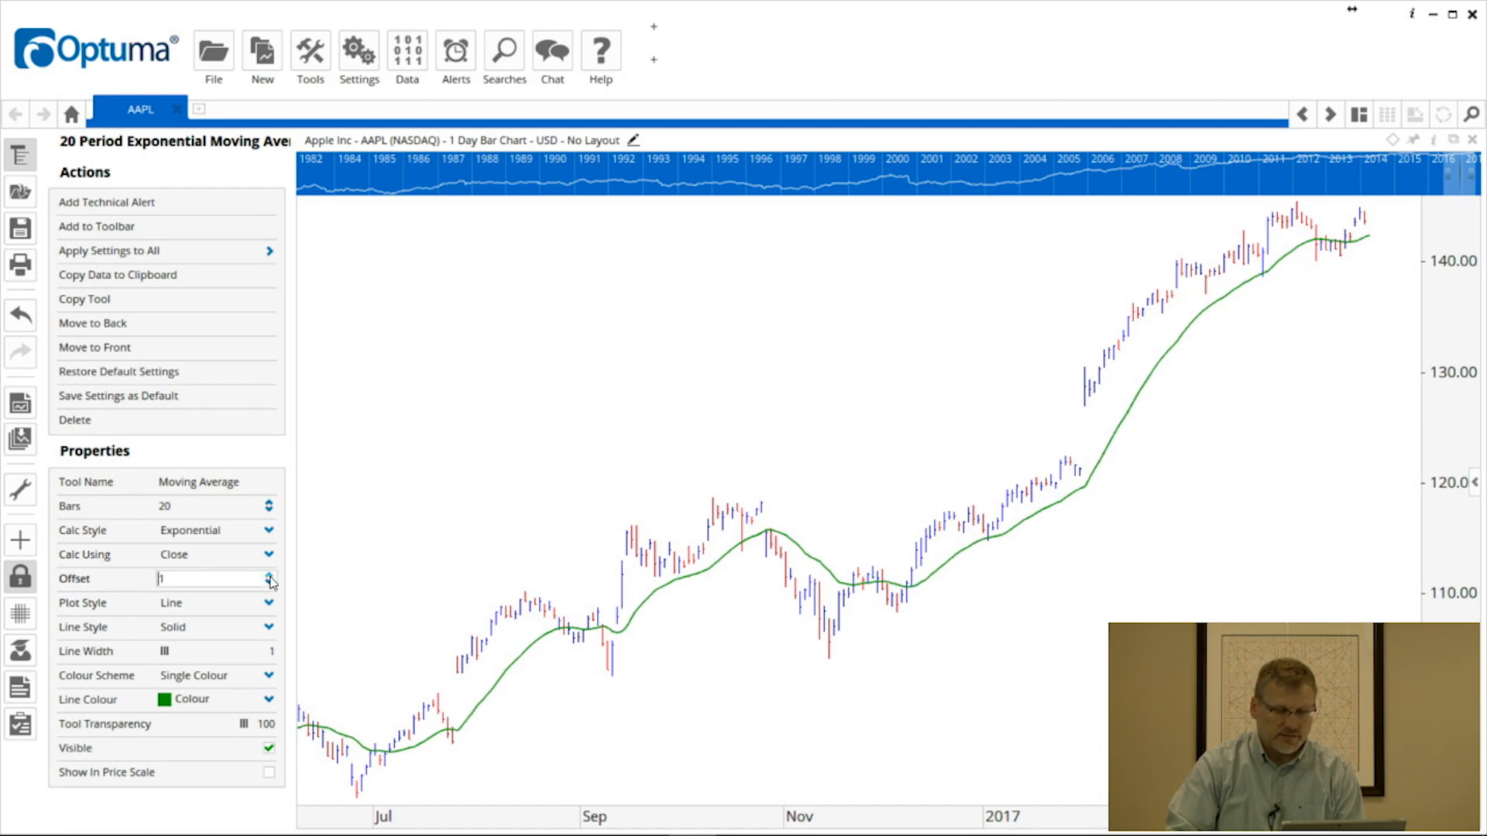
left_click(269, 573)
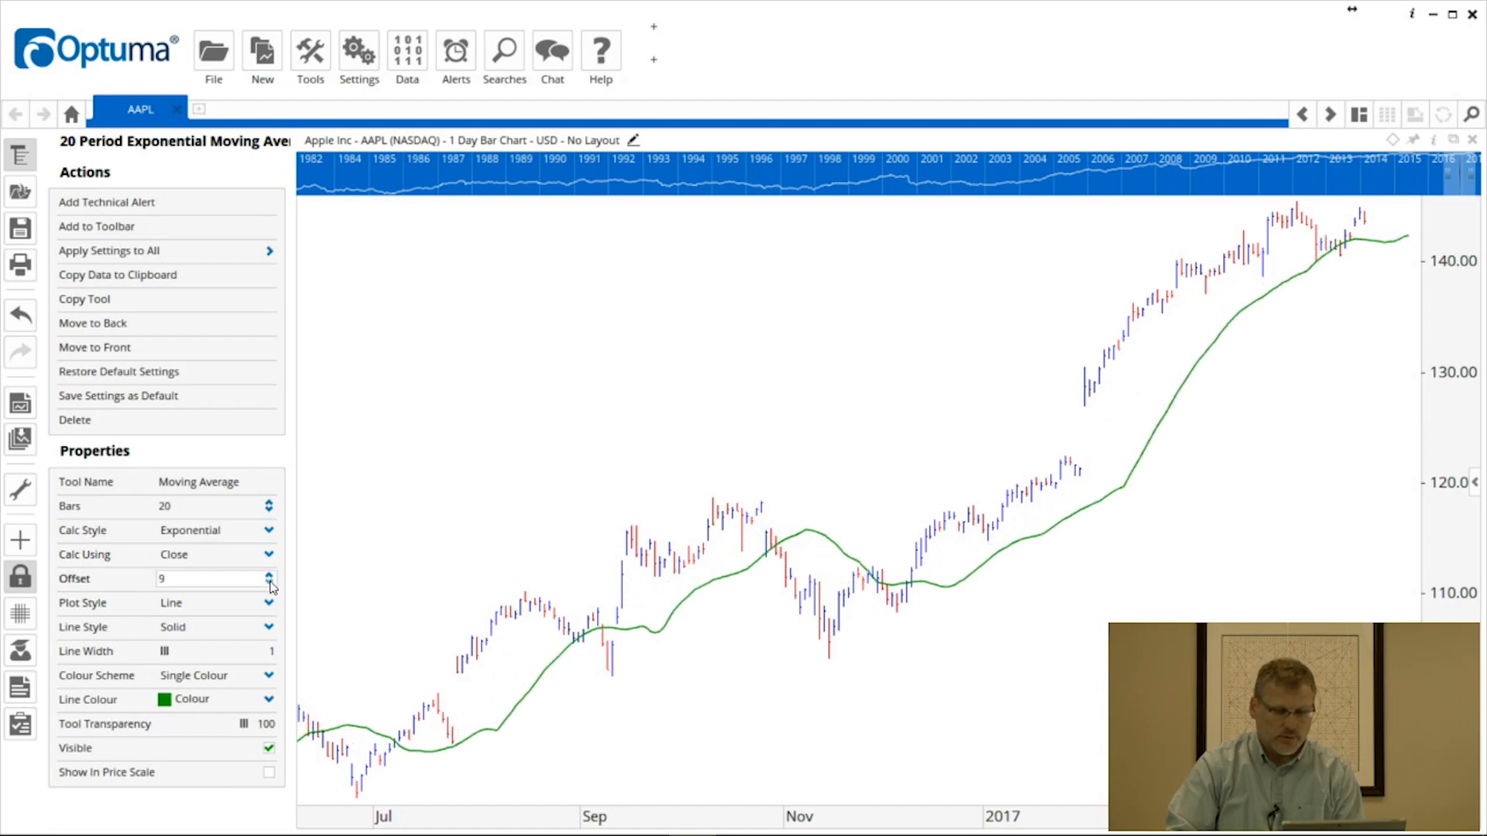
left_click(269, 584)
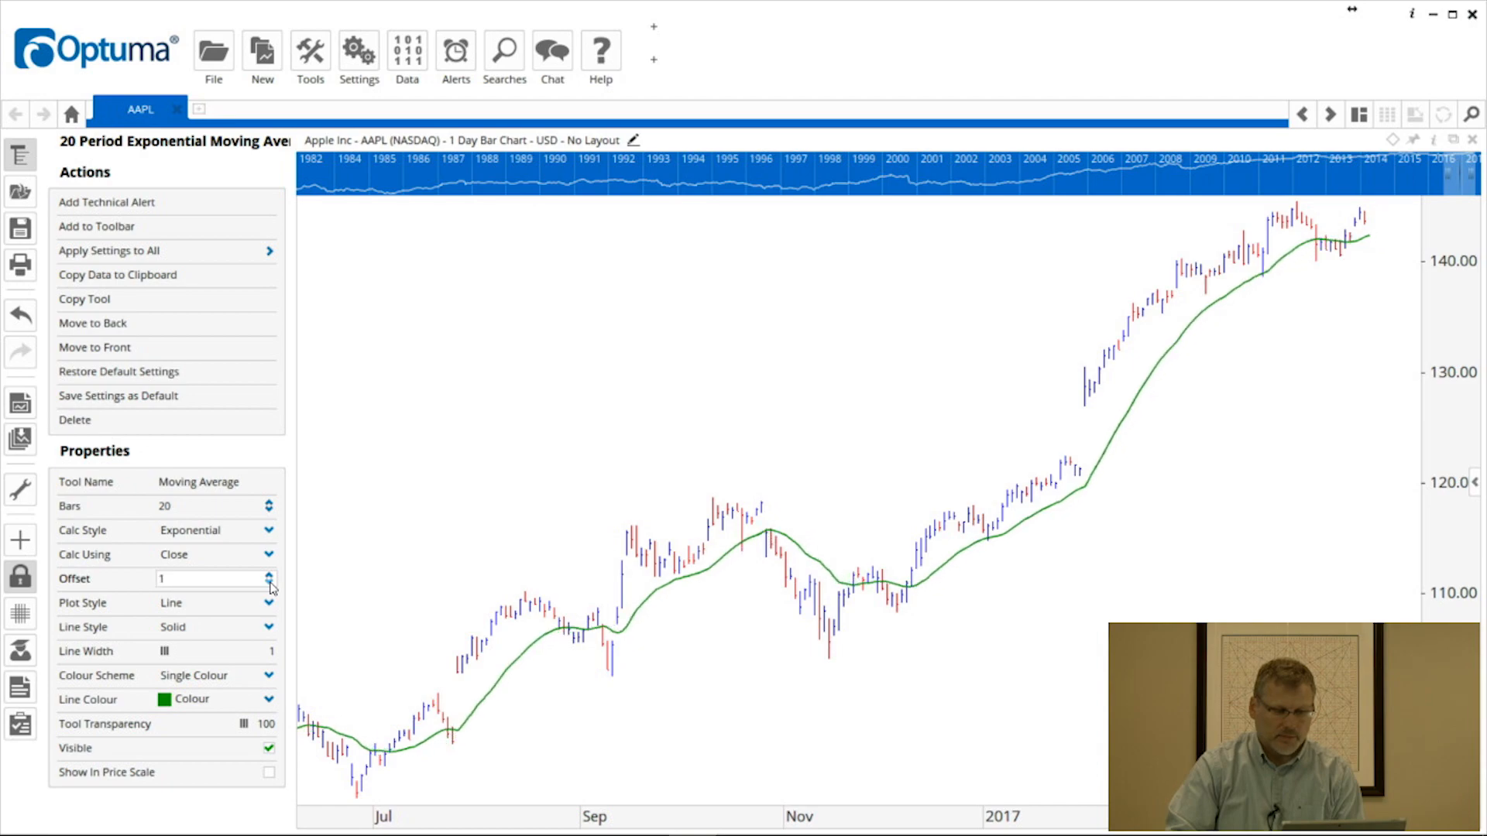
left_click(270, 583)
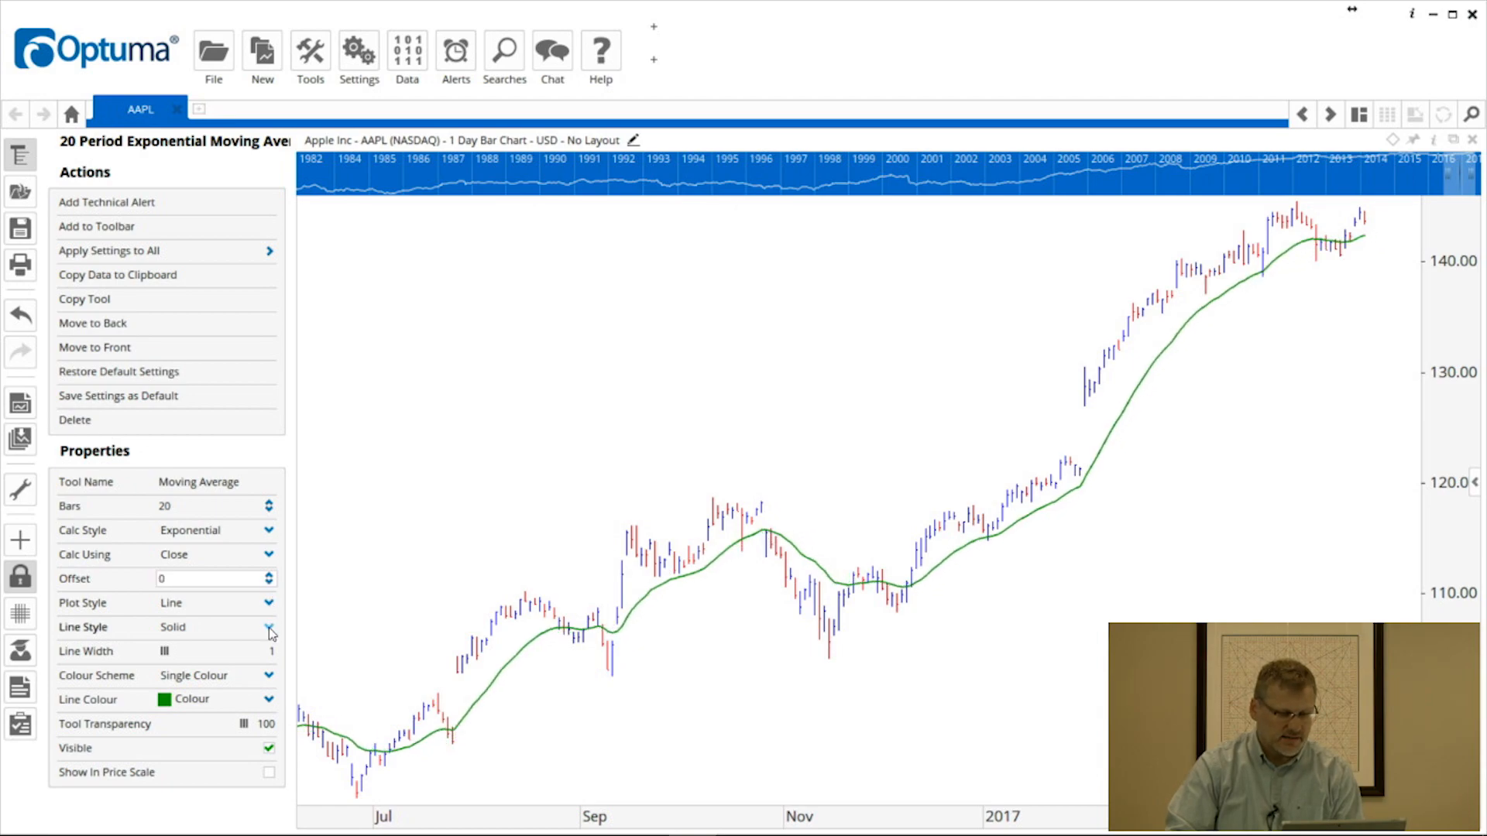
Keep the average's line style solid and change its colour to red.
left_click(269, 627)
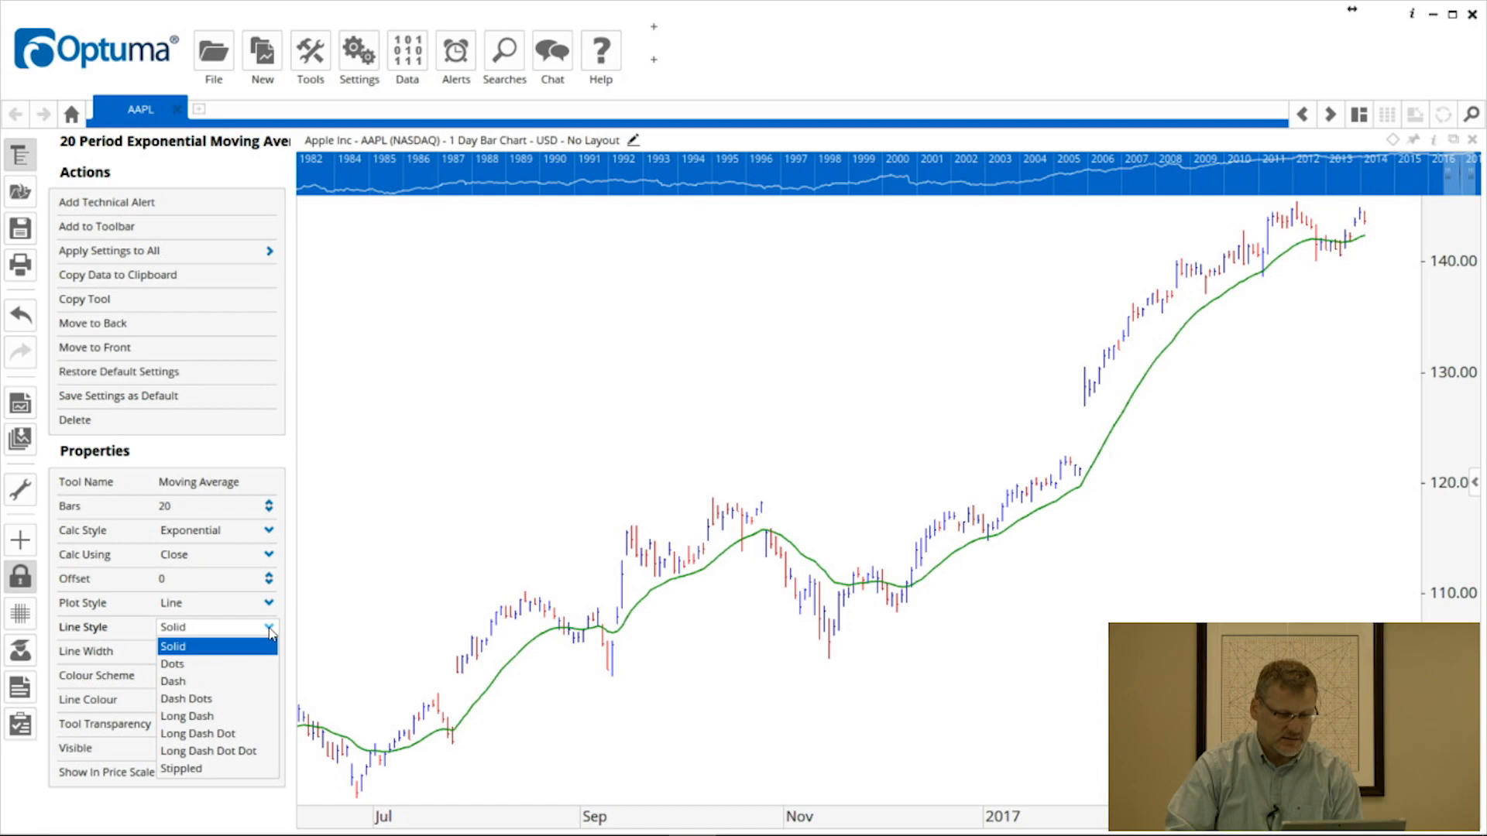
left_click(172, 646)
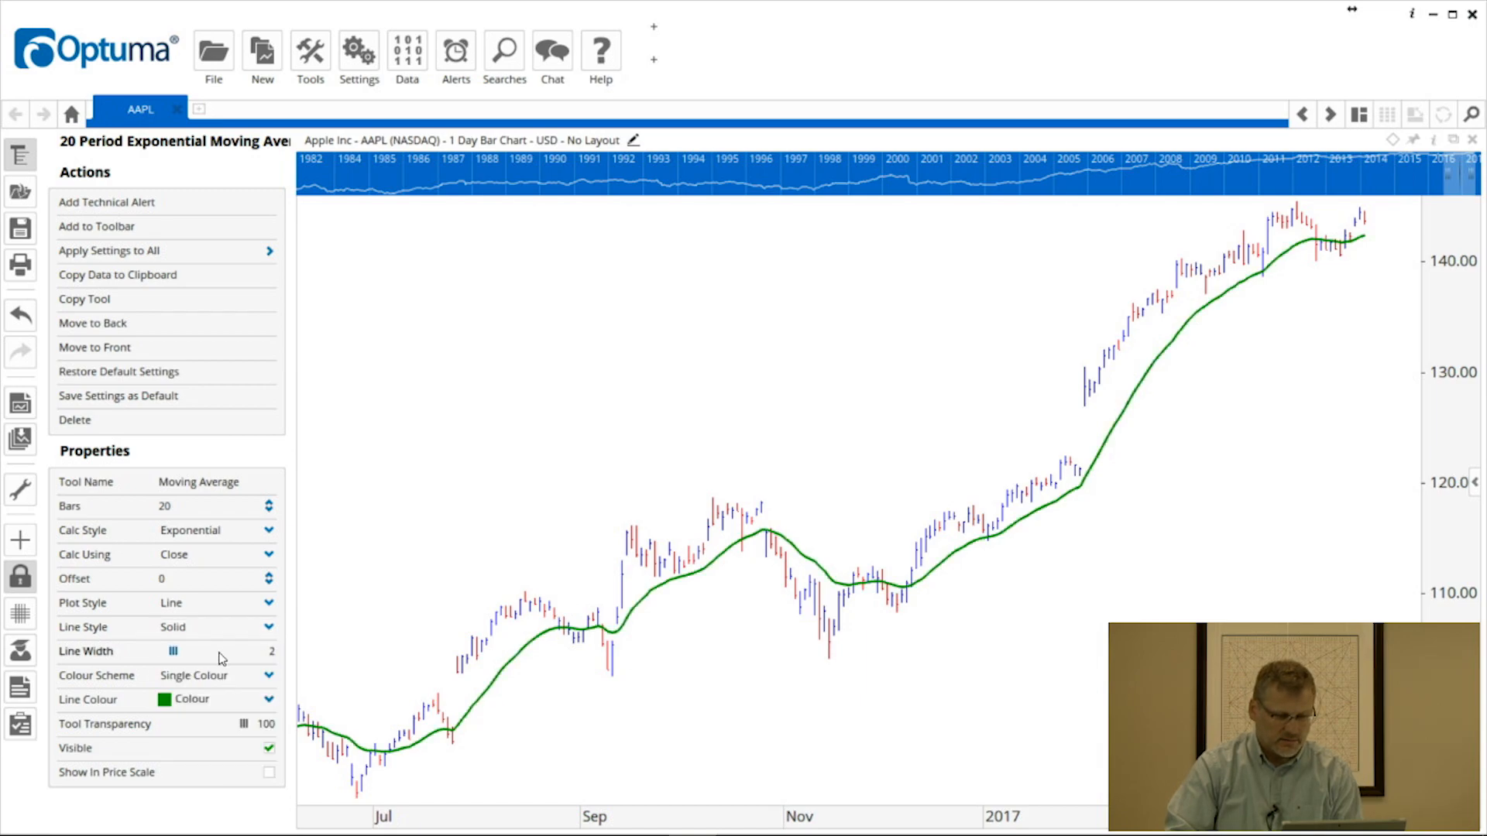
left_click(174, 652)
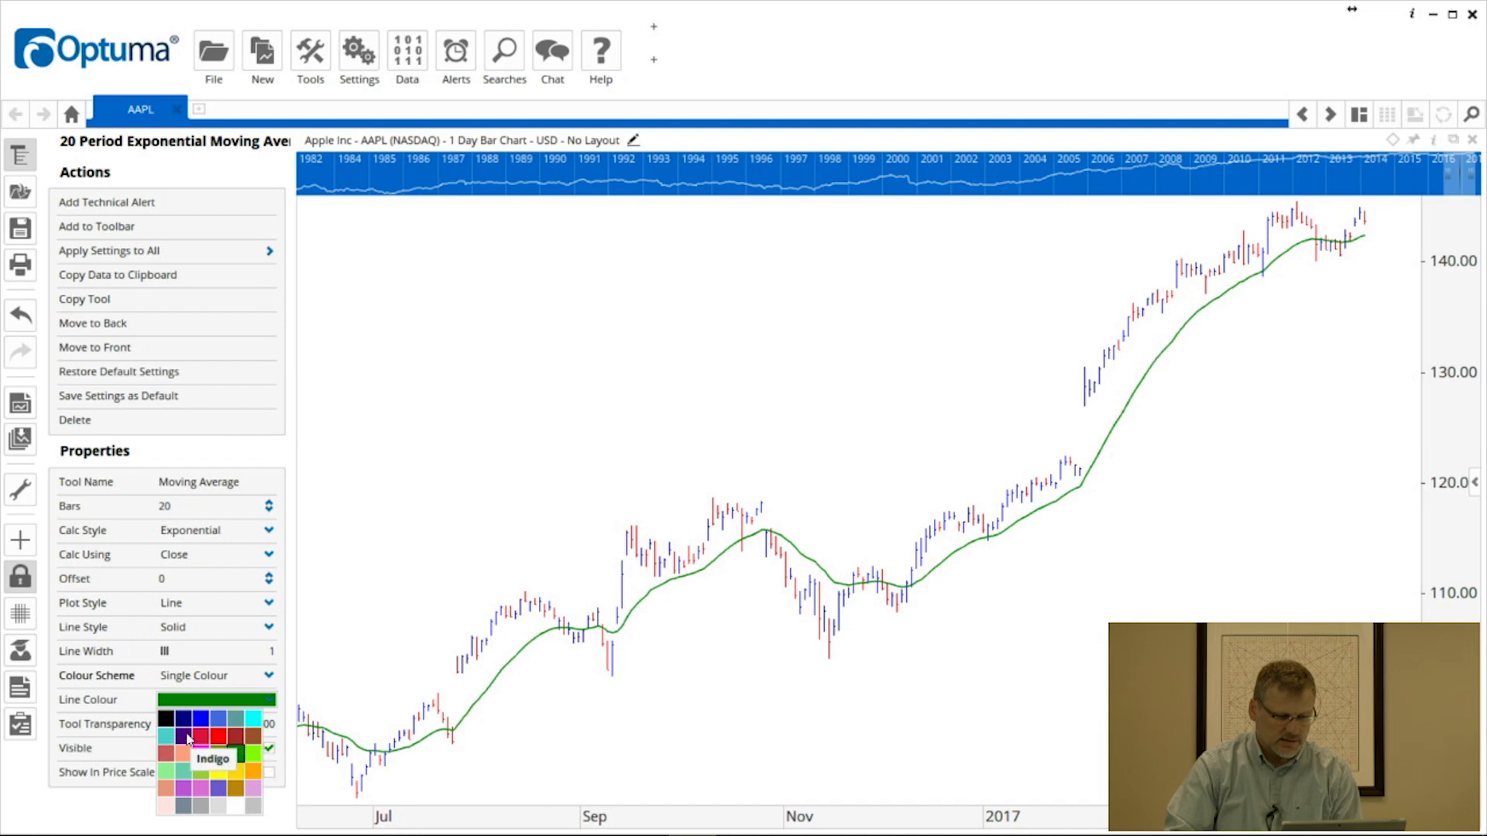
left_click(248, 737)
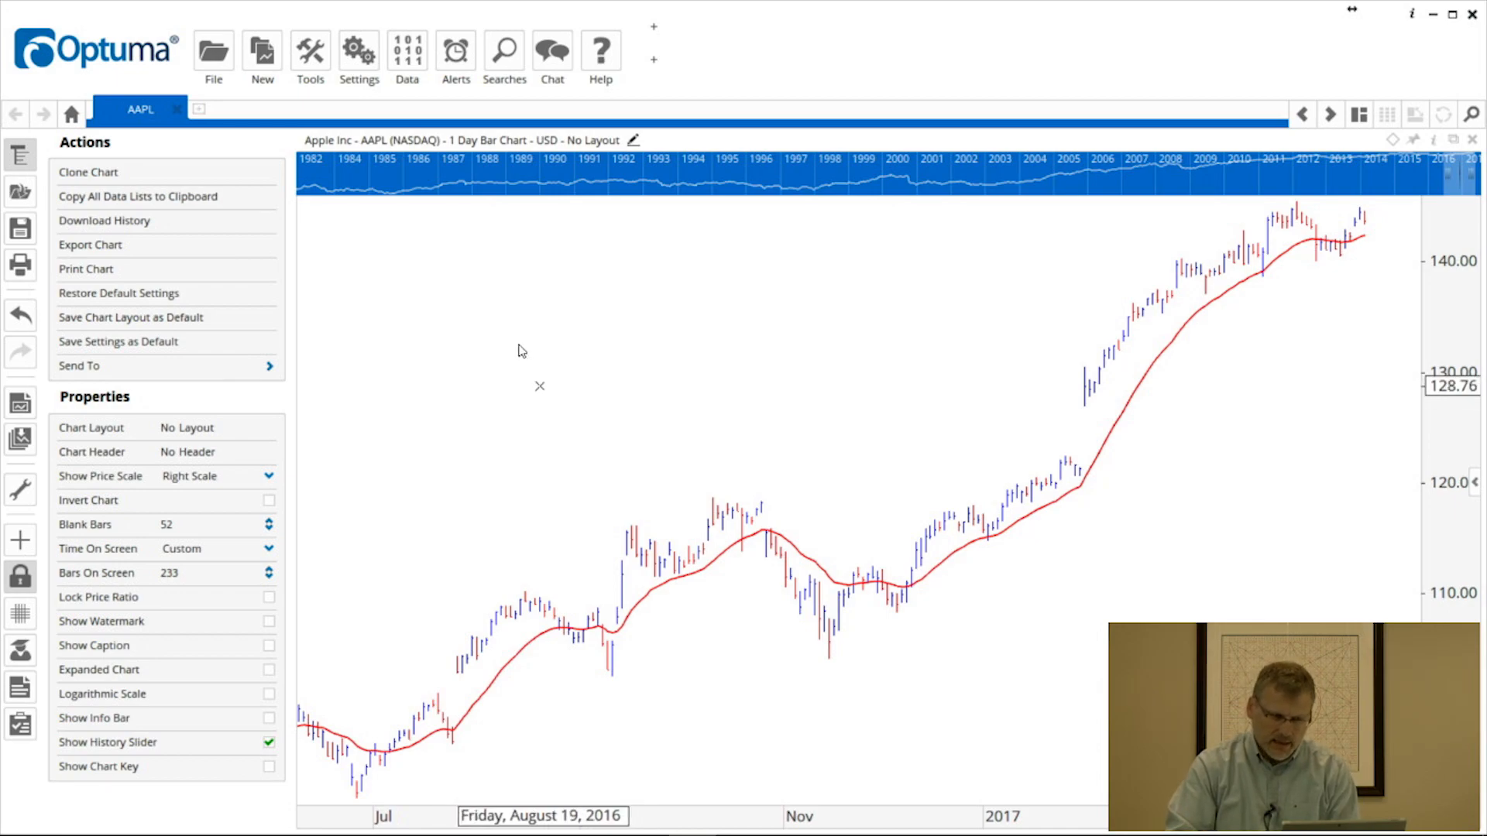
From the chart's radial menu, search 'tr' and choose the Trend Line (TL) tool.
left_click(310, 53)
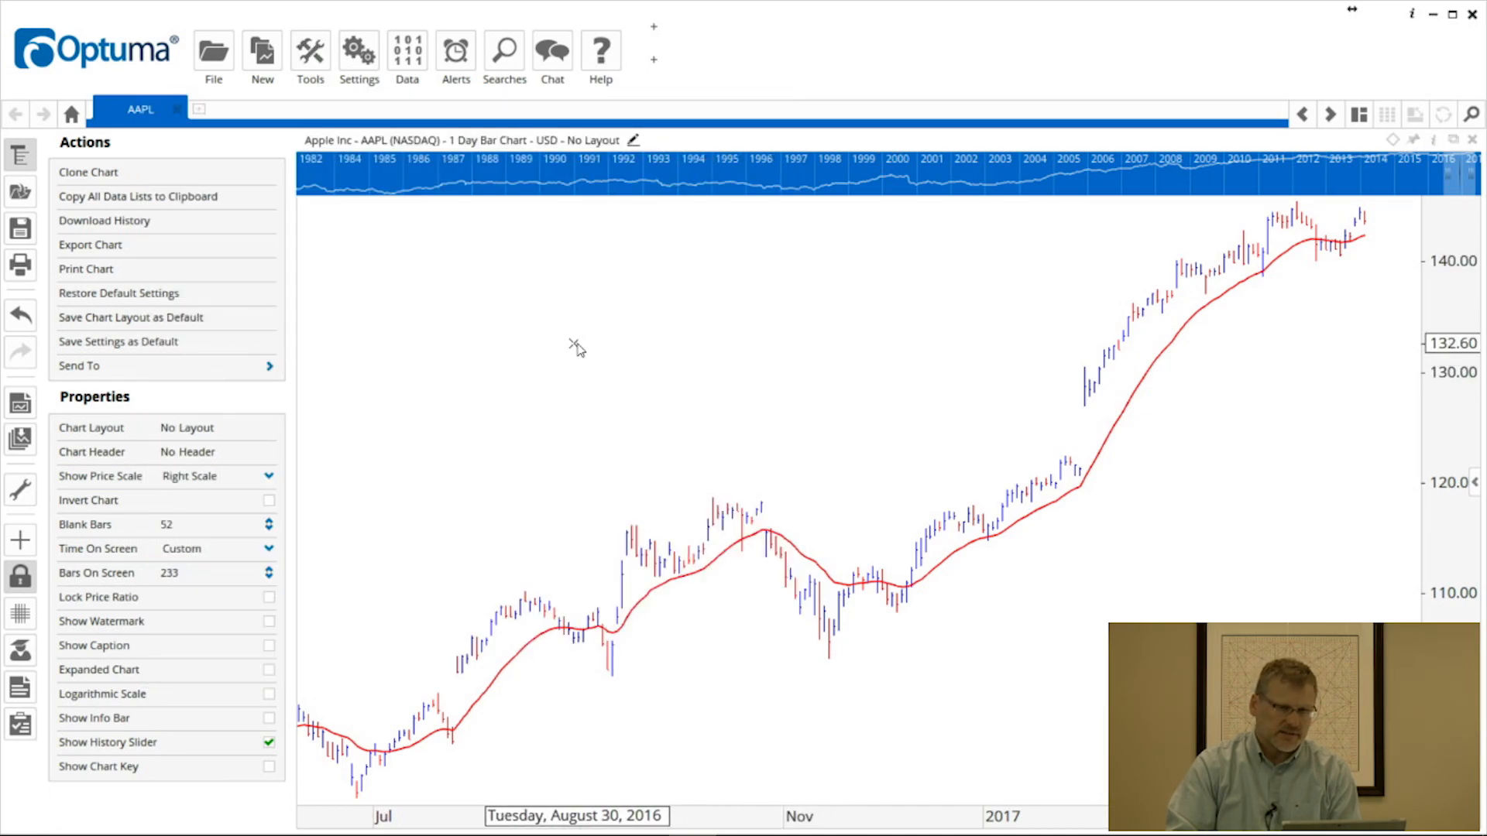
left_click(576, 346)
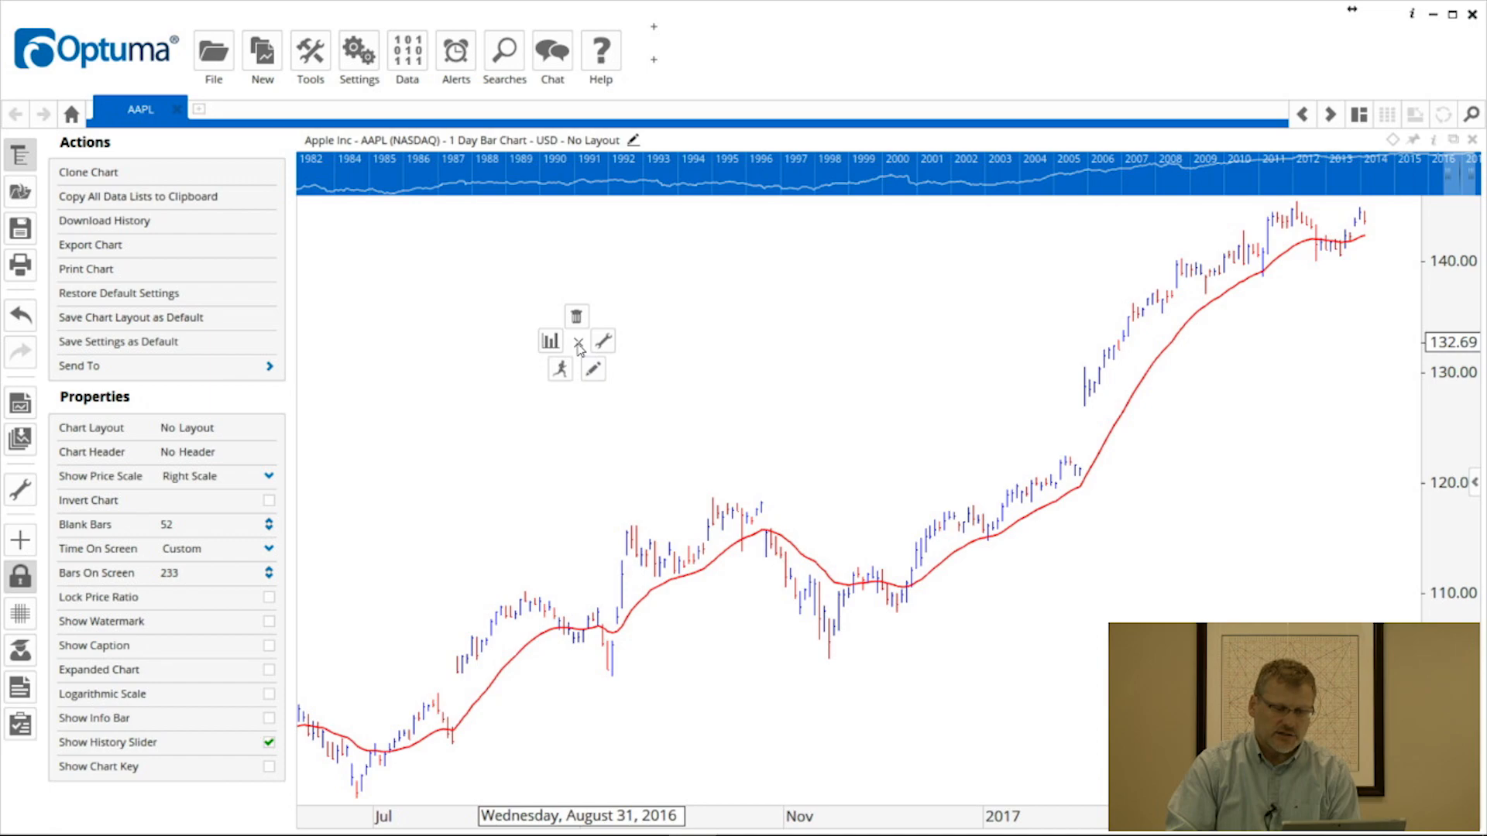
left_click(603, 341)
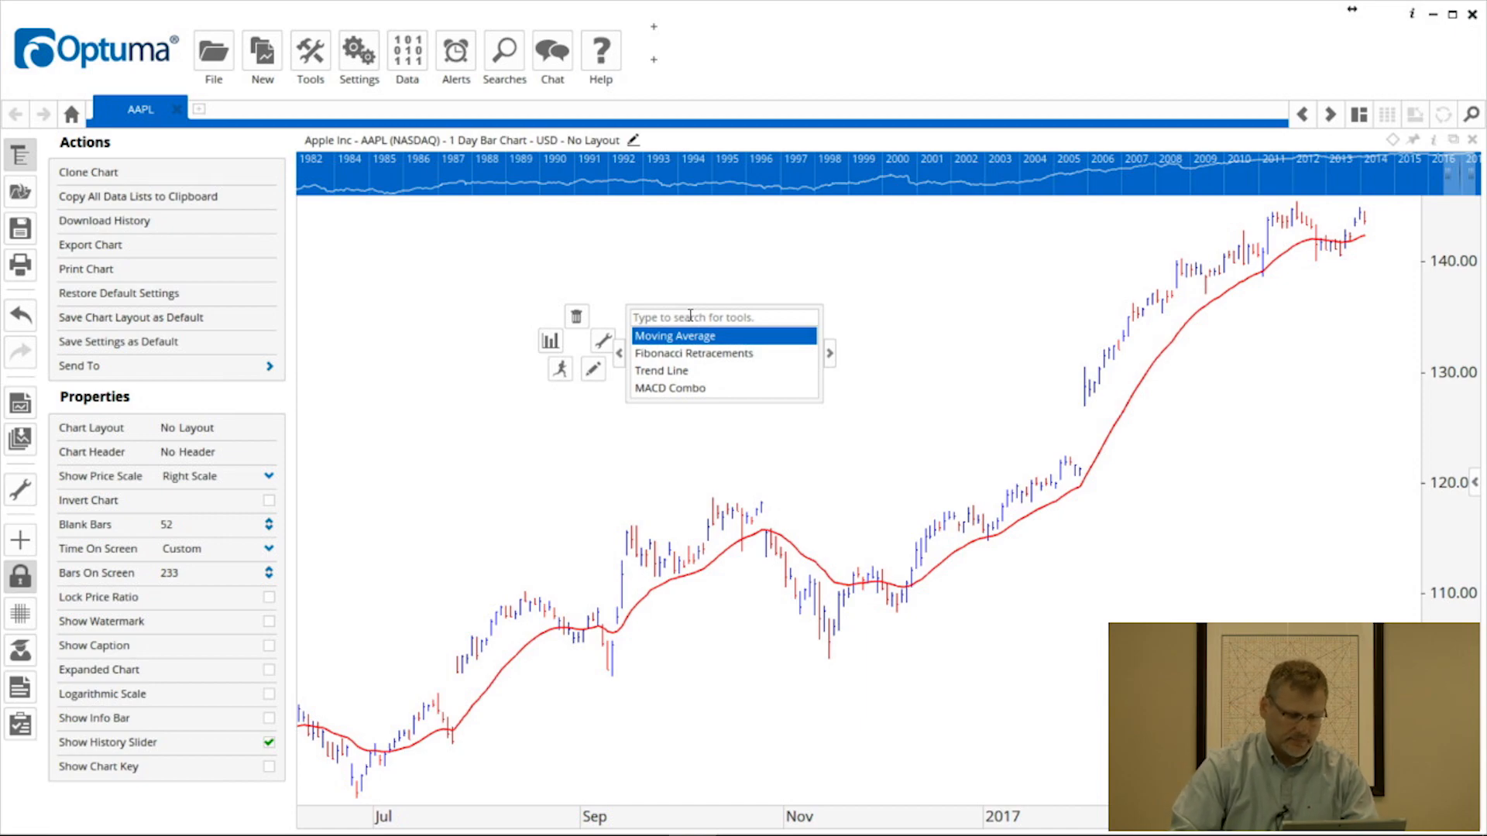
type("trend")
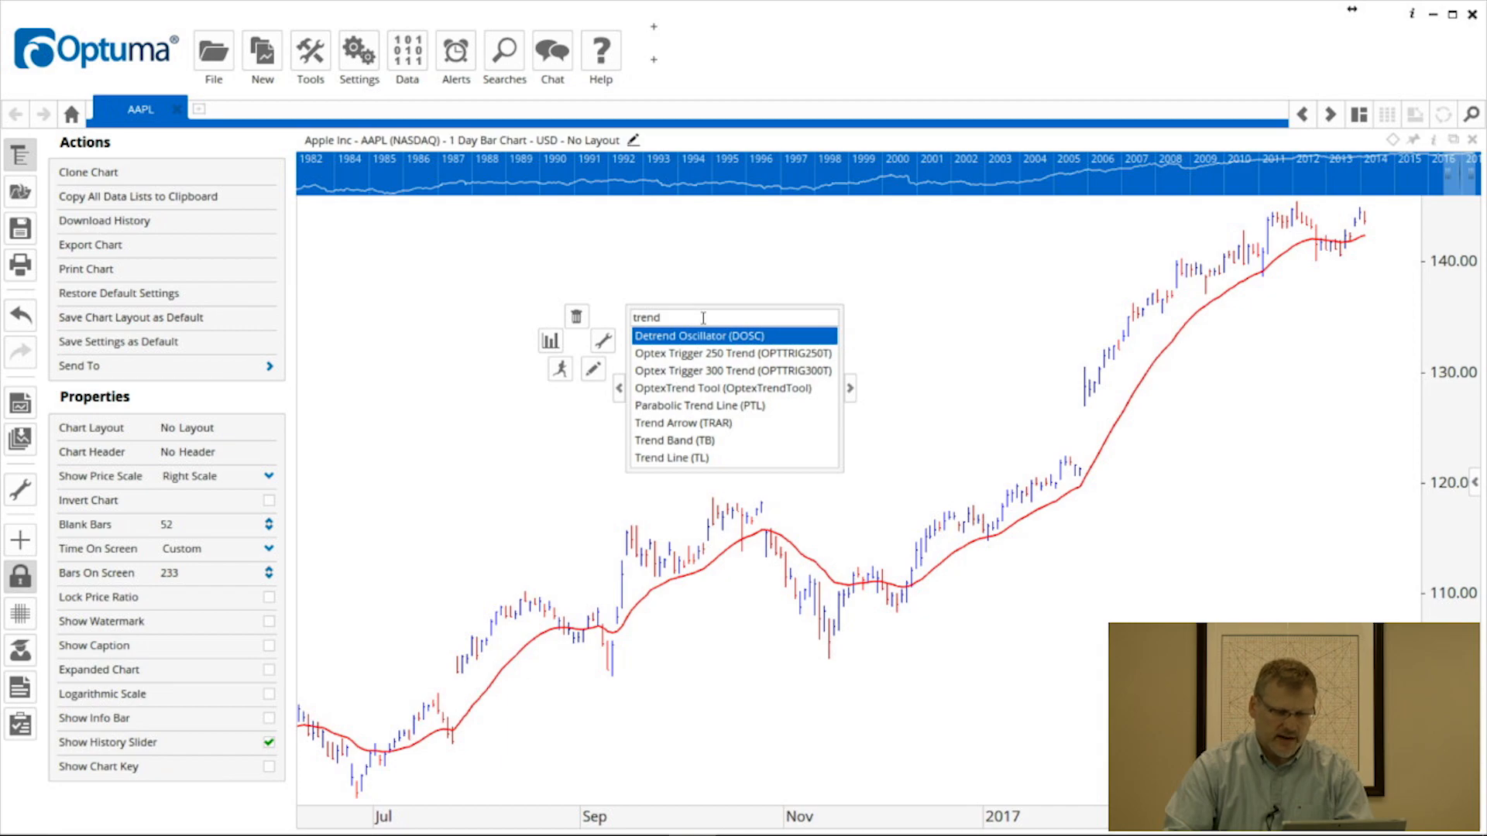
mouse_move(725, 370)
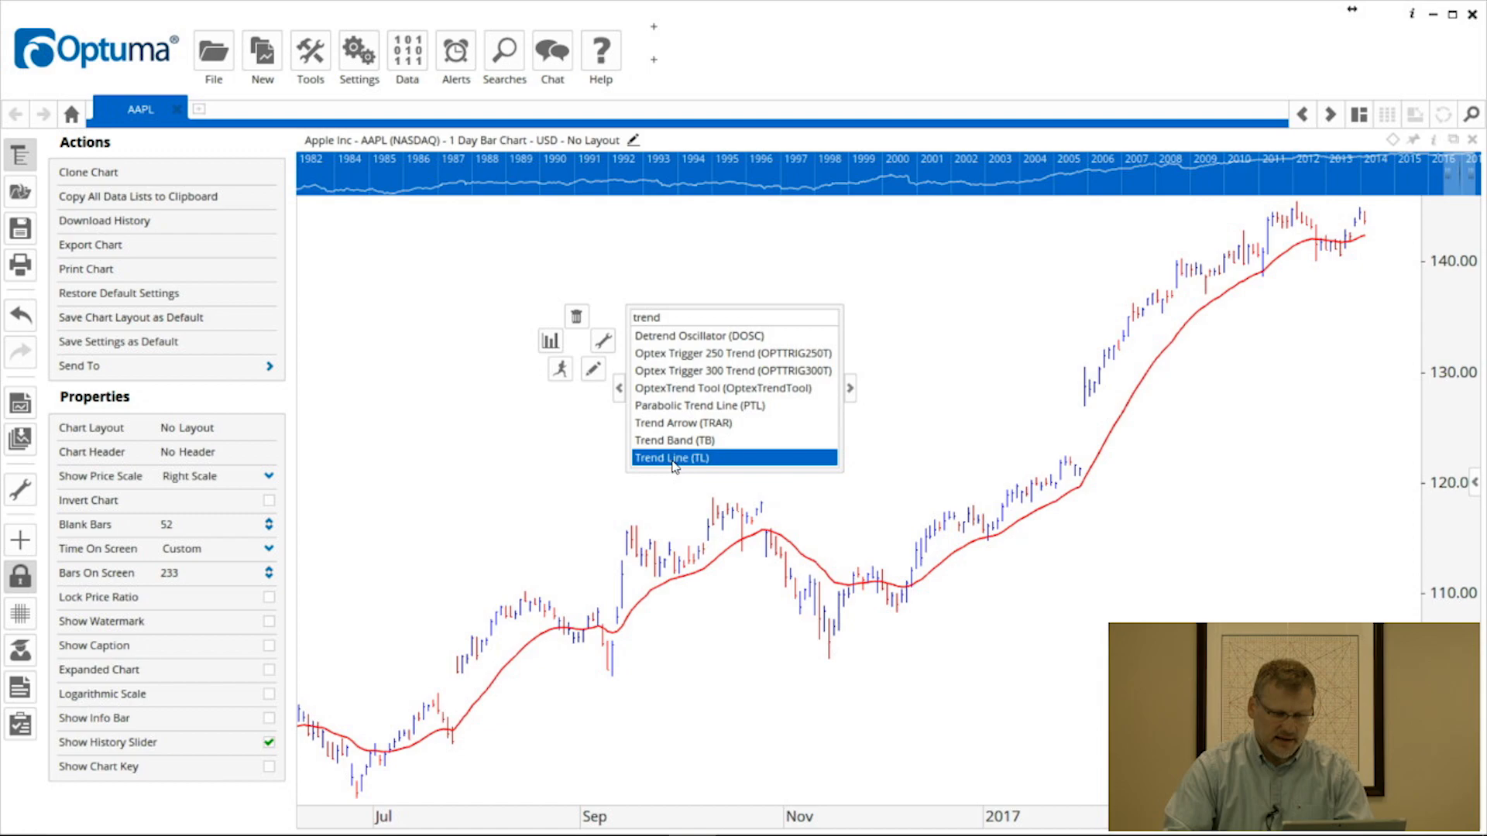
left_click(674, 457)
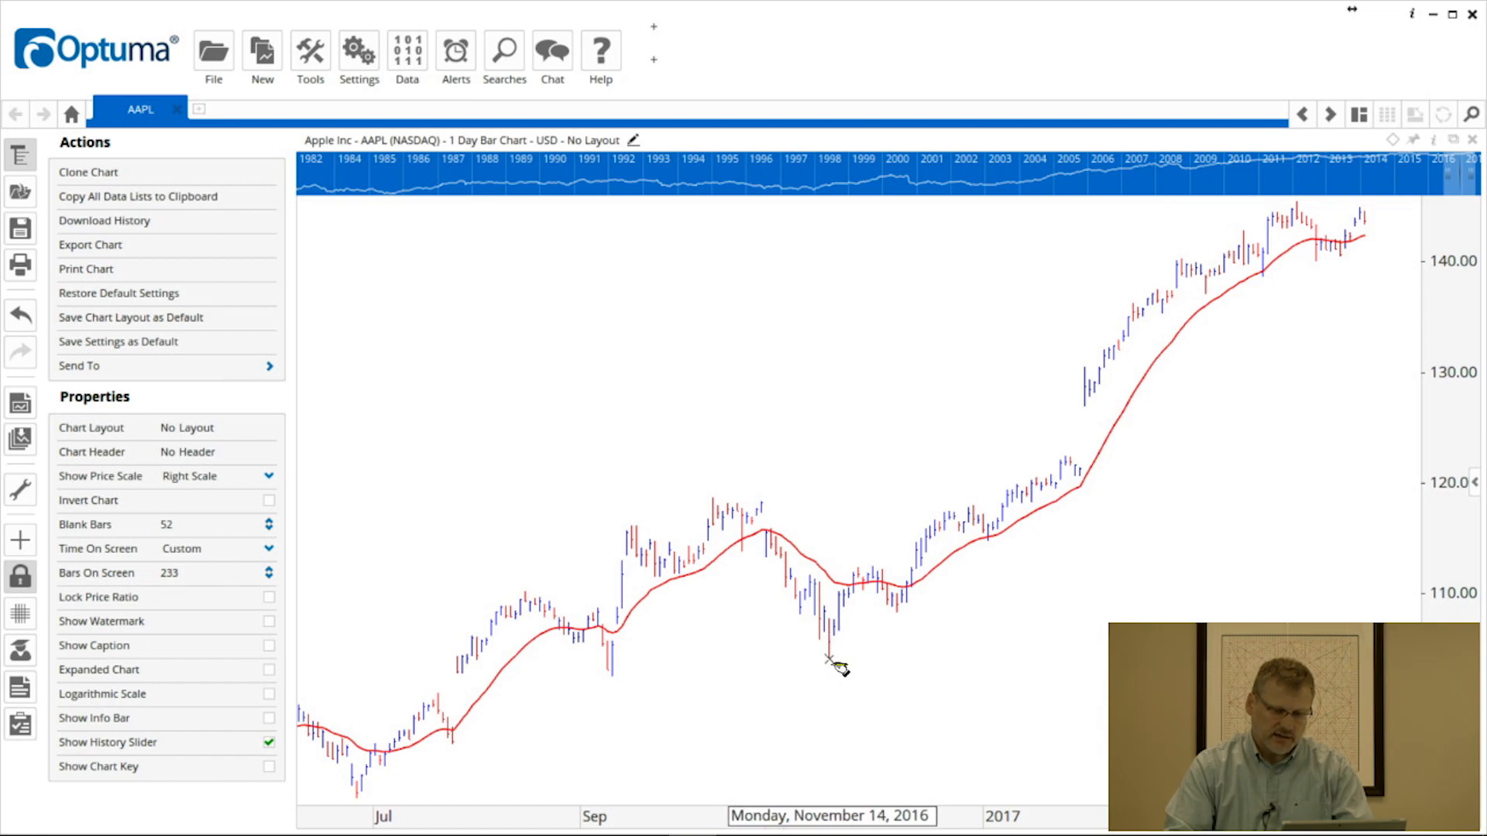
Draw a trend line from the November 2016 low up to the latest bars near 143.
left_click_drag(830, 660, 967, 599)
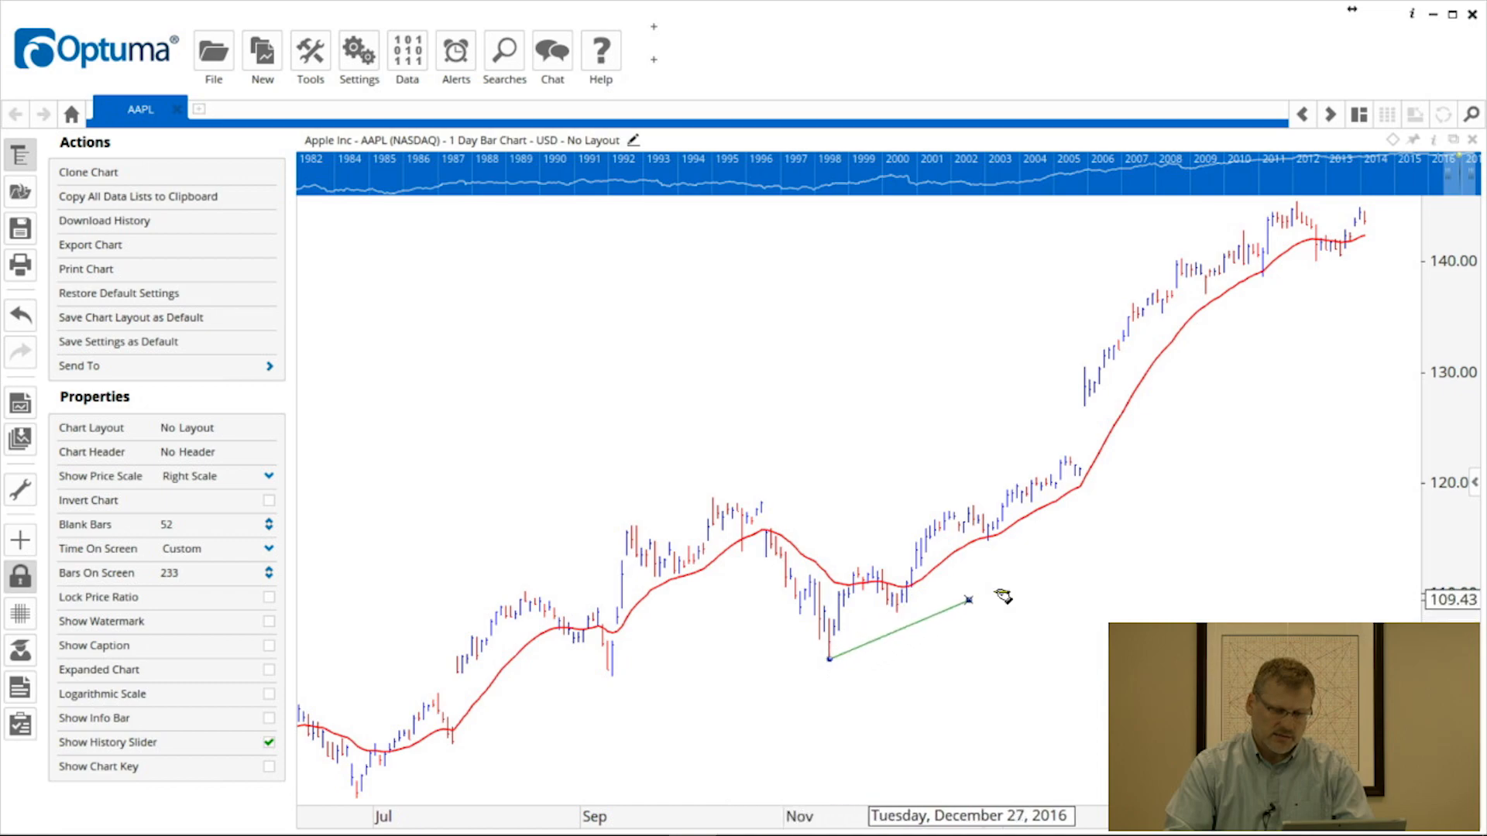
left_click_drag(967, 600, 1385, 254)
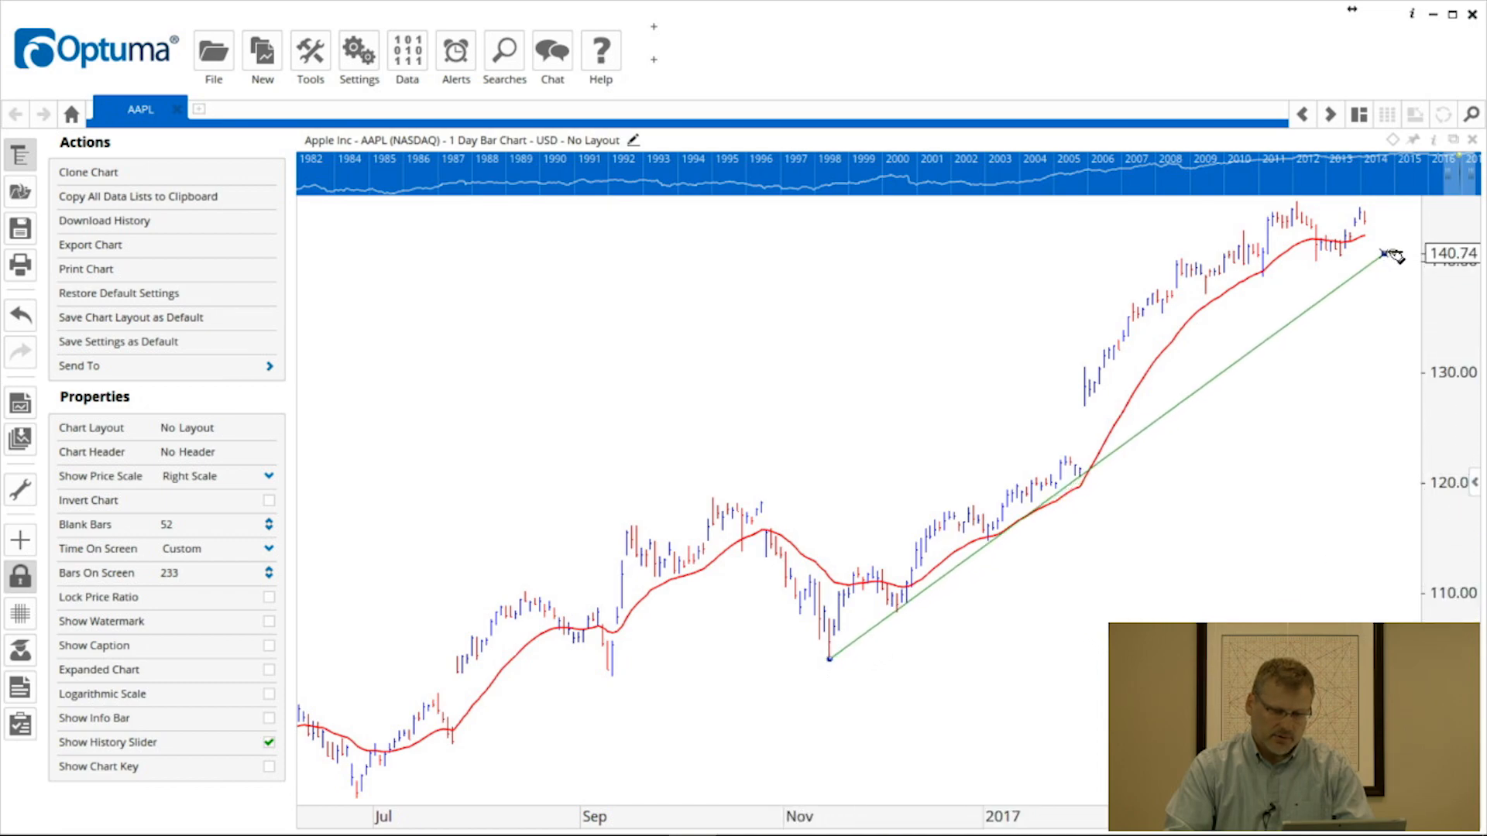
left_click_drag(1389, 254, 1412, 228)
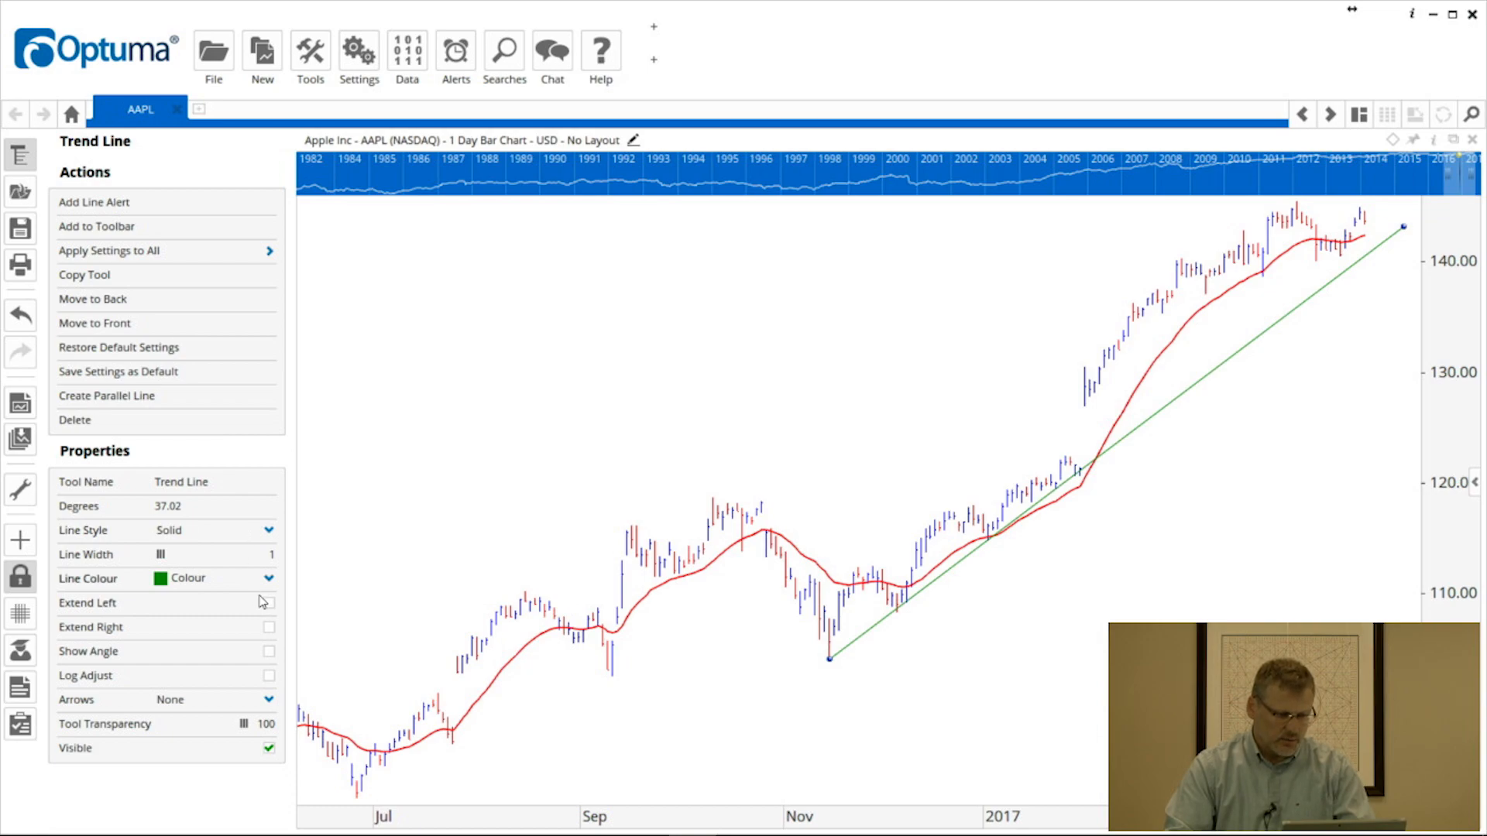
Toggle Extend Left/Right and Show Angle on the trend line, leaving both off.
left_click(269, 602)
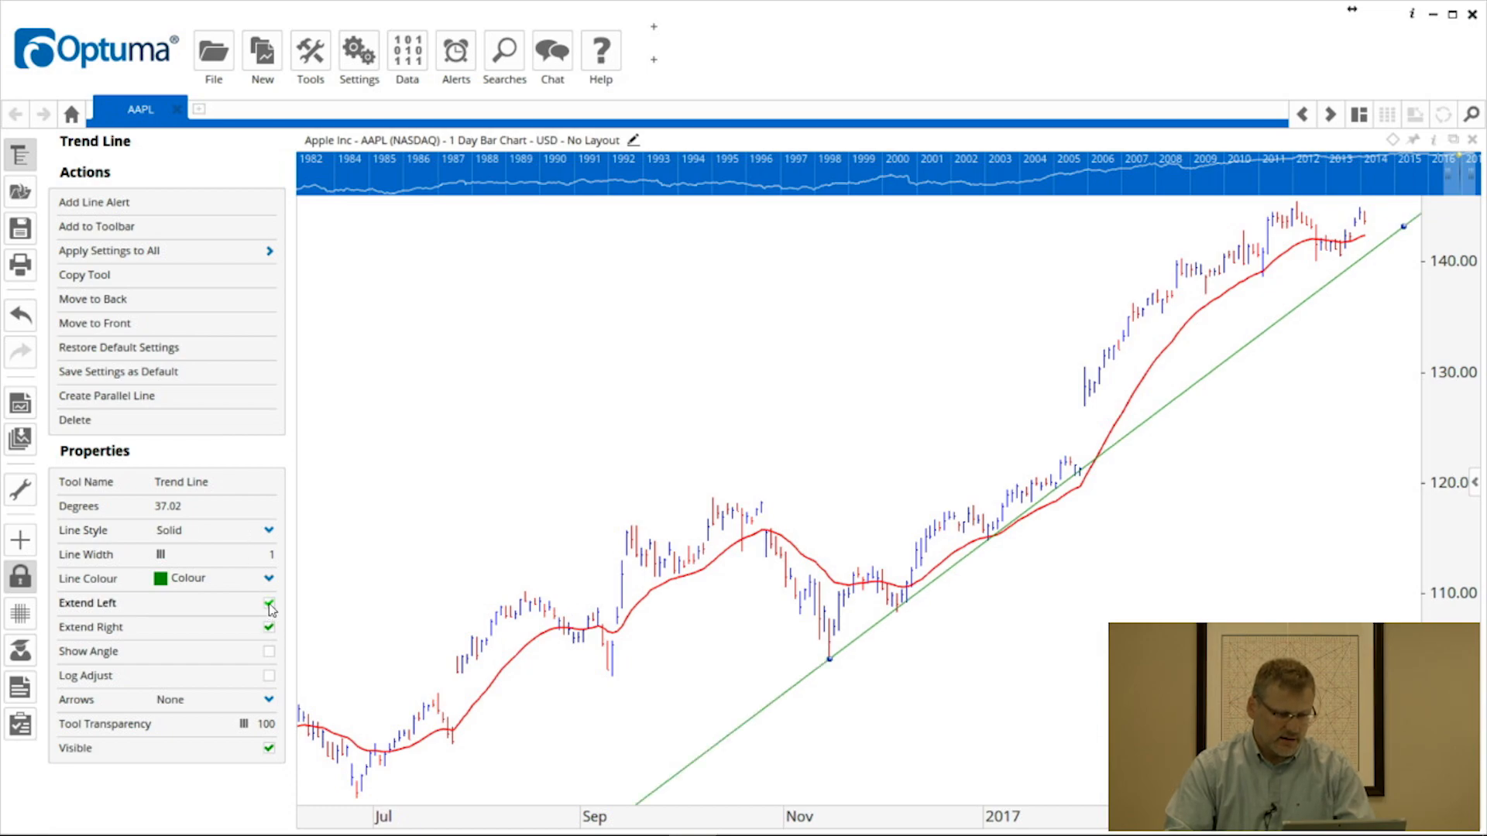
left_click(270, 602)
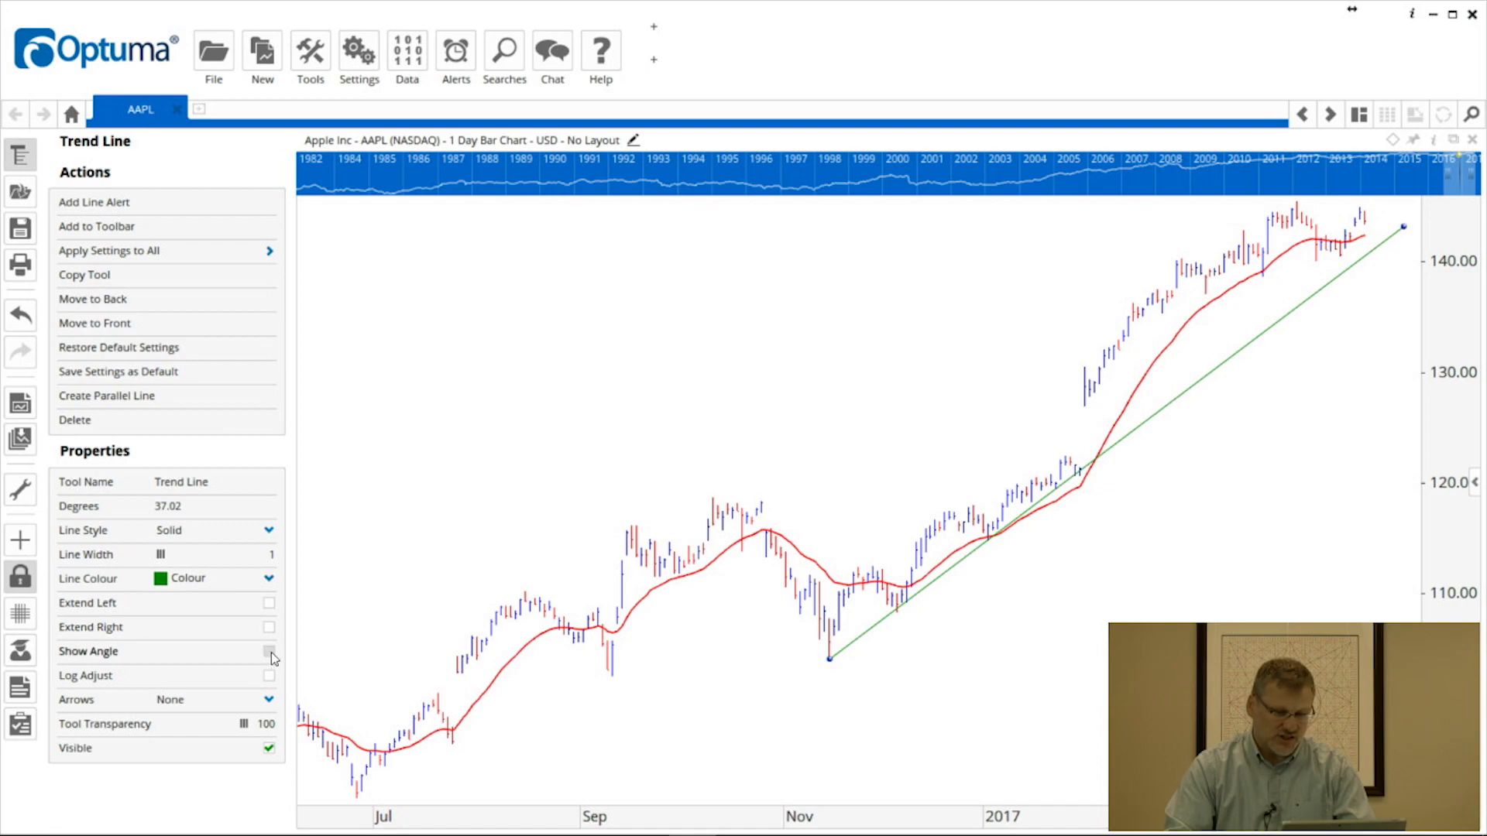
left_click(270, 652)
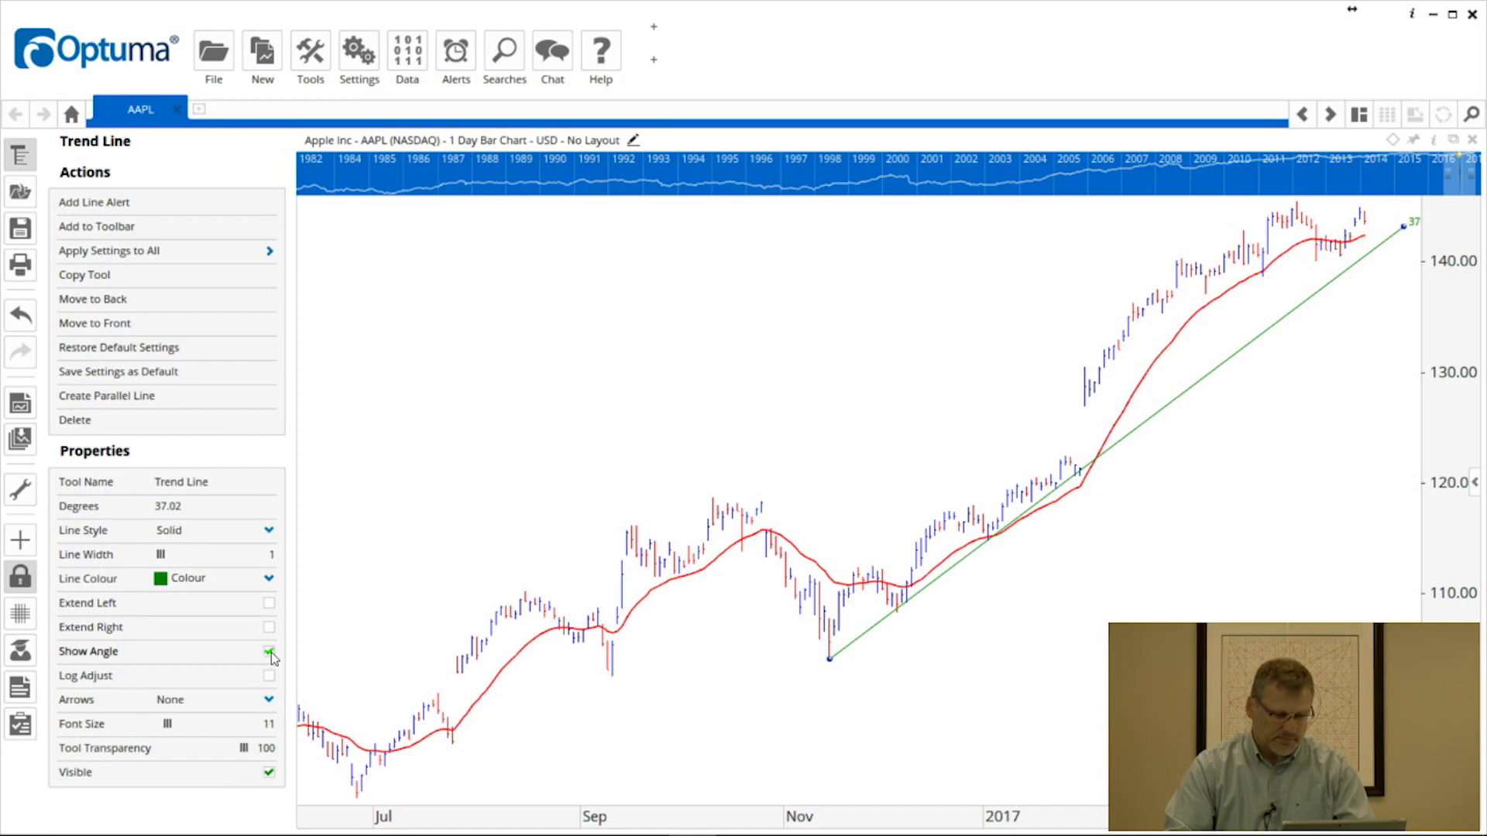
left_click(270, 652)
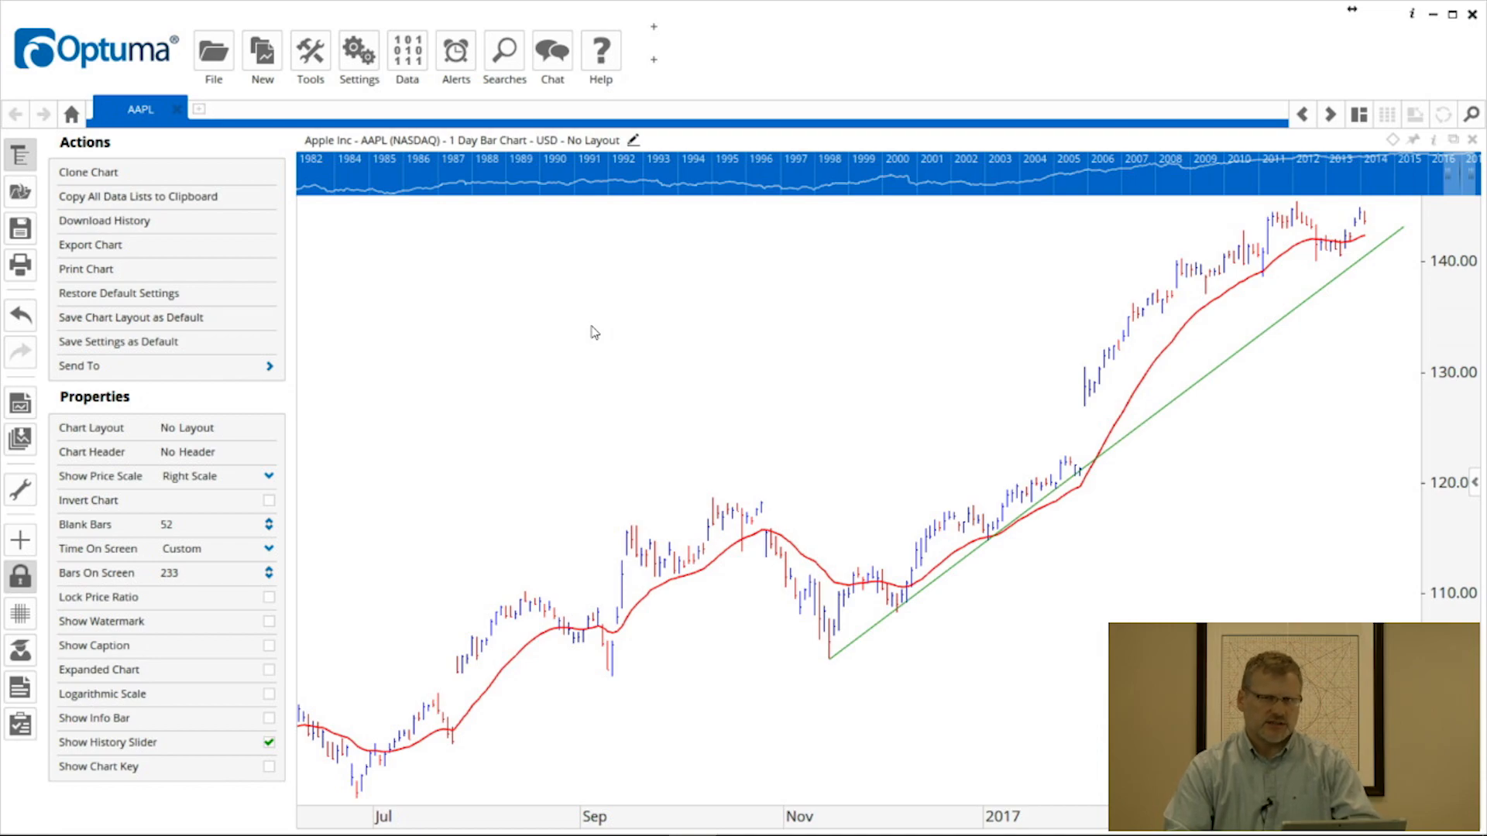
Add a MACD Combo panel from the radial menu's recently used tools list.
left_click(590, 331)
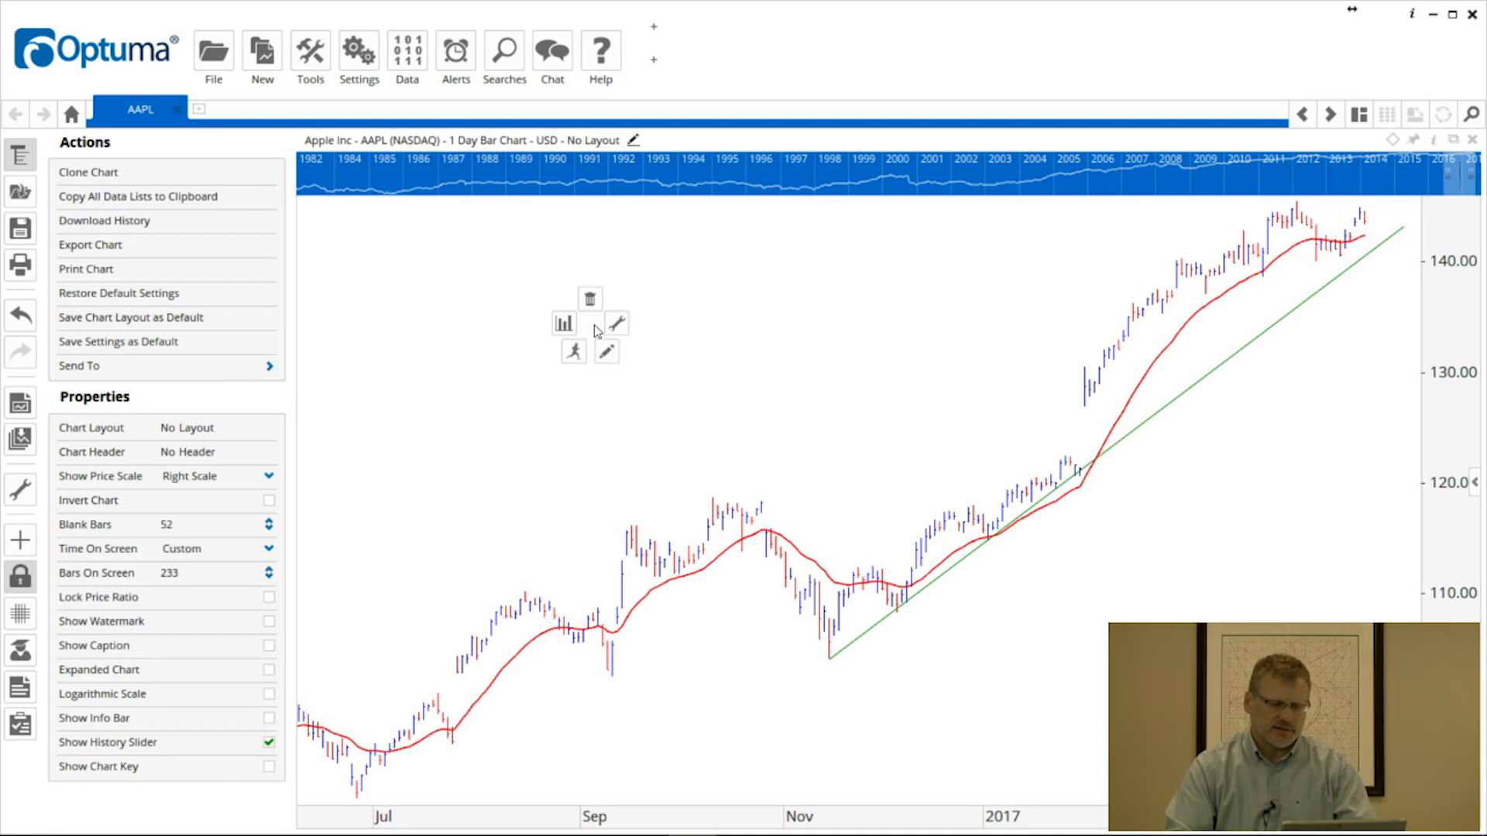
left_click(615, 323)
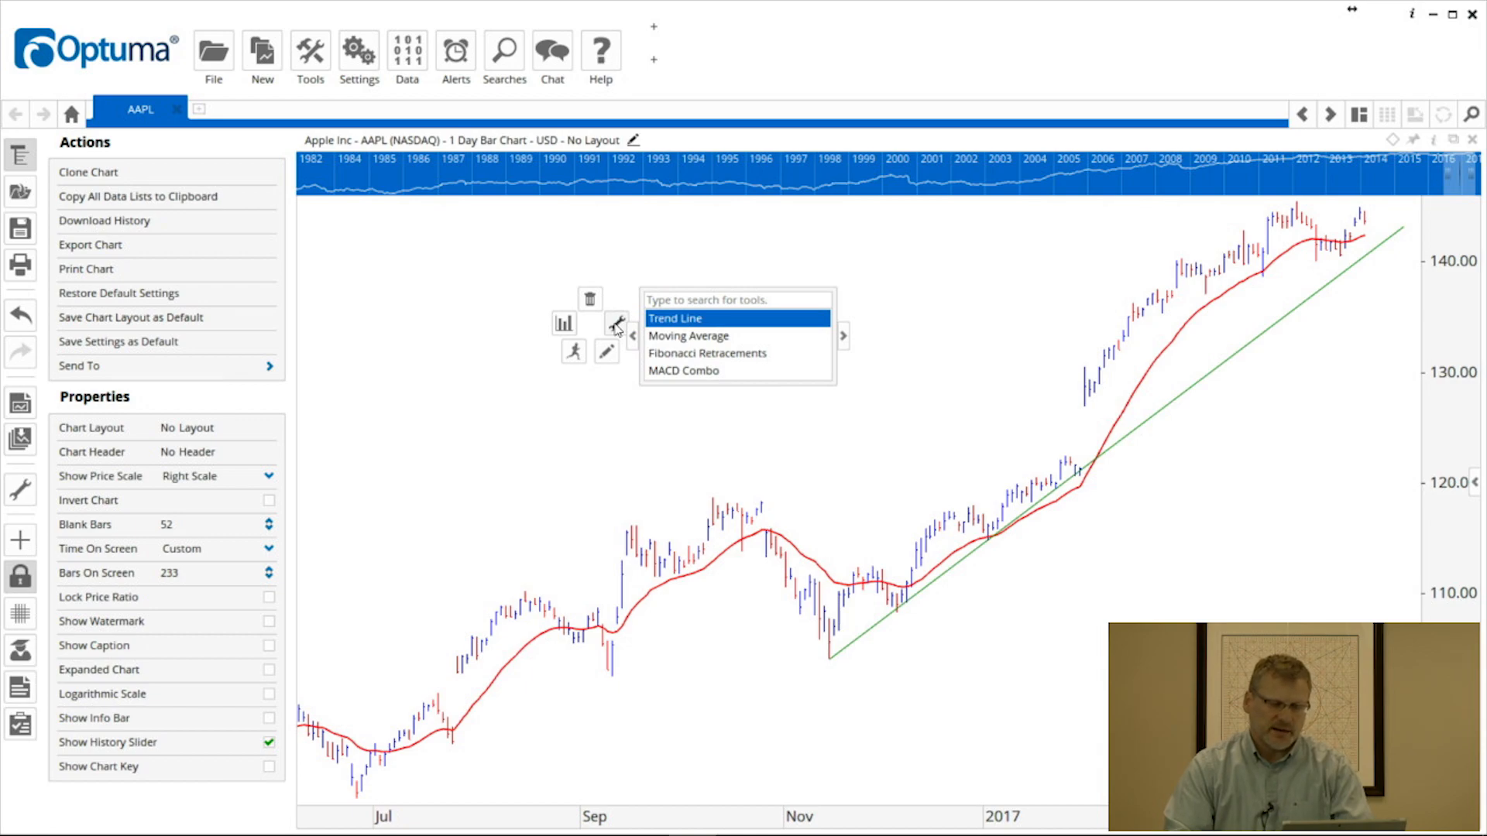
mouse_move(779, 370)
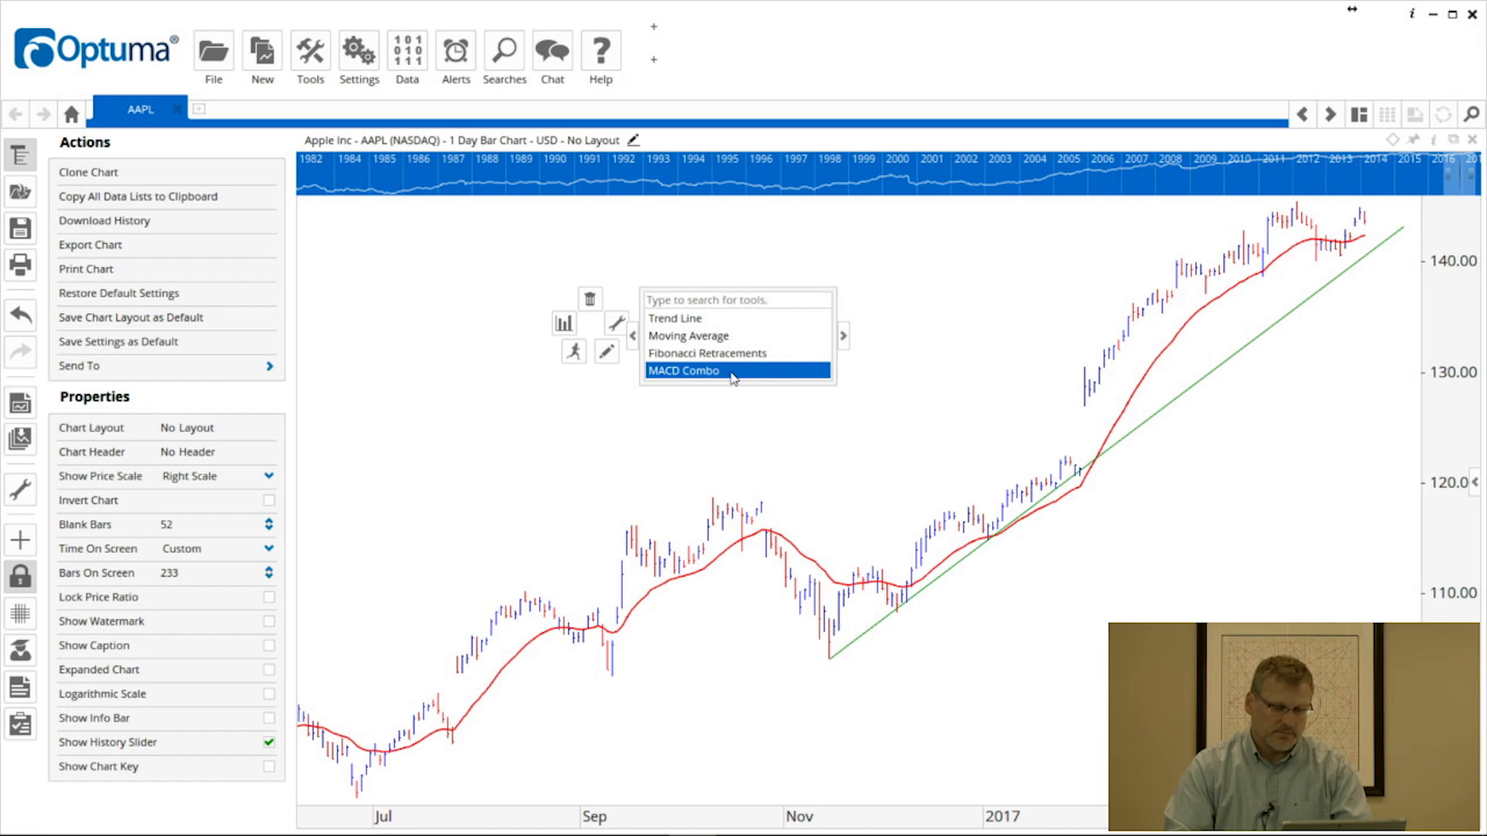
mouse_move(748, 375)
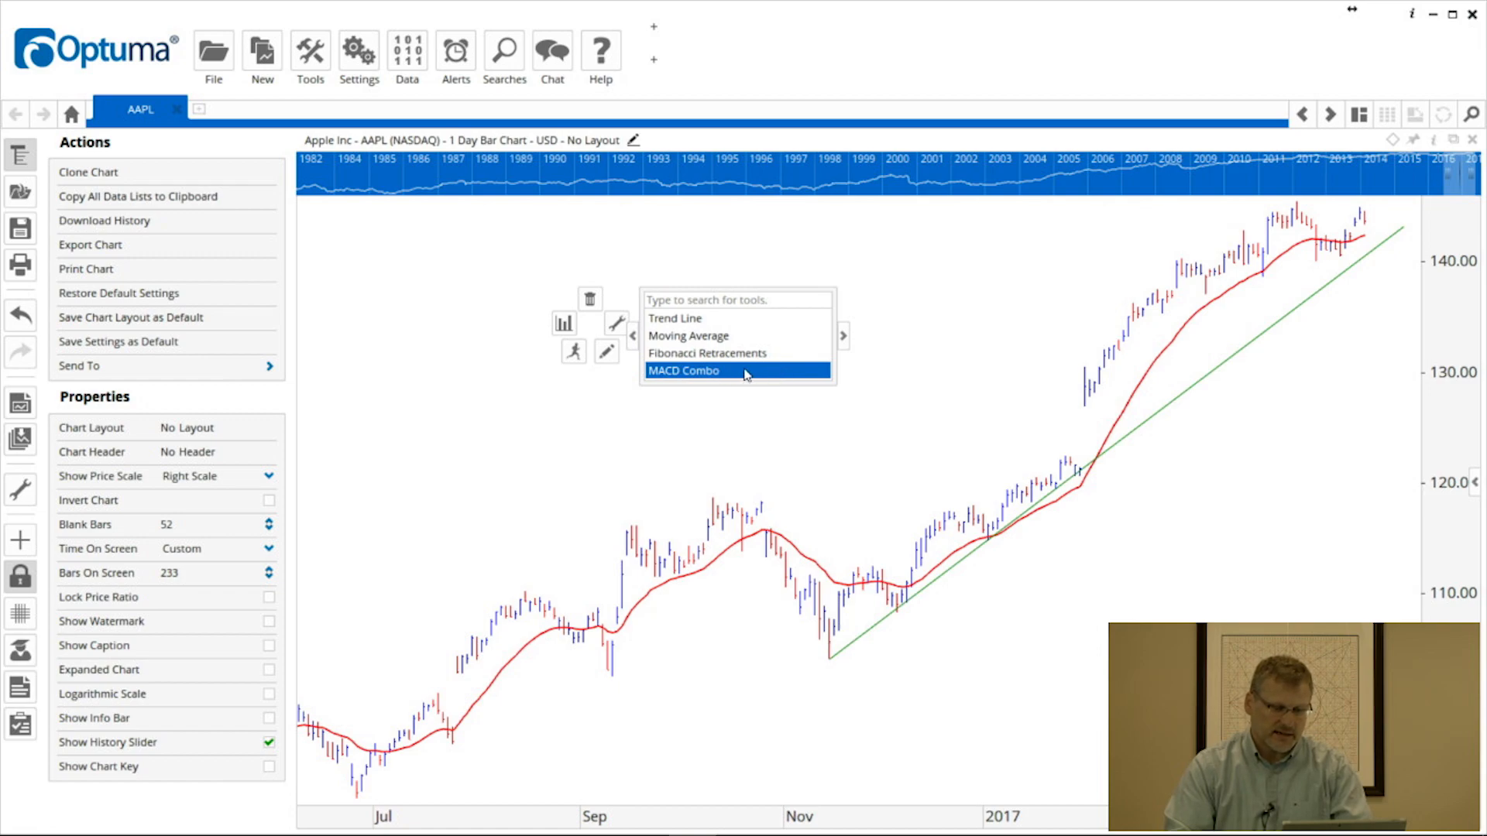
left_click(685, 370)
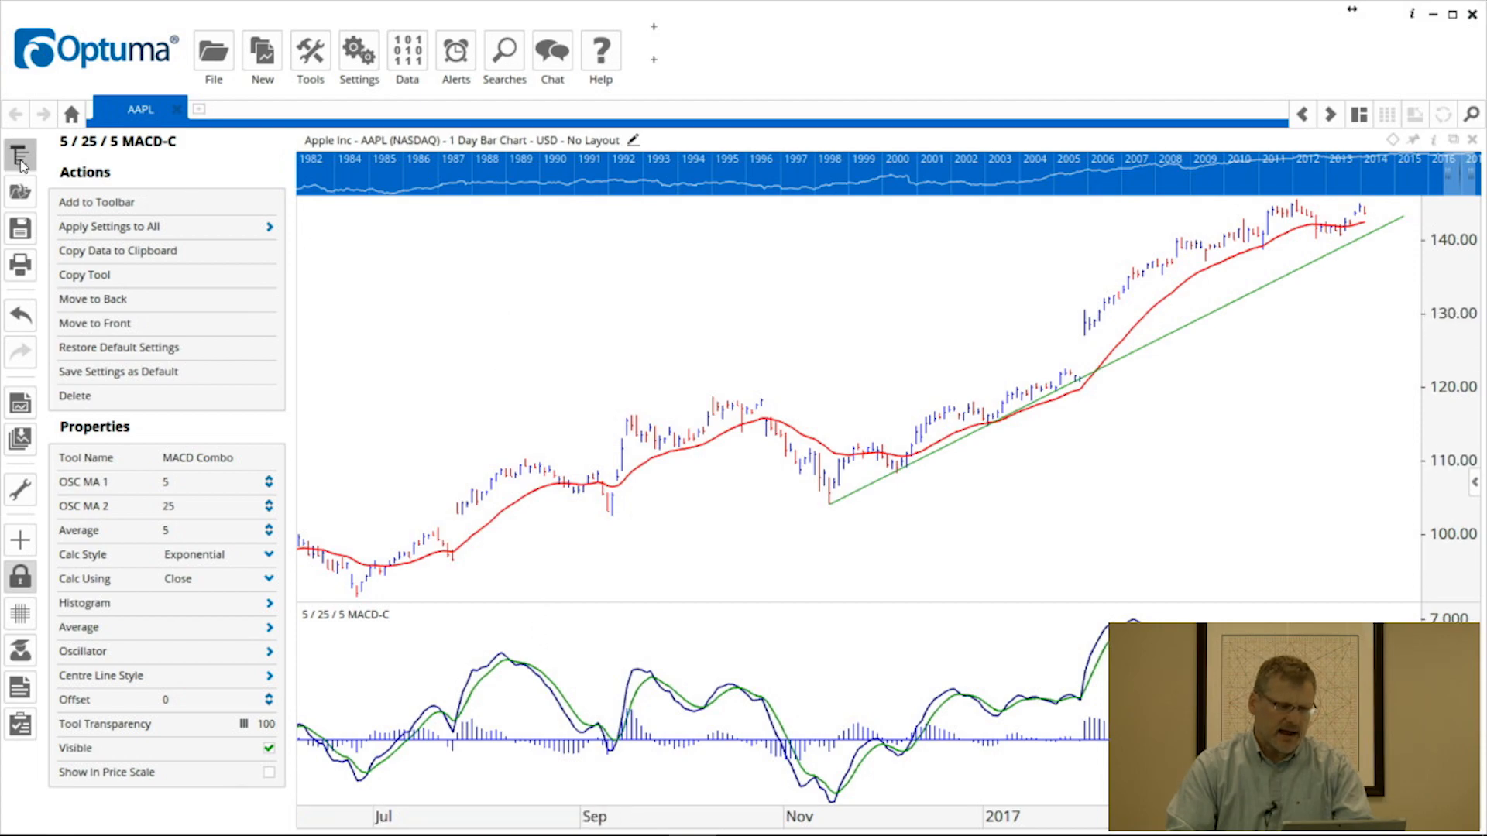
mouse_move(18, 155)
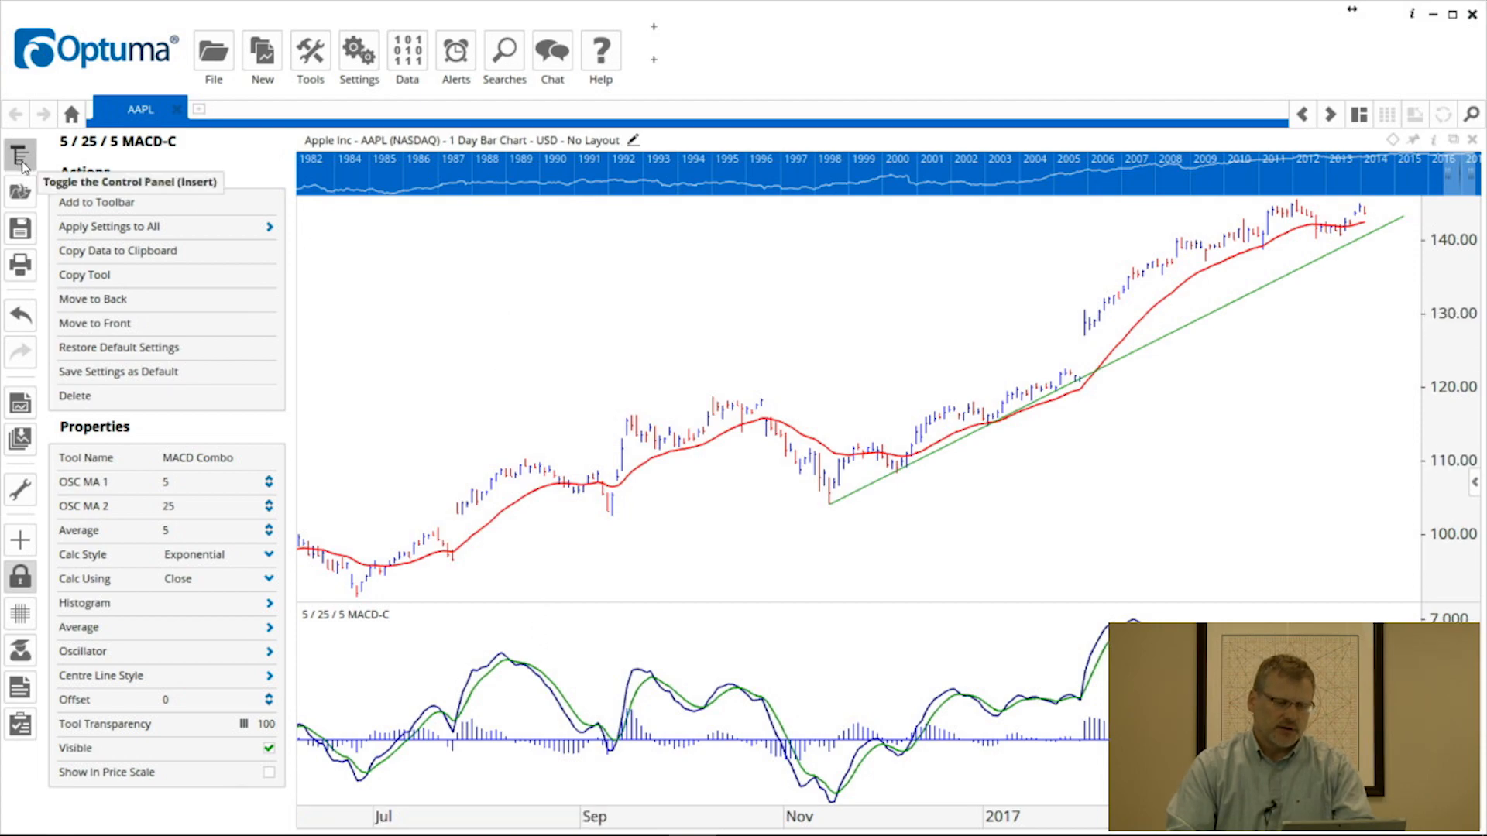
Hide the side panel and set the MACD's OSC MA 2 to 26 and Average to 9.
left_click(19, 153)
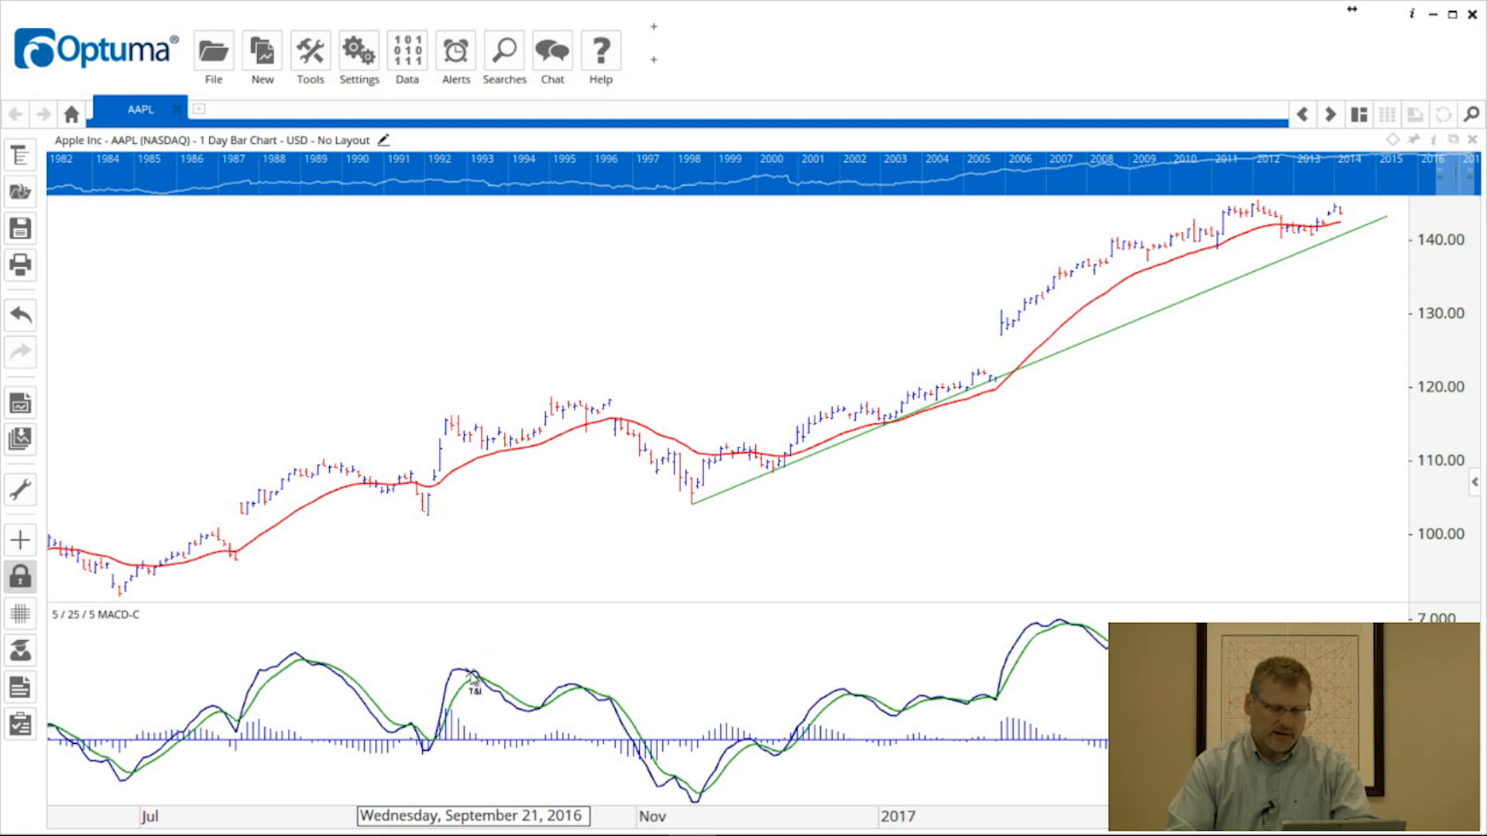
left_click(471, 679)
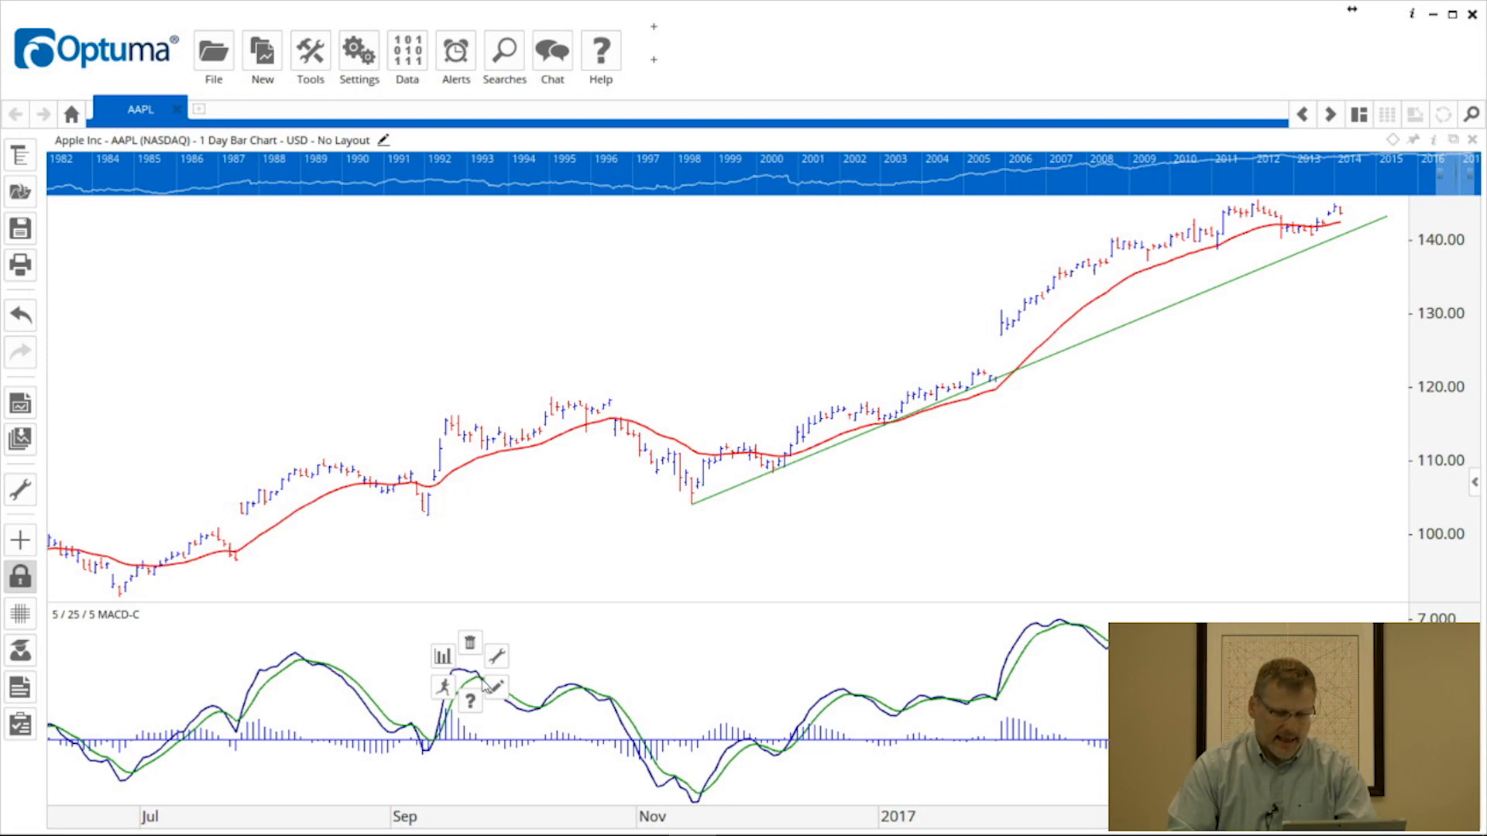
left_click(496, 686)
type("12")
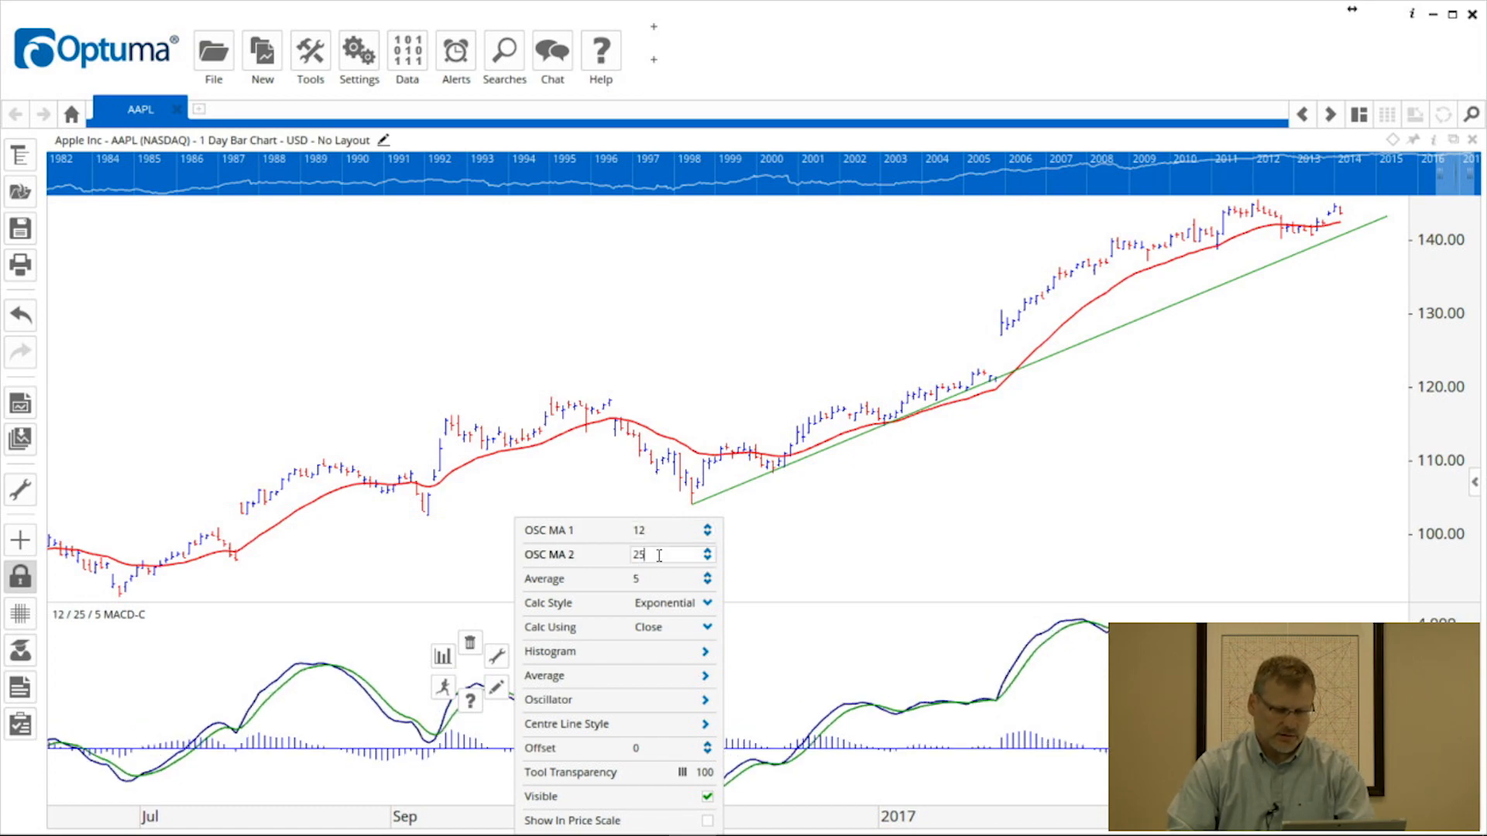
key("Backspace")
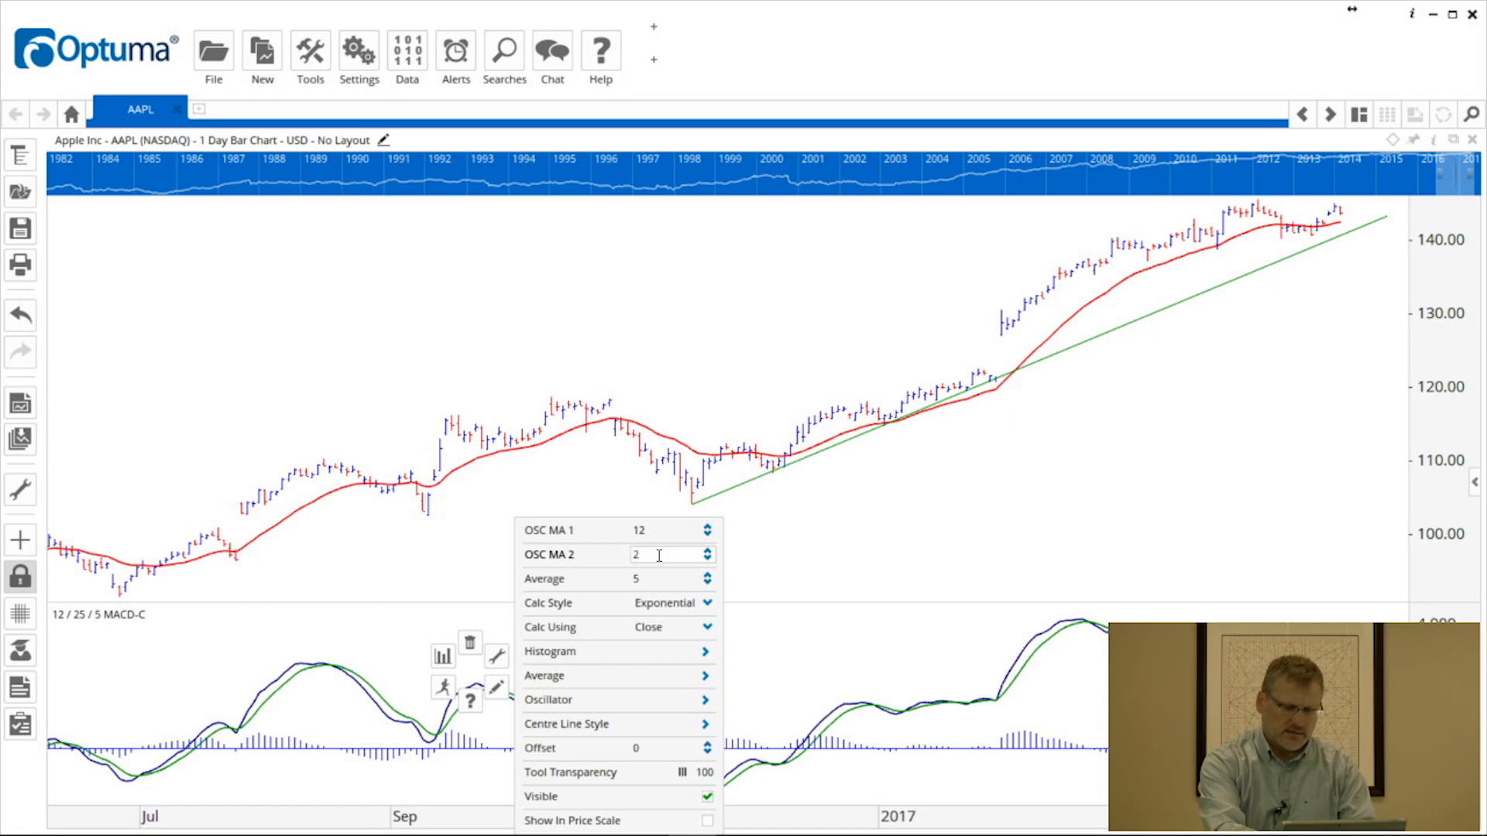
type("26")
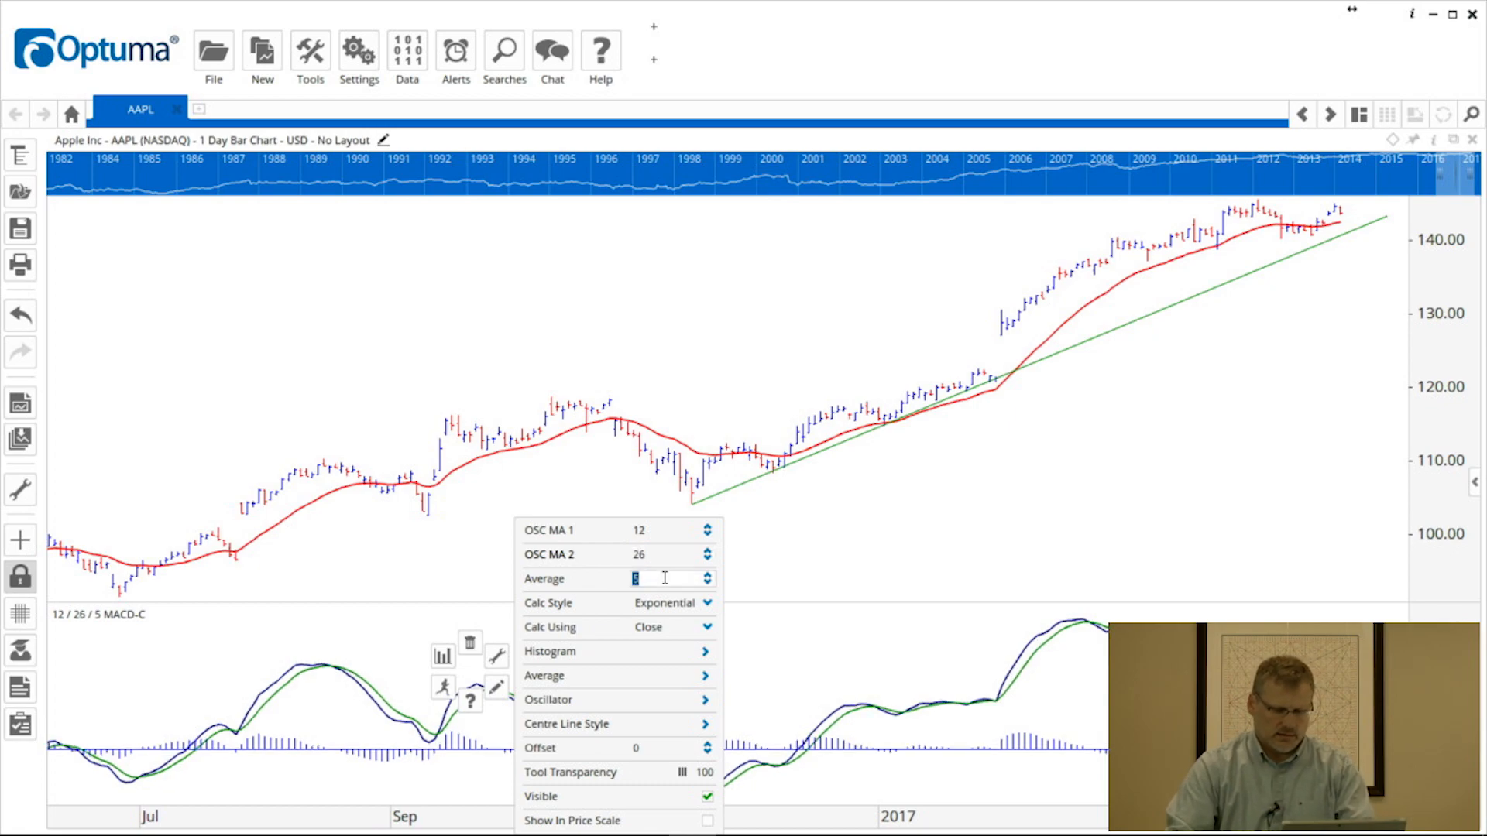
type("9")
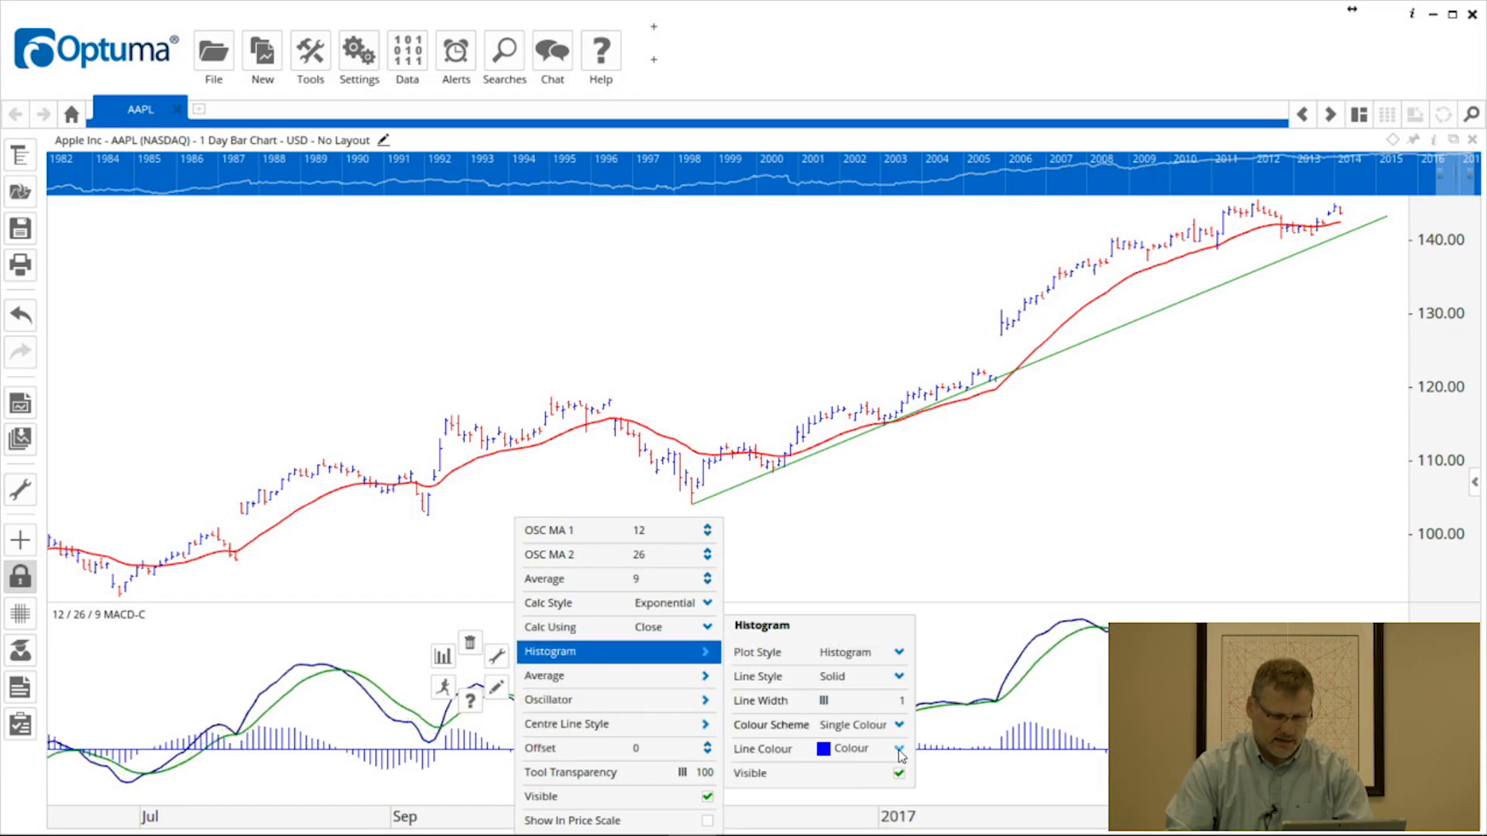
Set the MACD histogram colour scheme to Positive / Negative.
left_click(897, 748)
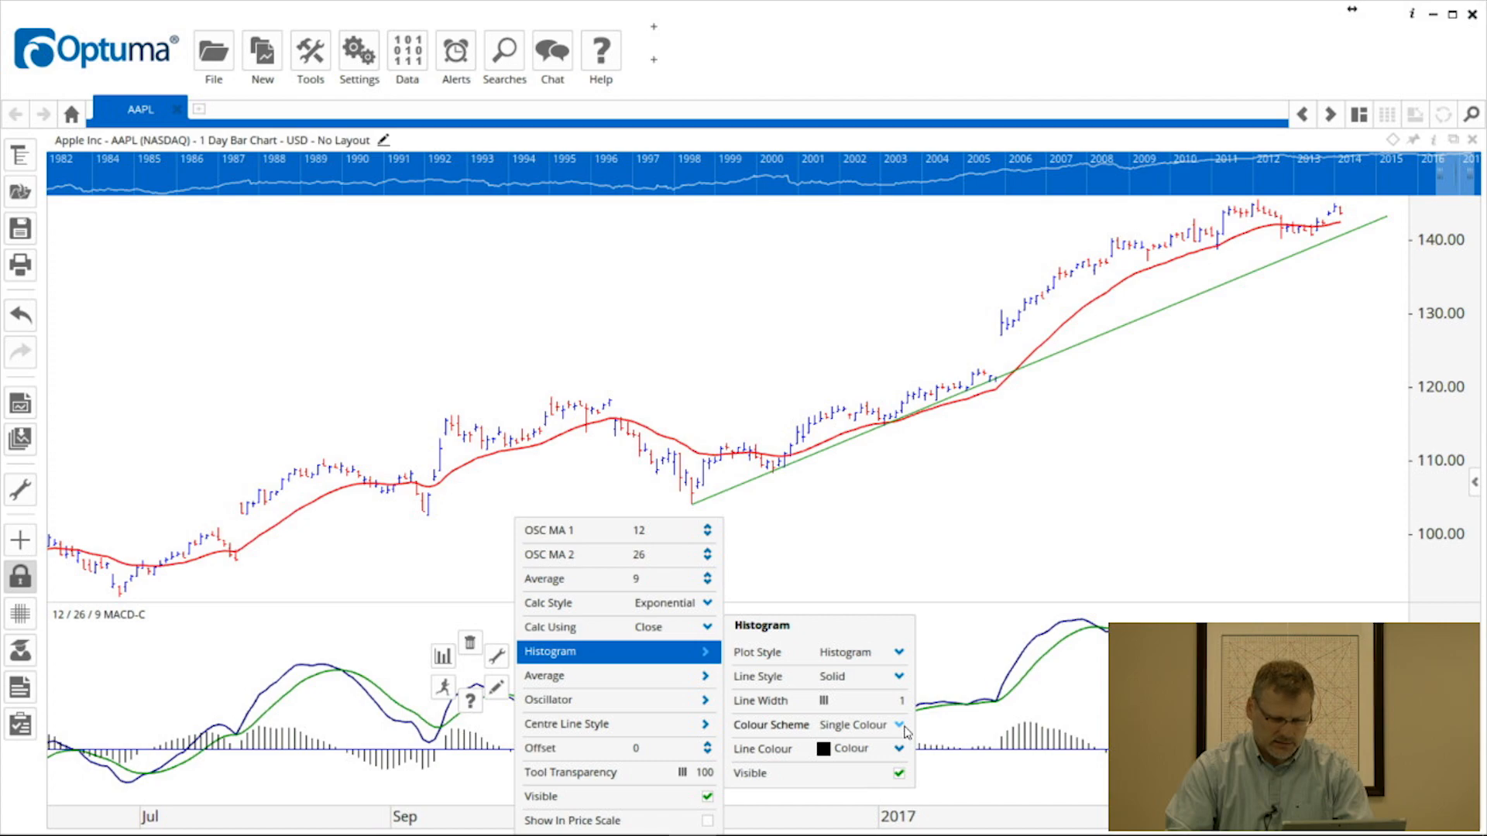
left_click(861, 724)
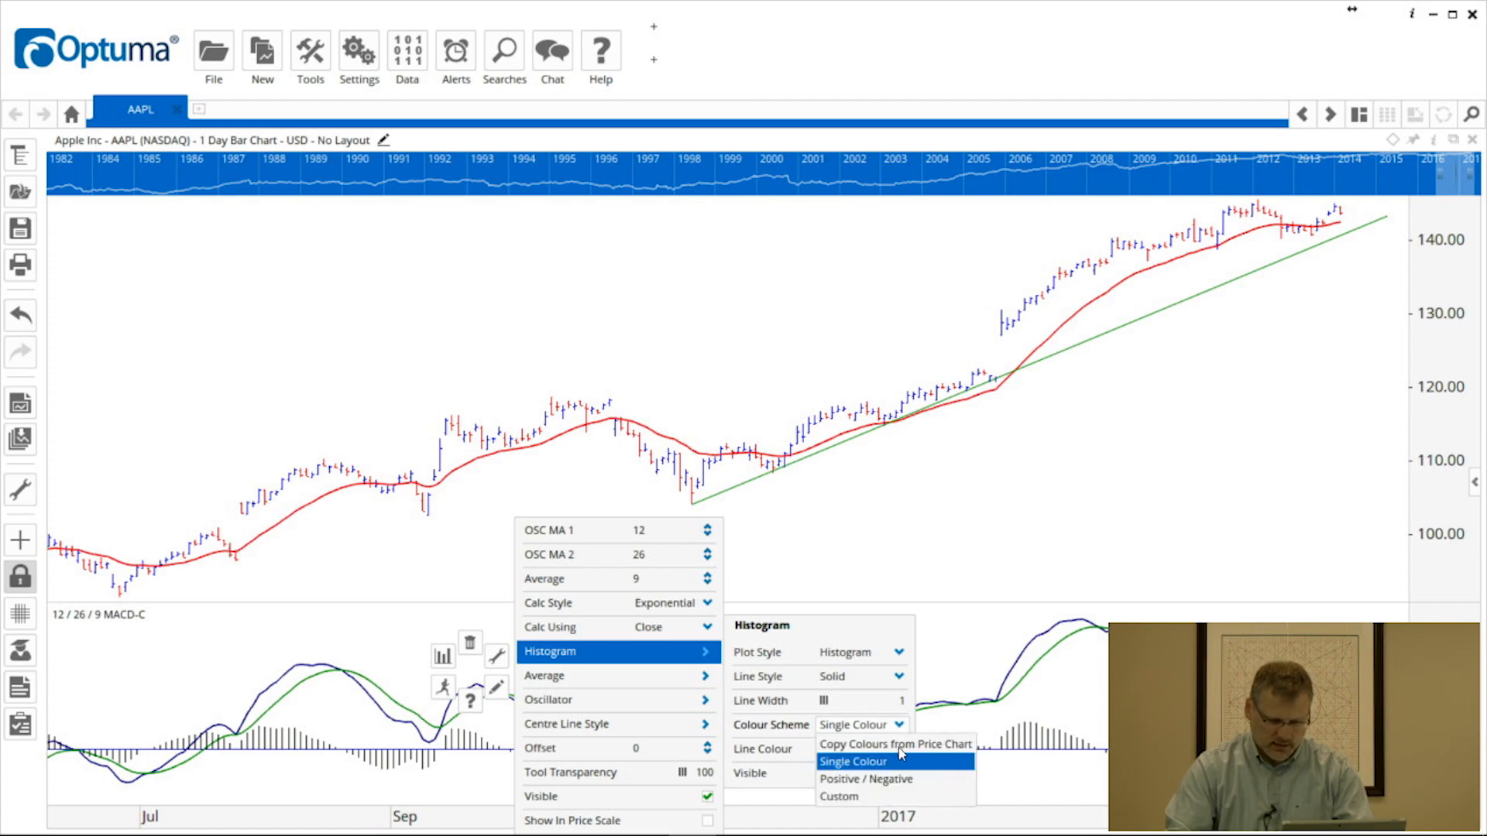
left_click(866, 779)
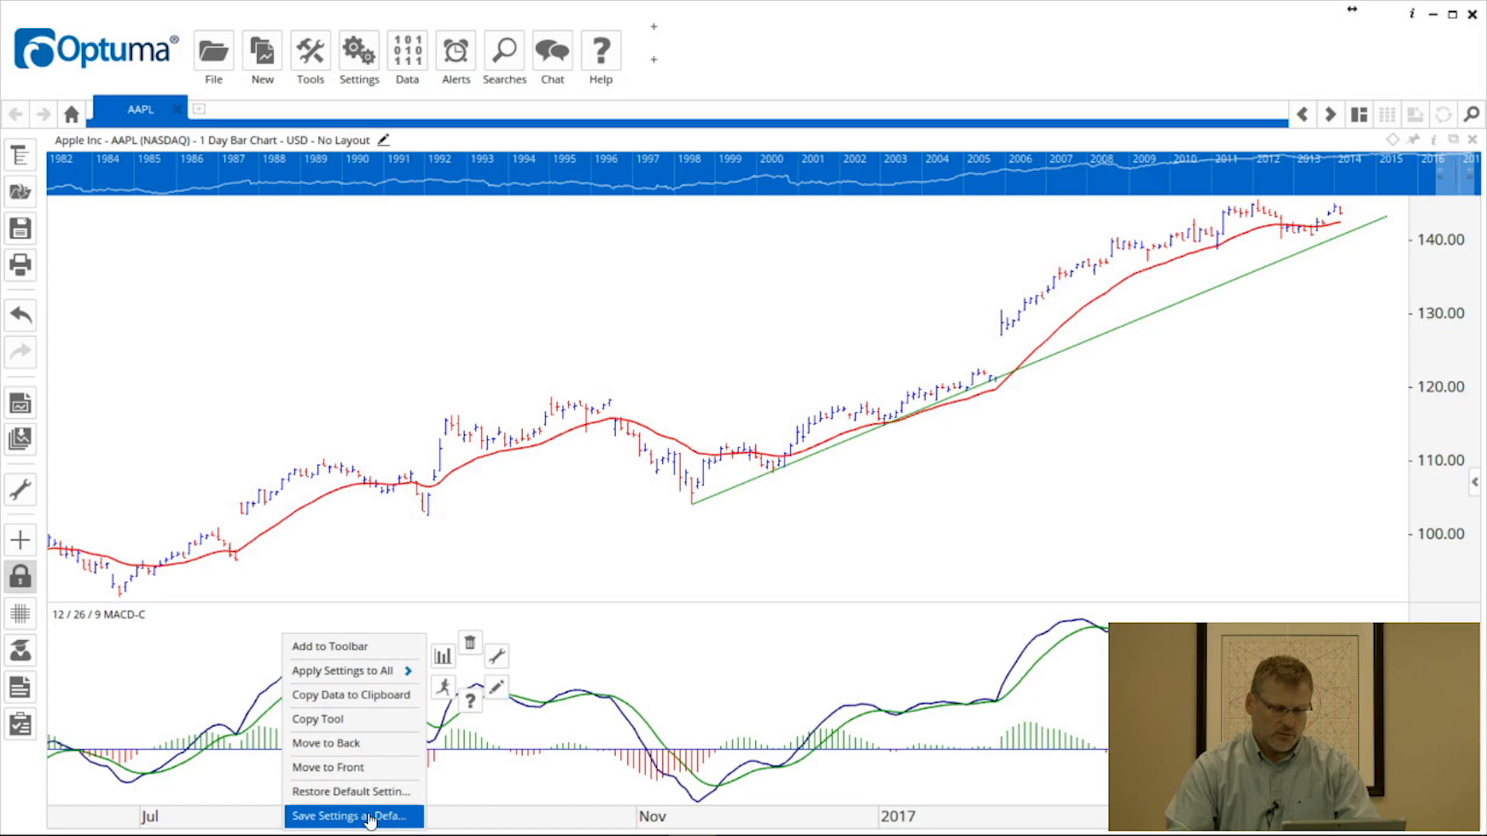
Save the MACD settings as default, delete the panel and re-add MACD Combo with those defaults.
left_click(353, 816)
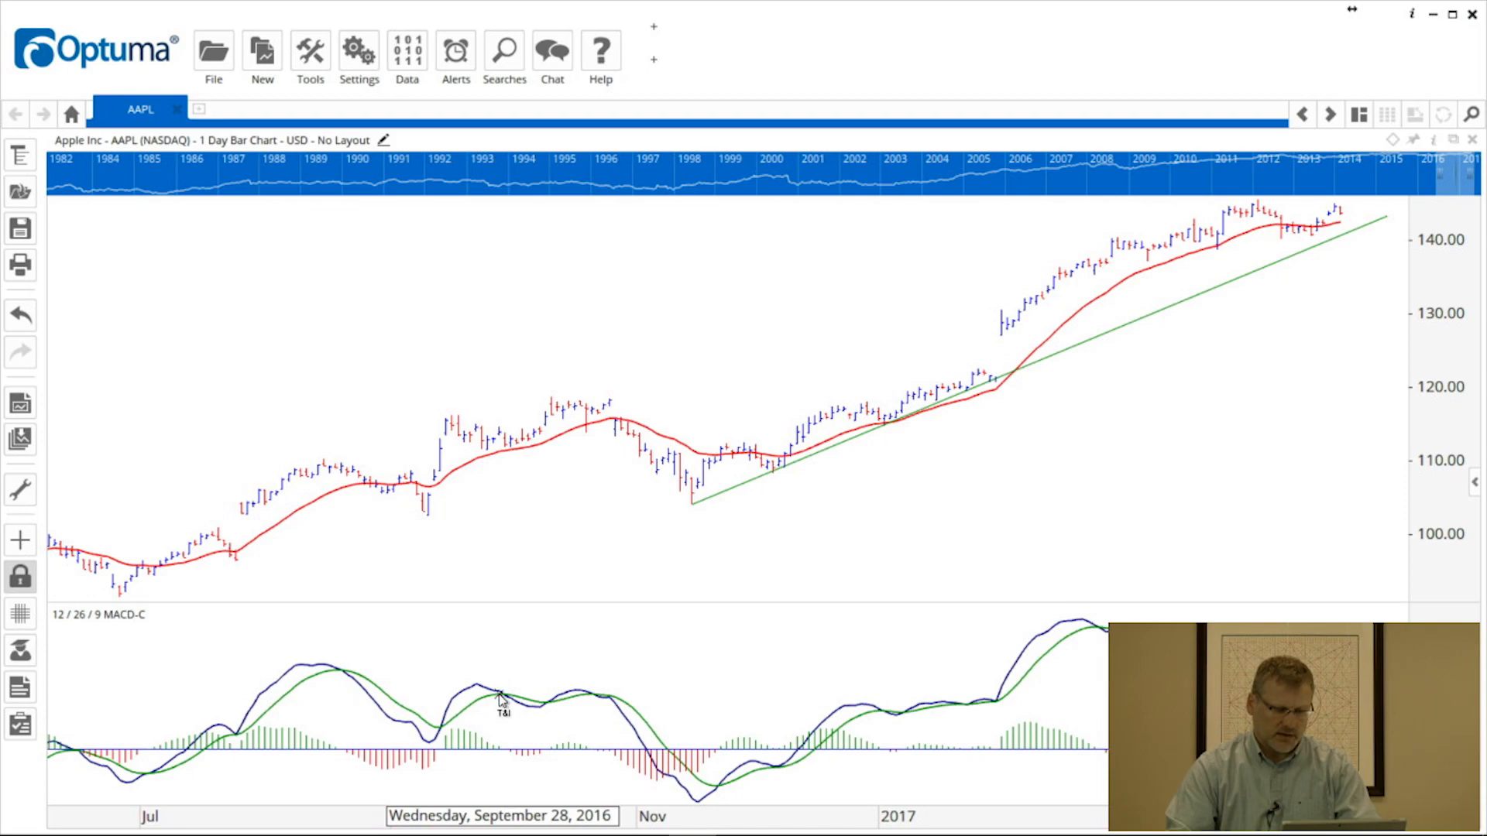
left_click(500, 694)
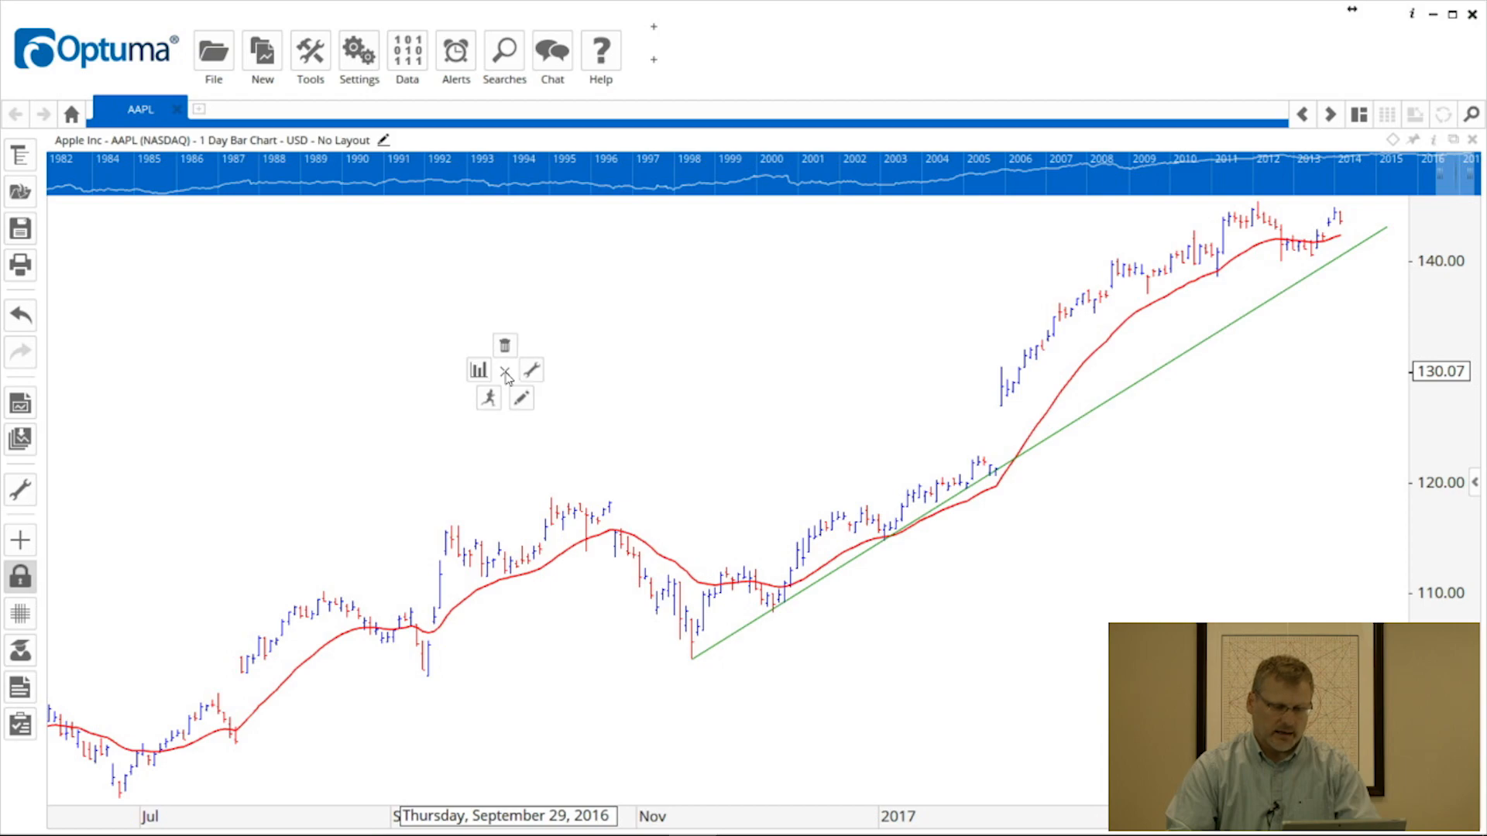
left_click(530, 370)
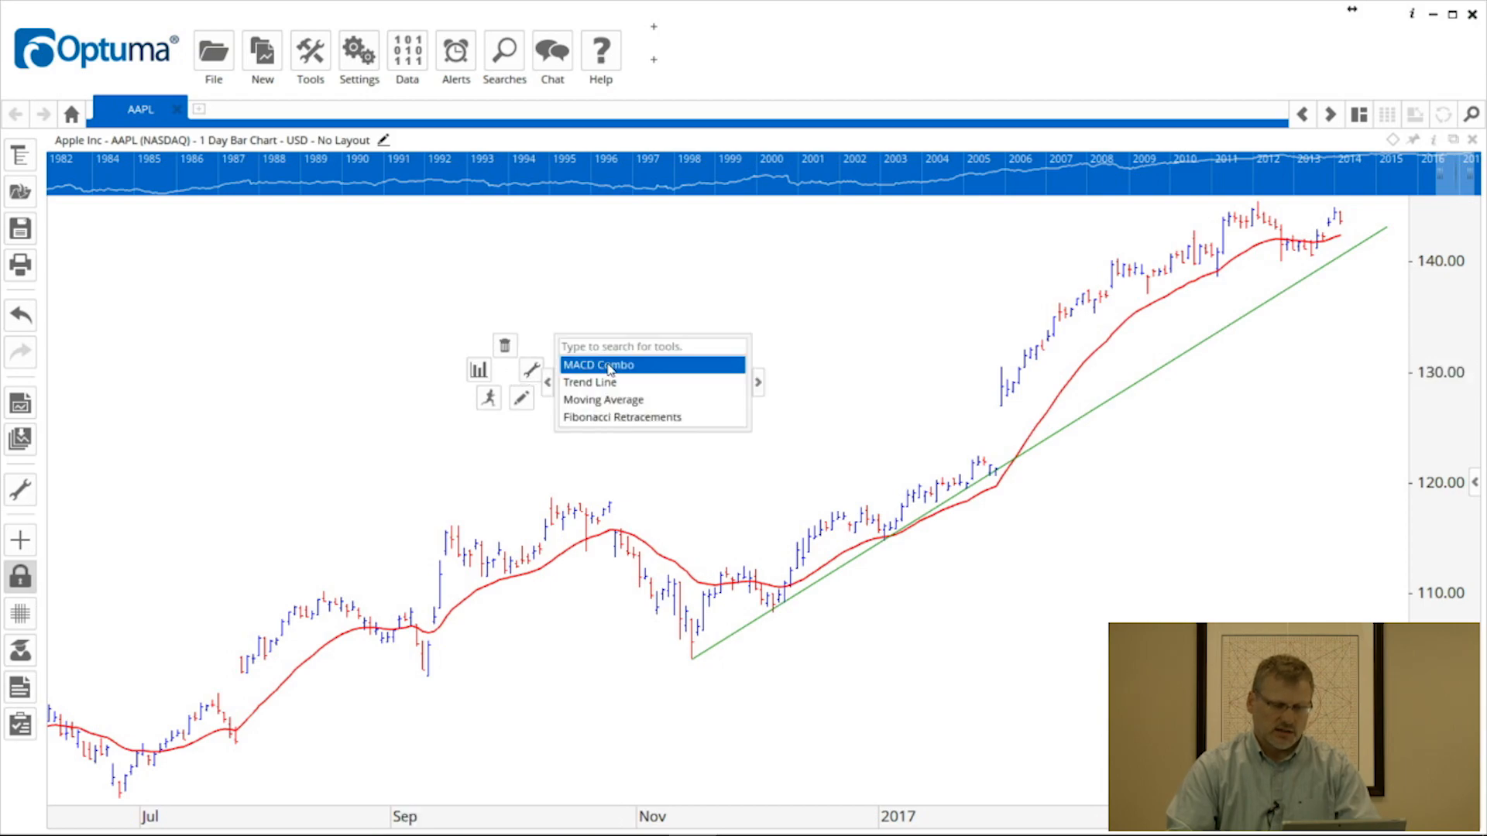
left_click(598, 364)
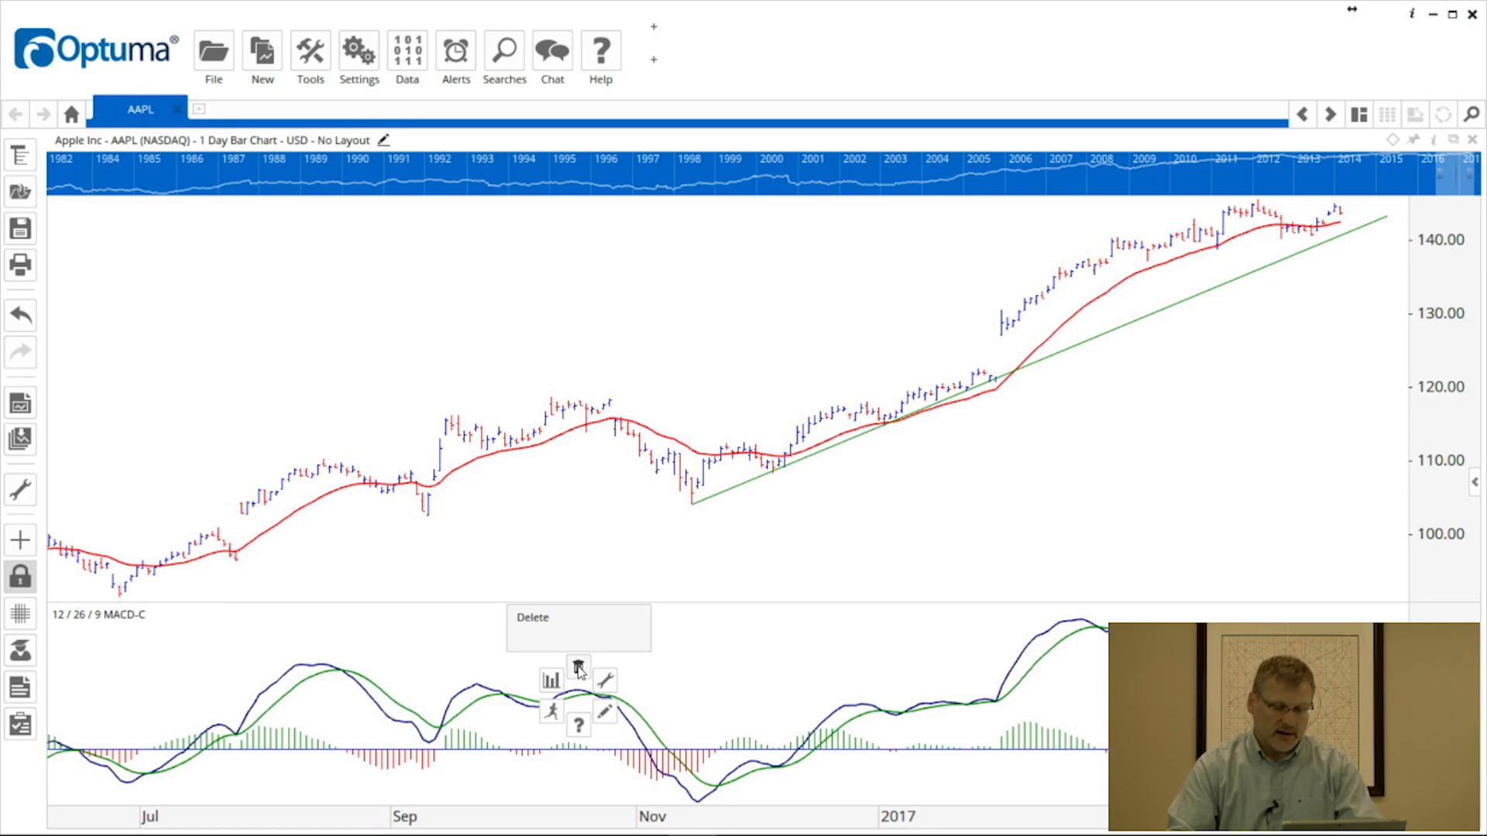
Remove the MACD panel and add a Volume (VOL) indicator panel below the price chart.
left_click(577, 666)
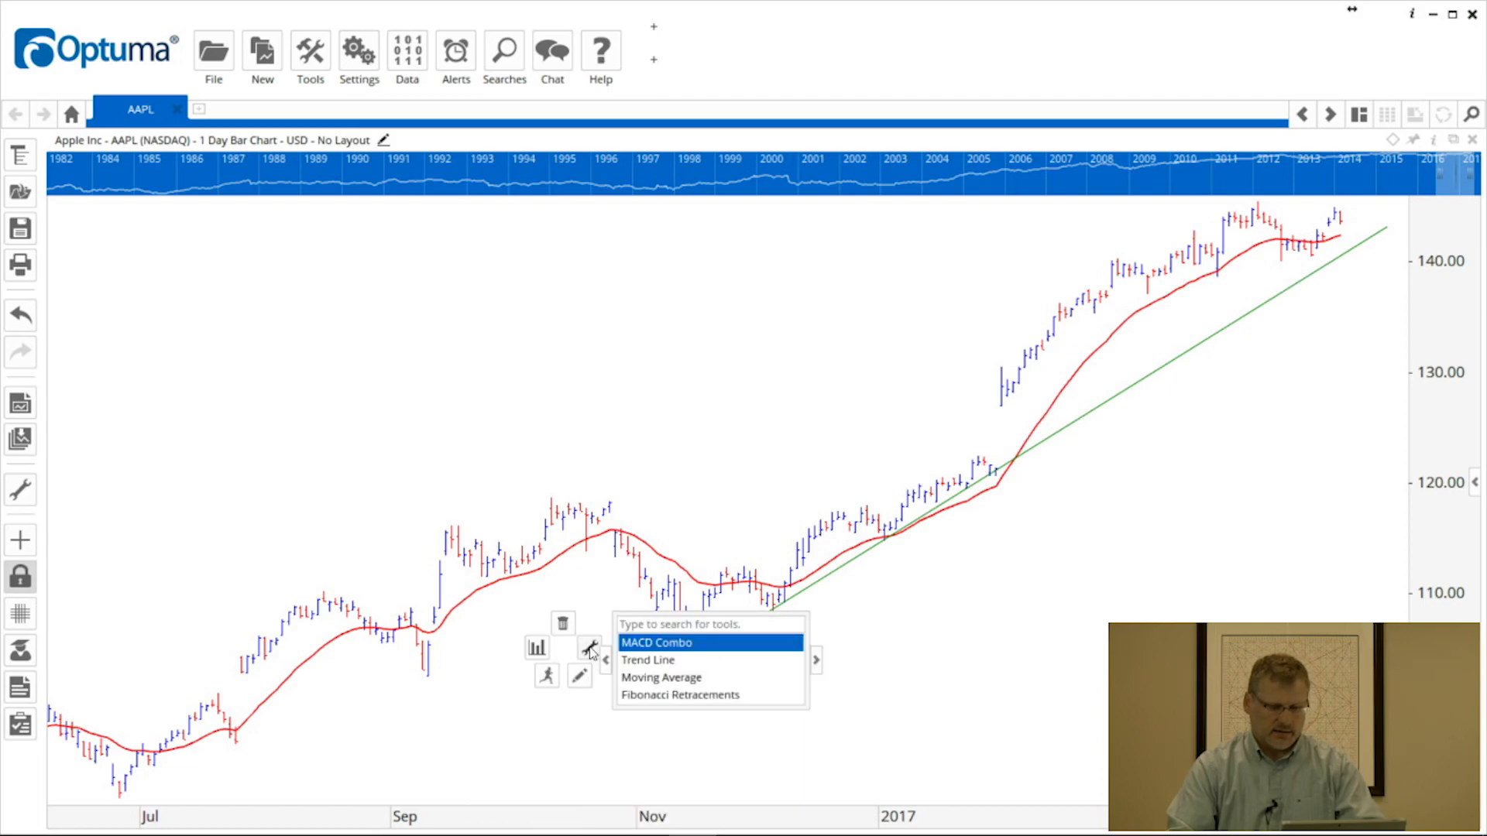
type("volum")
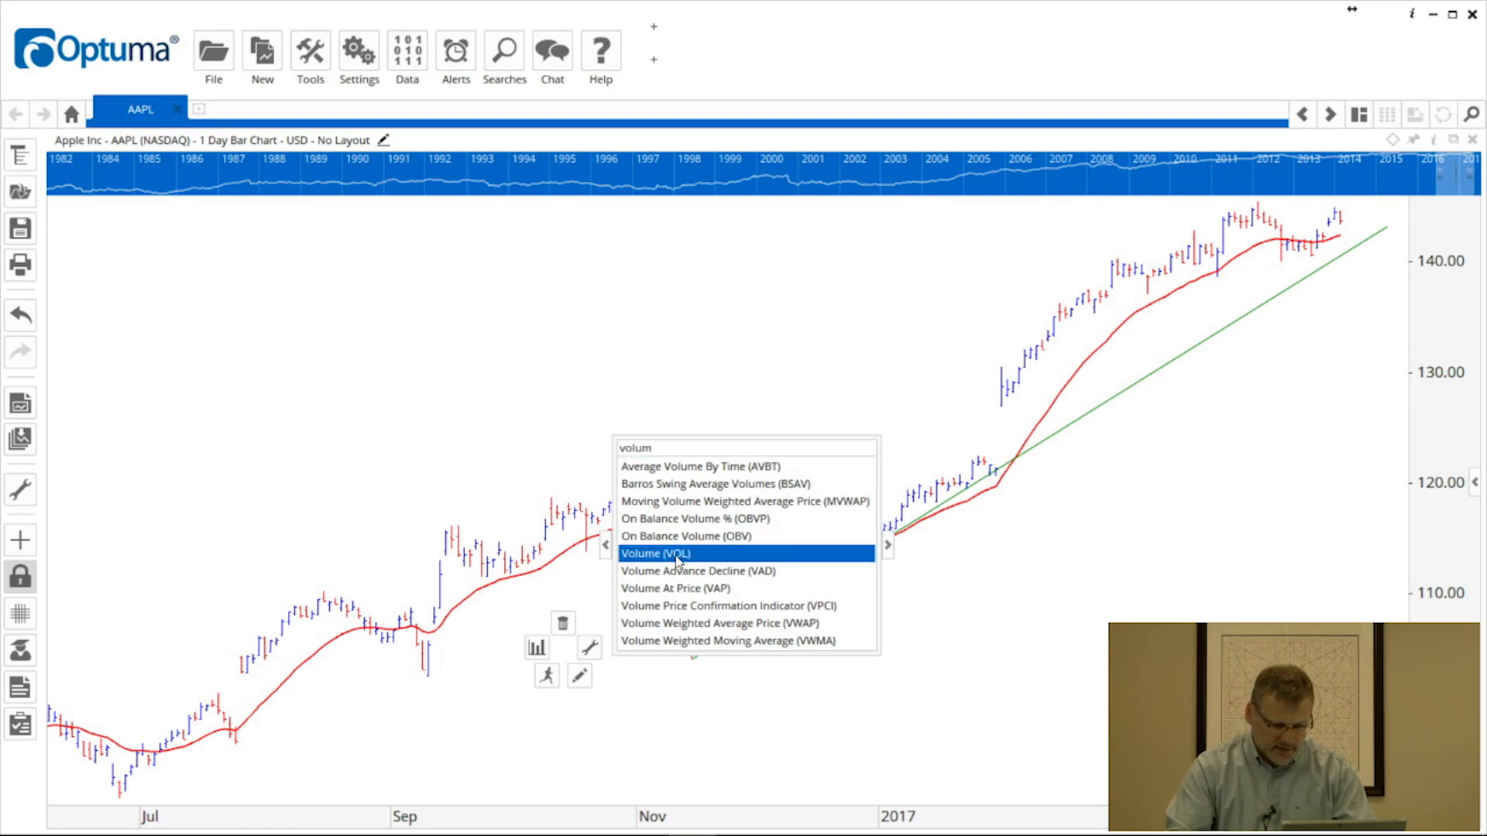
left_click(653, 553)
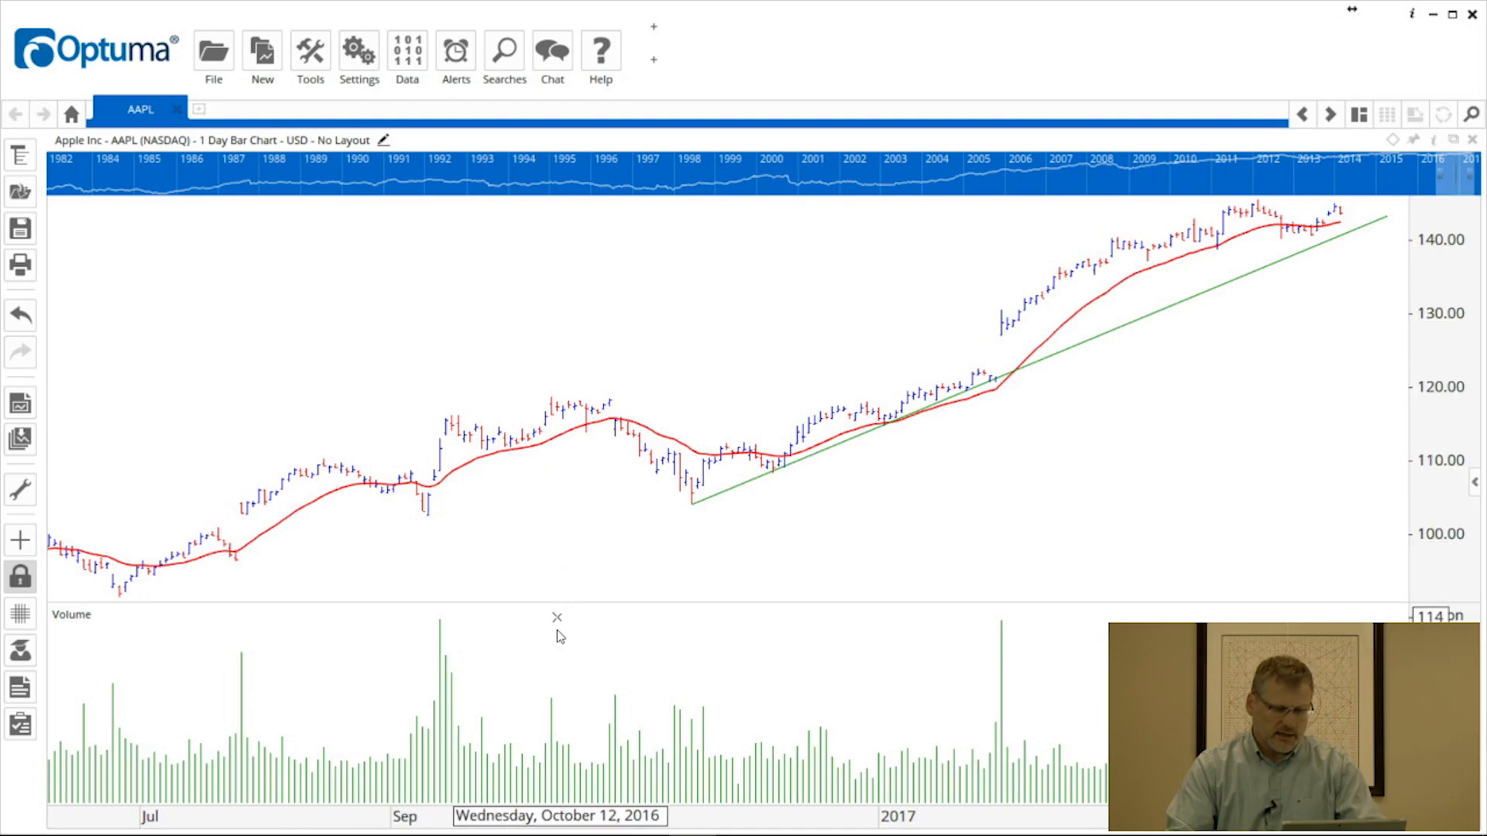
Add a Moving Average to the volume panel from the quick tool list.
left_click(556, 618)
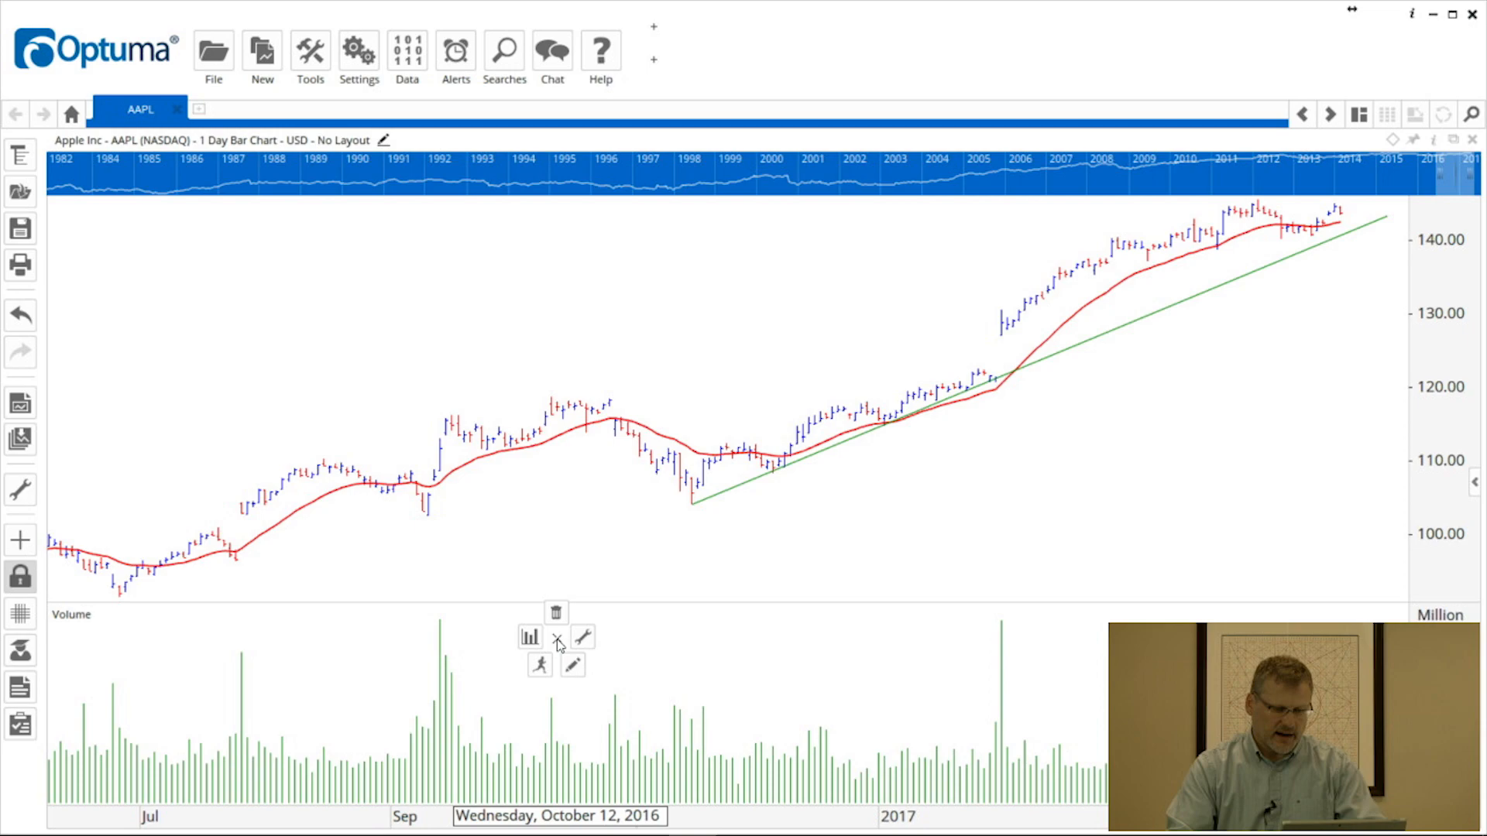
left_click(584, 637)
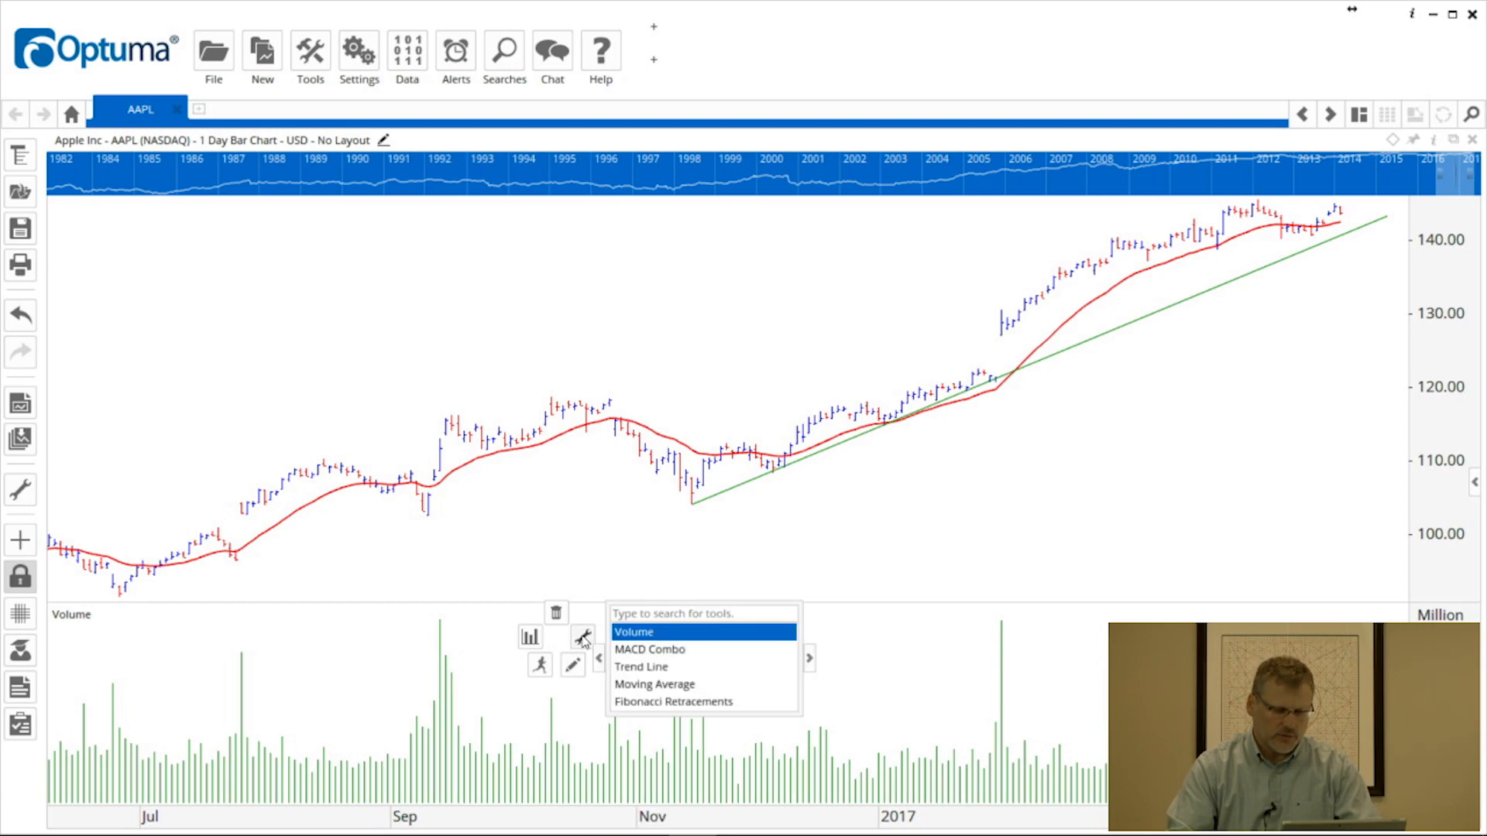
mouse_move(732, 649)
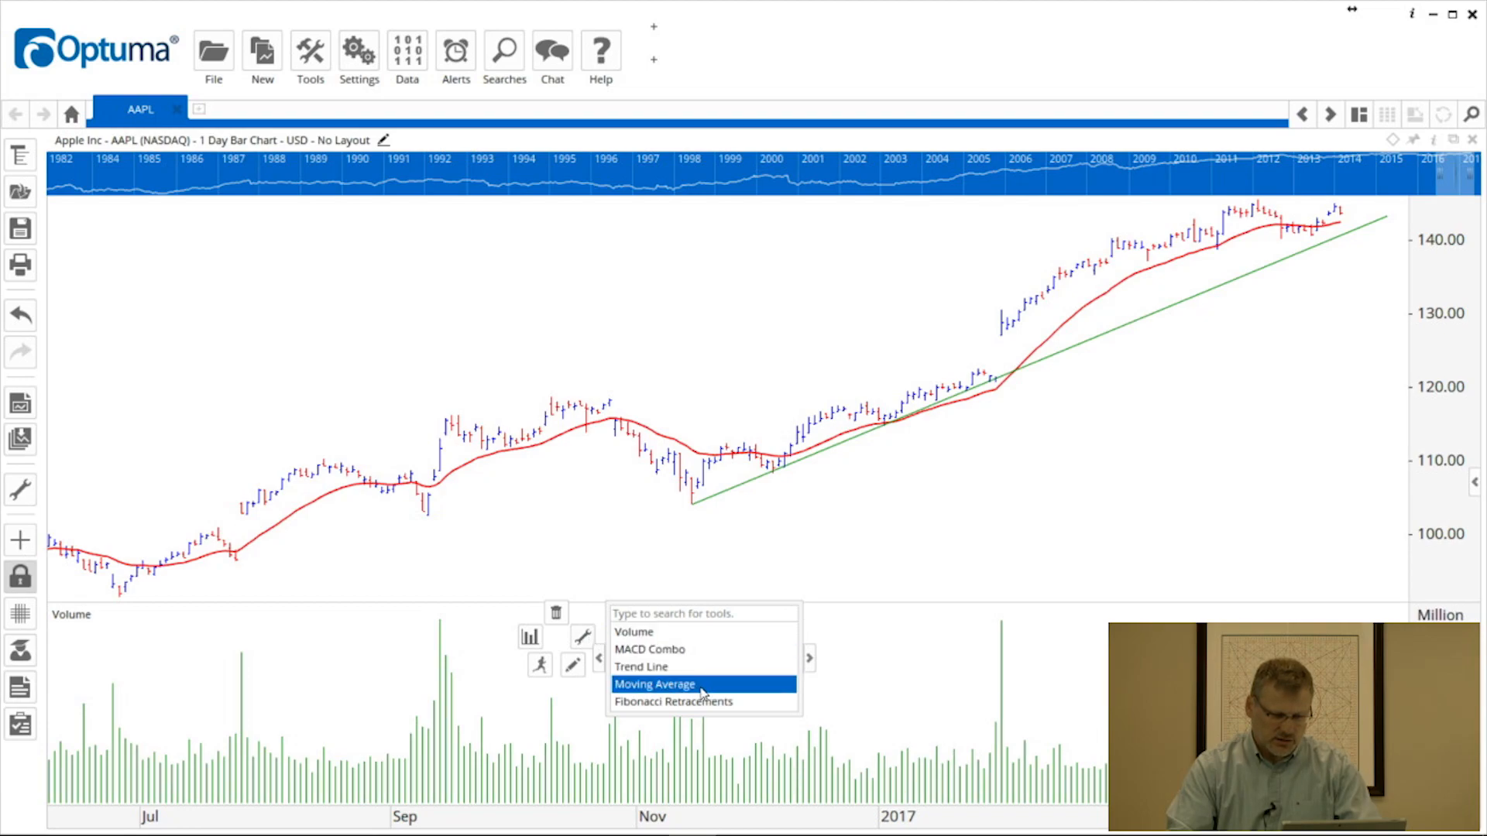
left_click(653, 683)
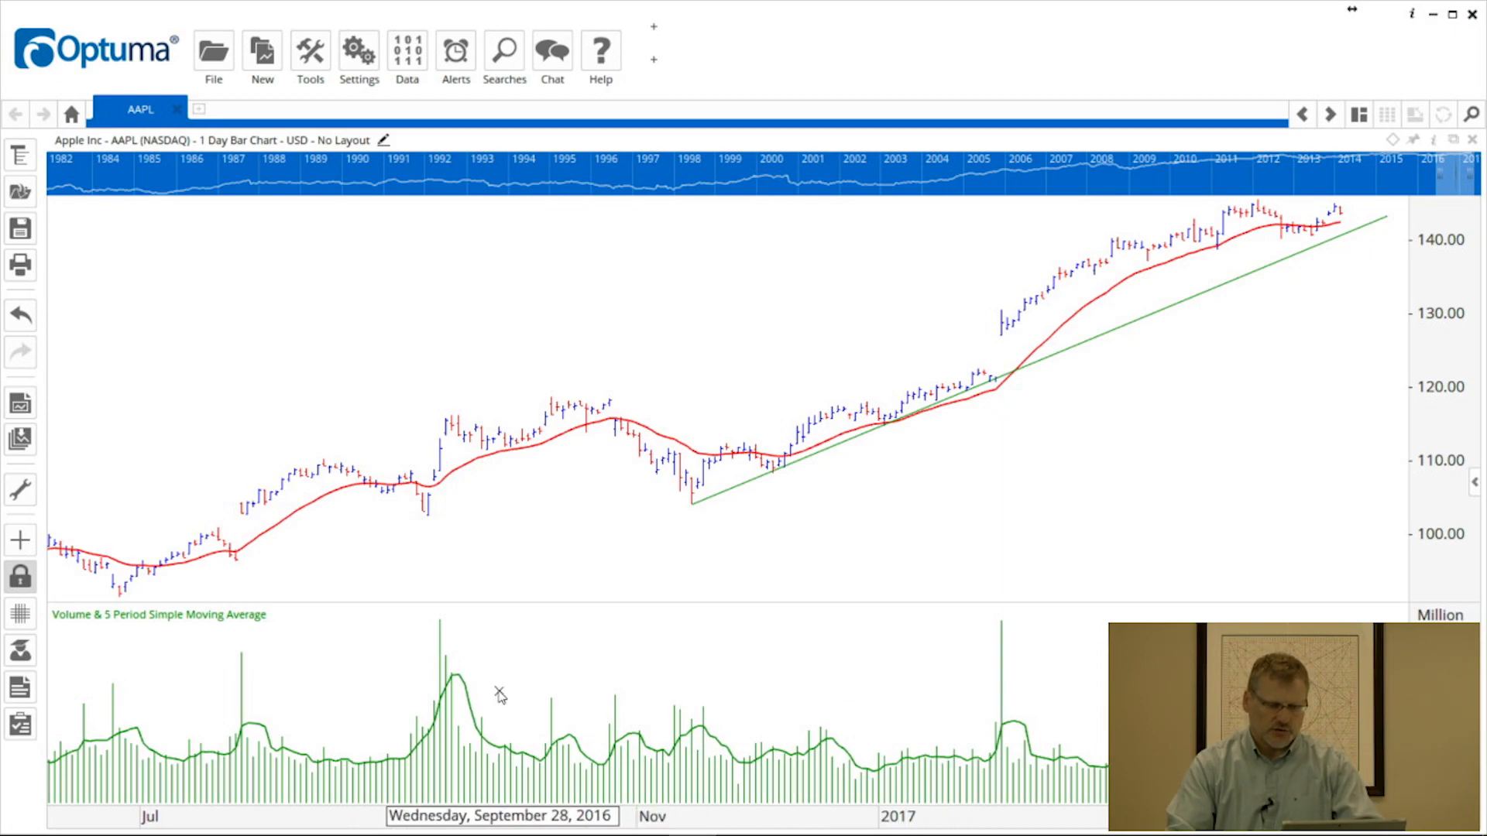
mouse_move(470, 701)
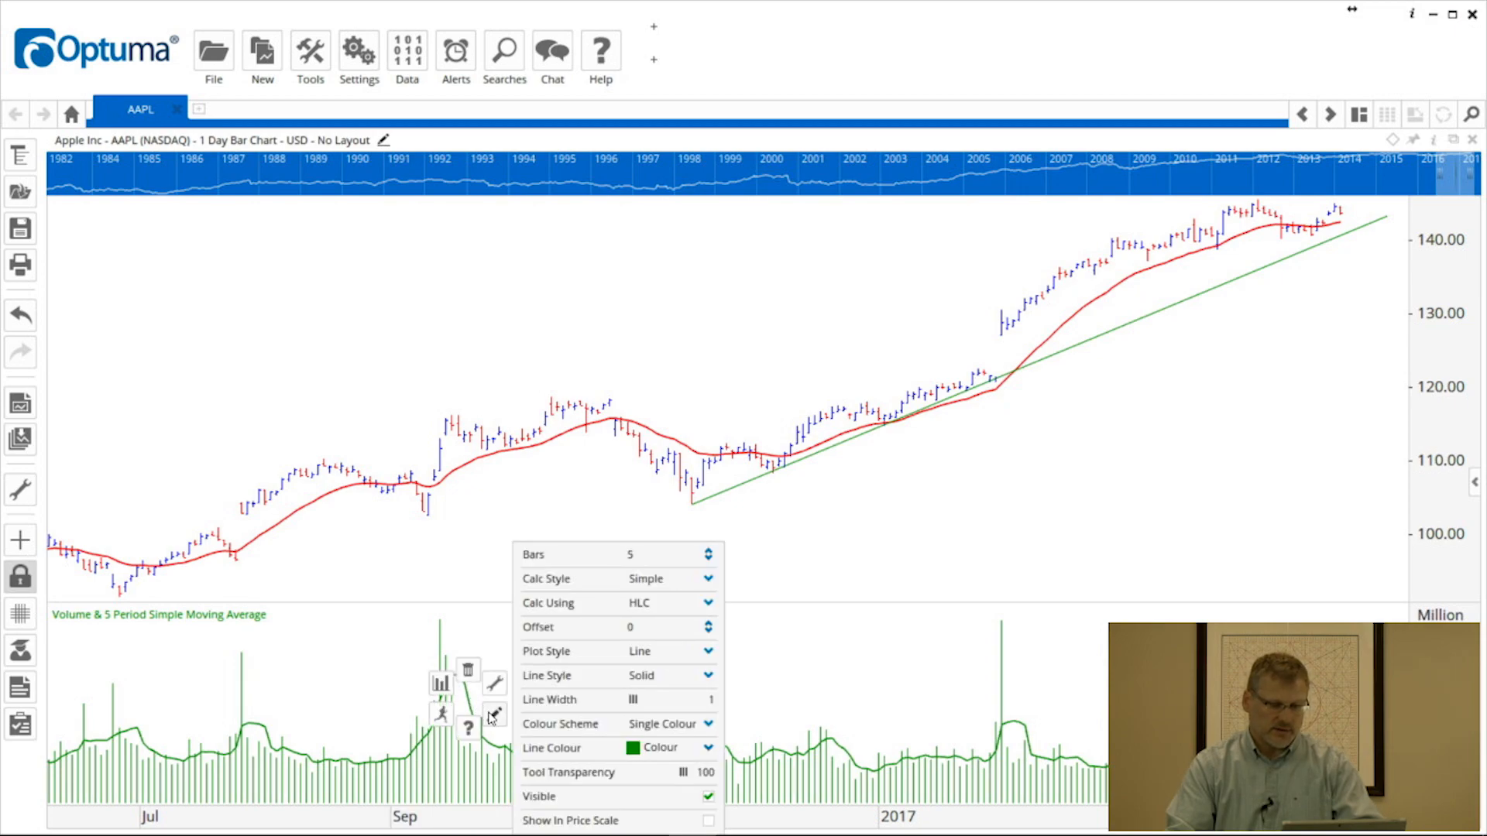
mouse_move(734, 568)
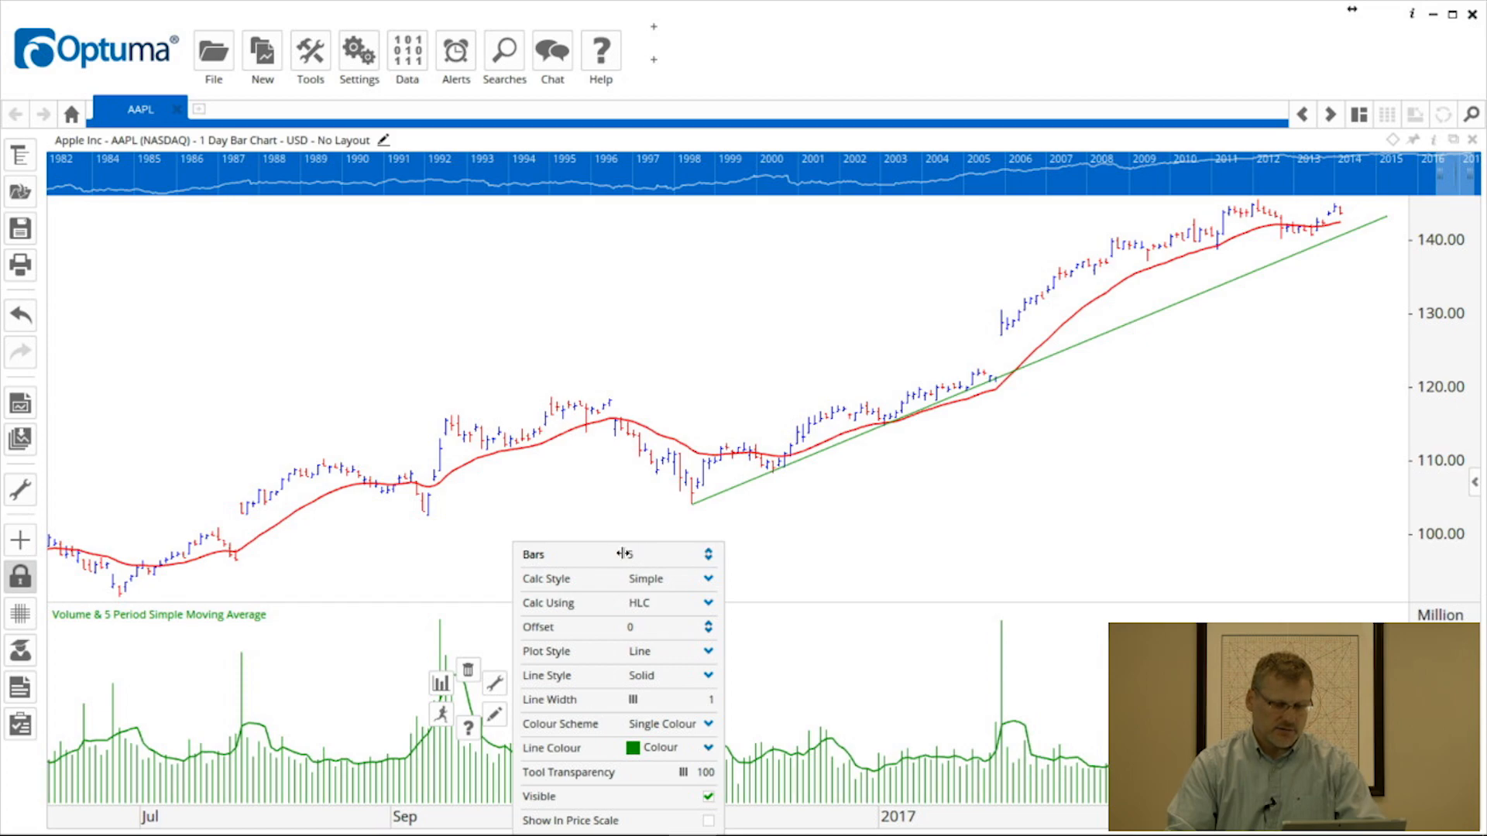
Set the moving average to 20 bars on Close, colour it red and show it on the price scale.
left_click(665, 555)
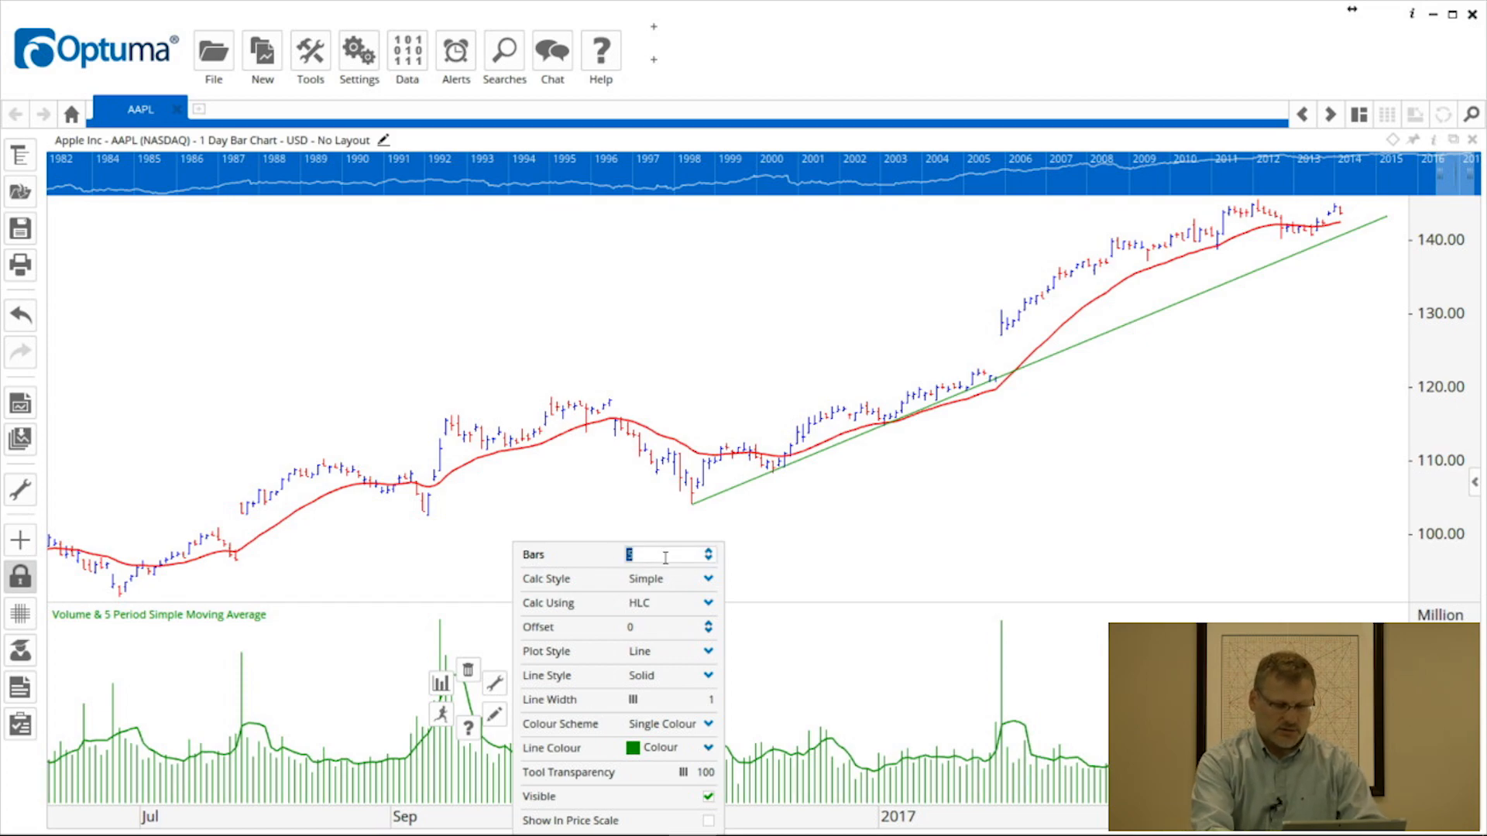
left_click(706, 602)
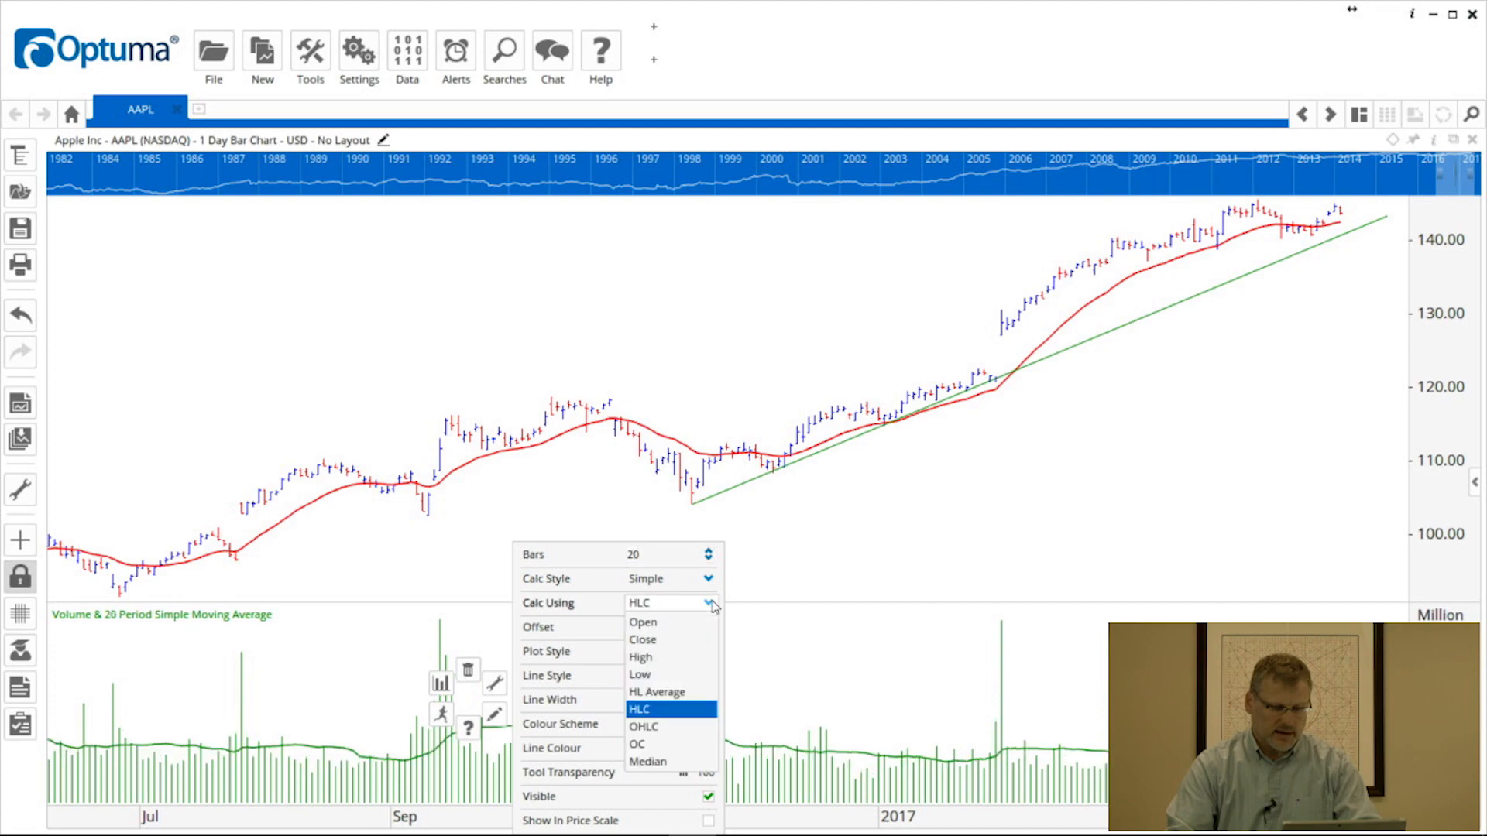
left_click(641, 640)
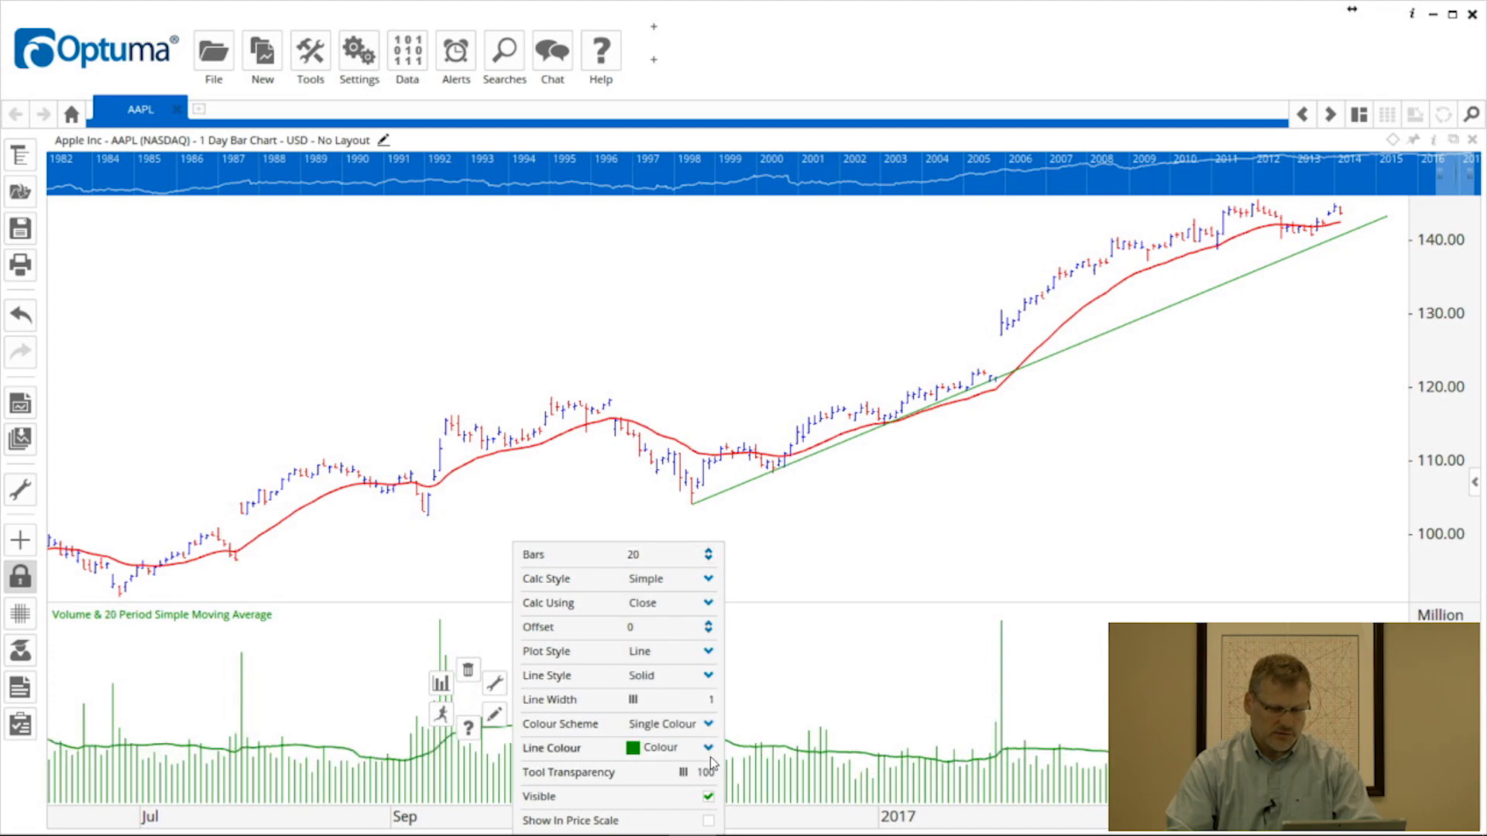
left_click(635, 746)
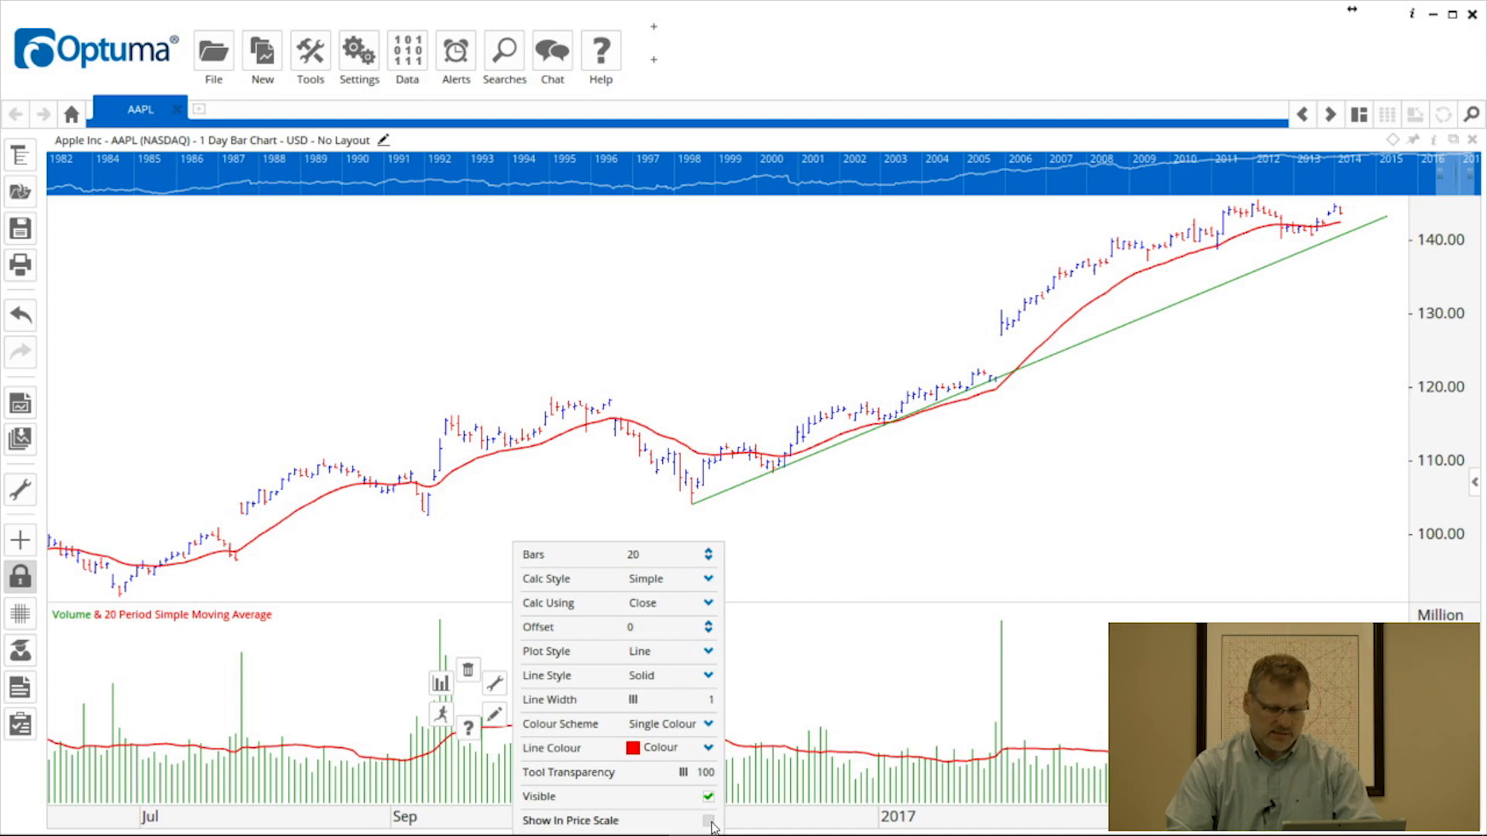
left_click(709, 821)
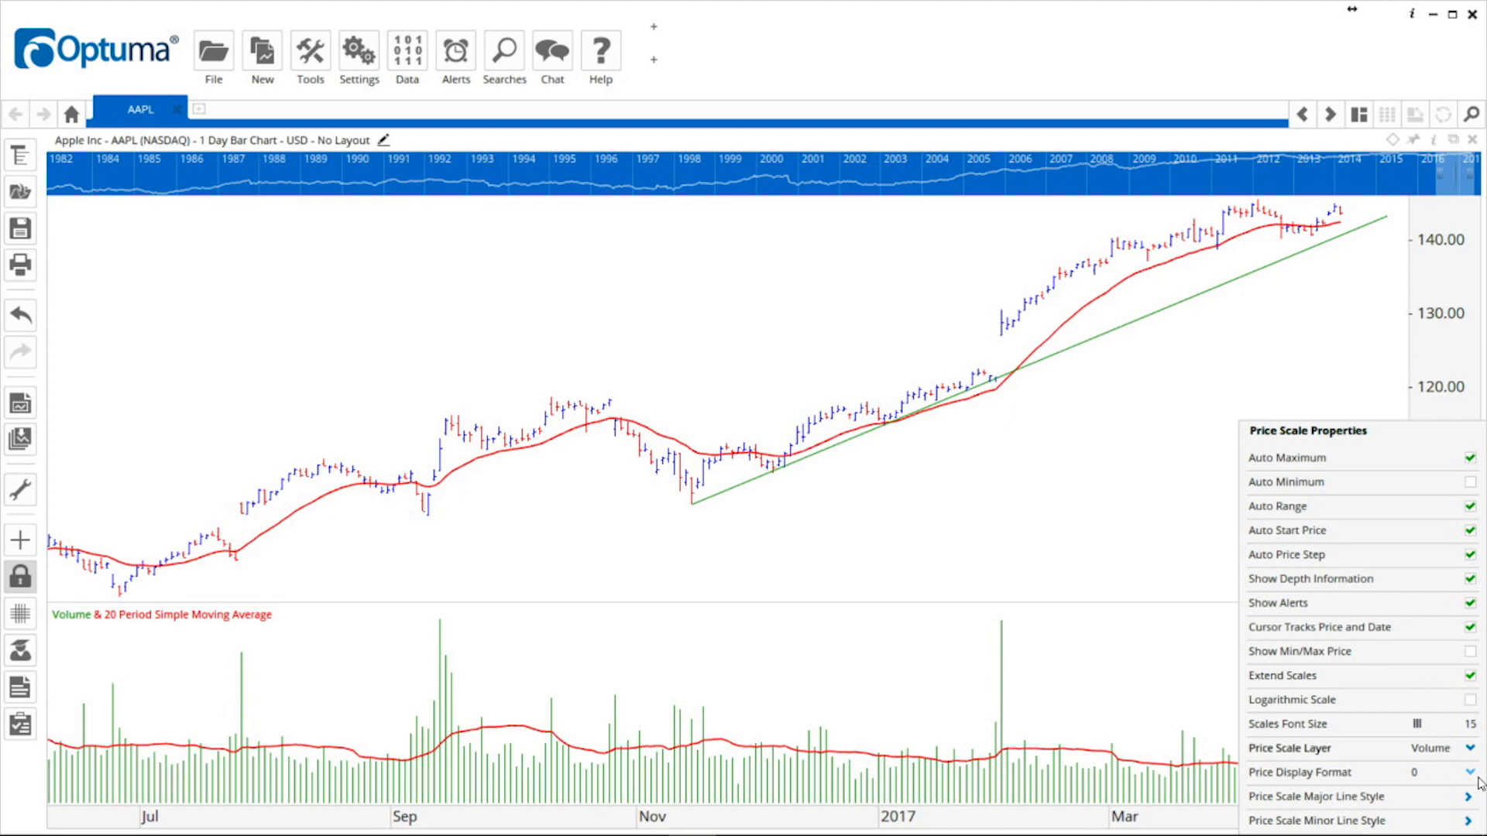
Set the volume panel's Price Display Format to 0.00 (two decimal places).
left_click(1434, 771)
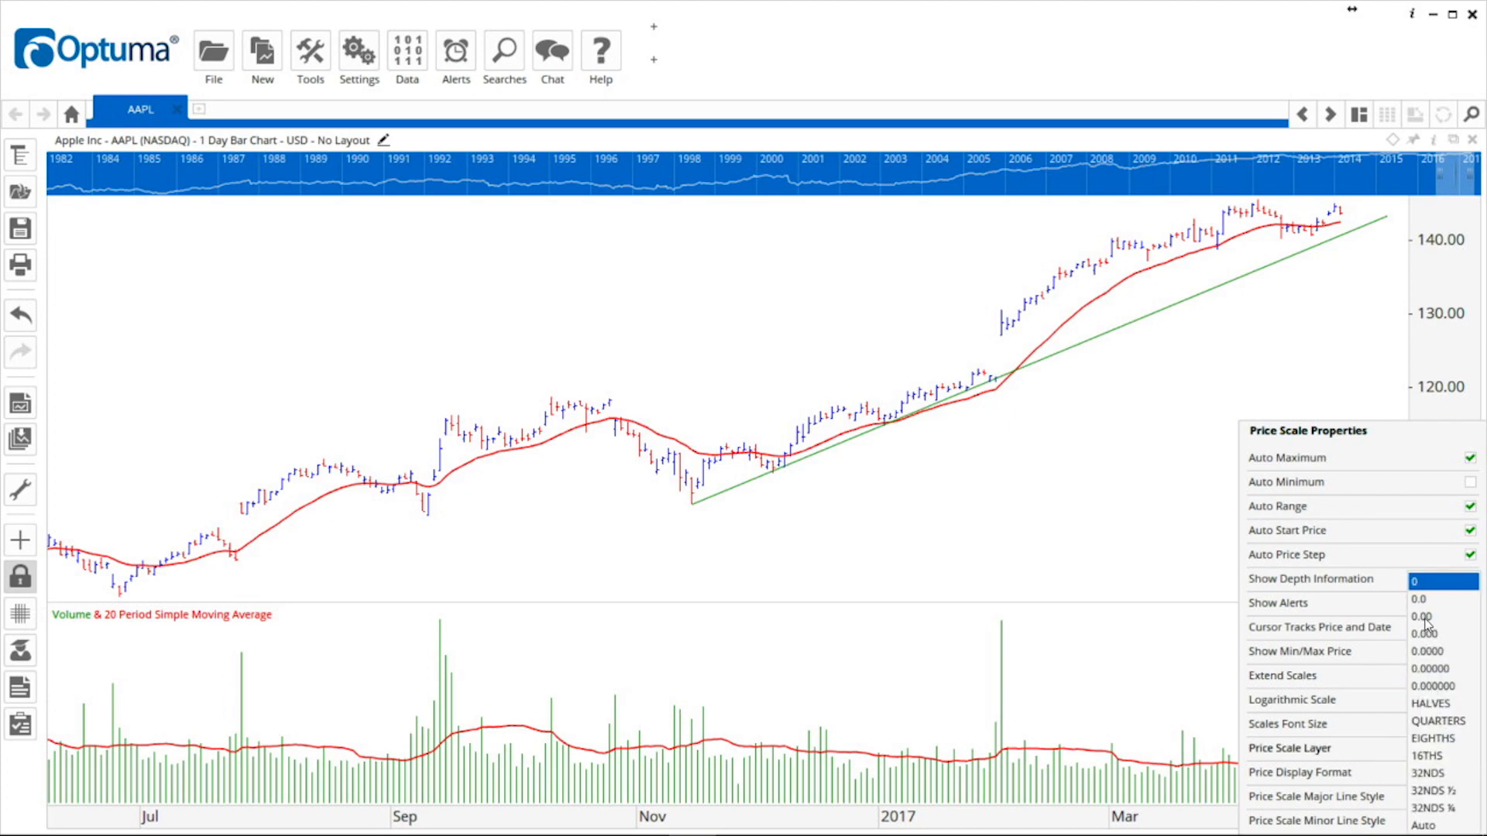
left_click(1426, 615)
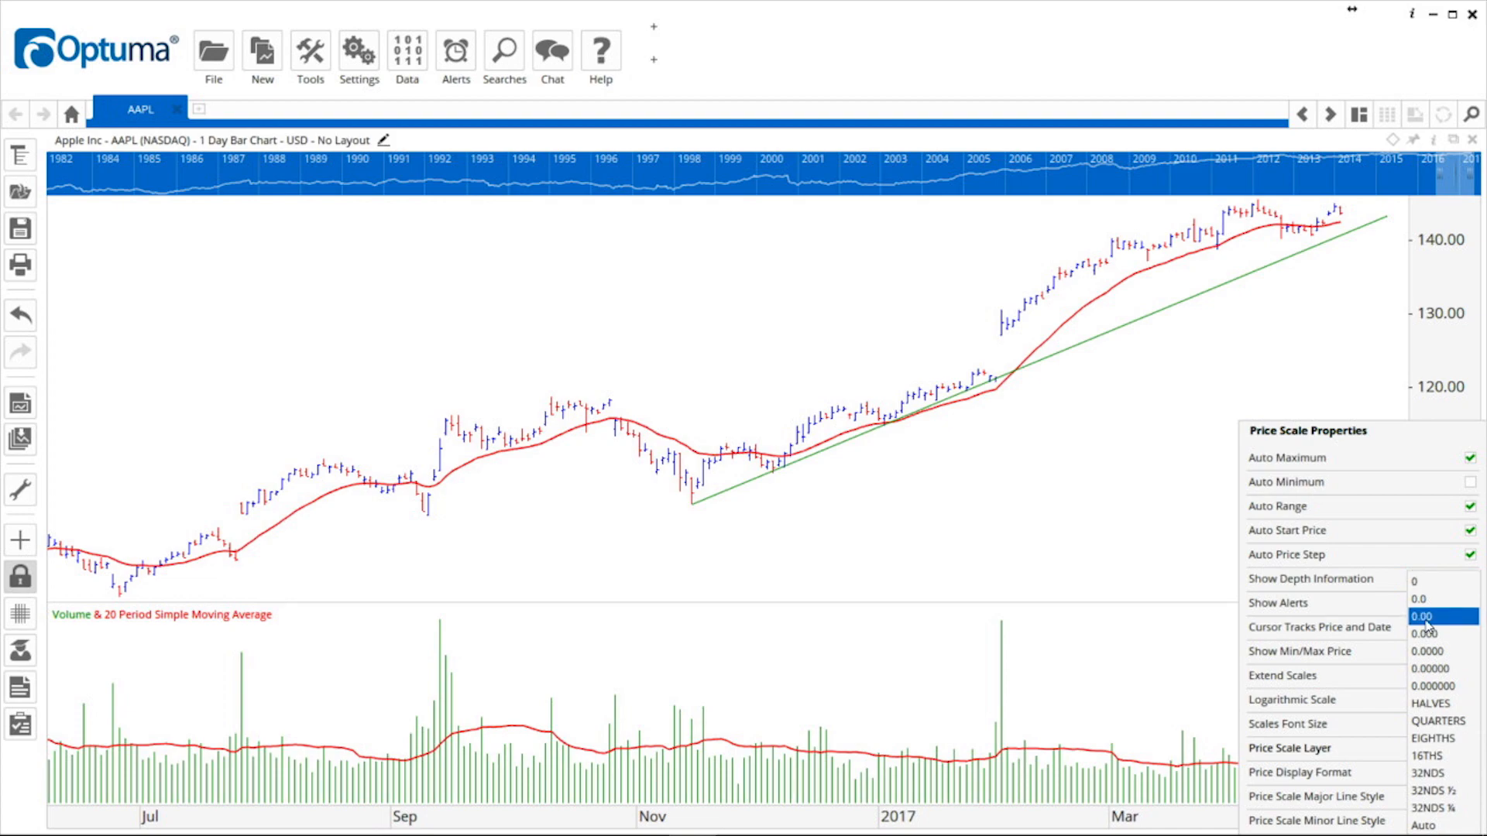